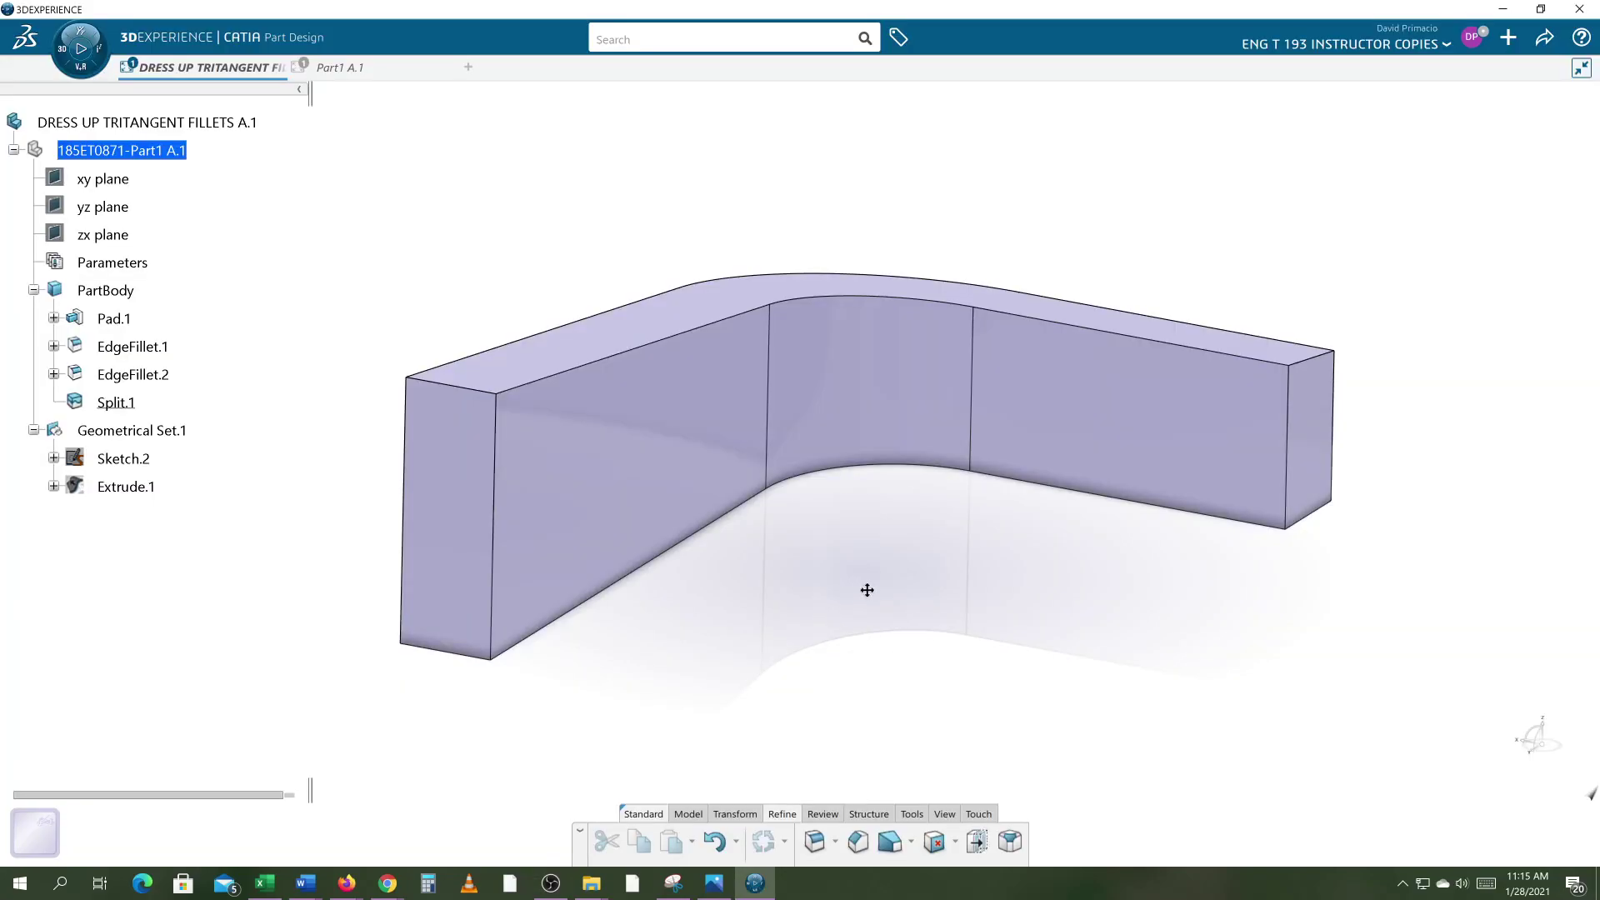
mouse_move(347, 67)
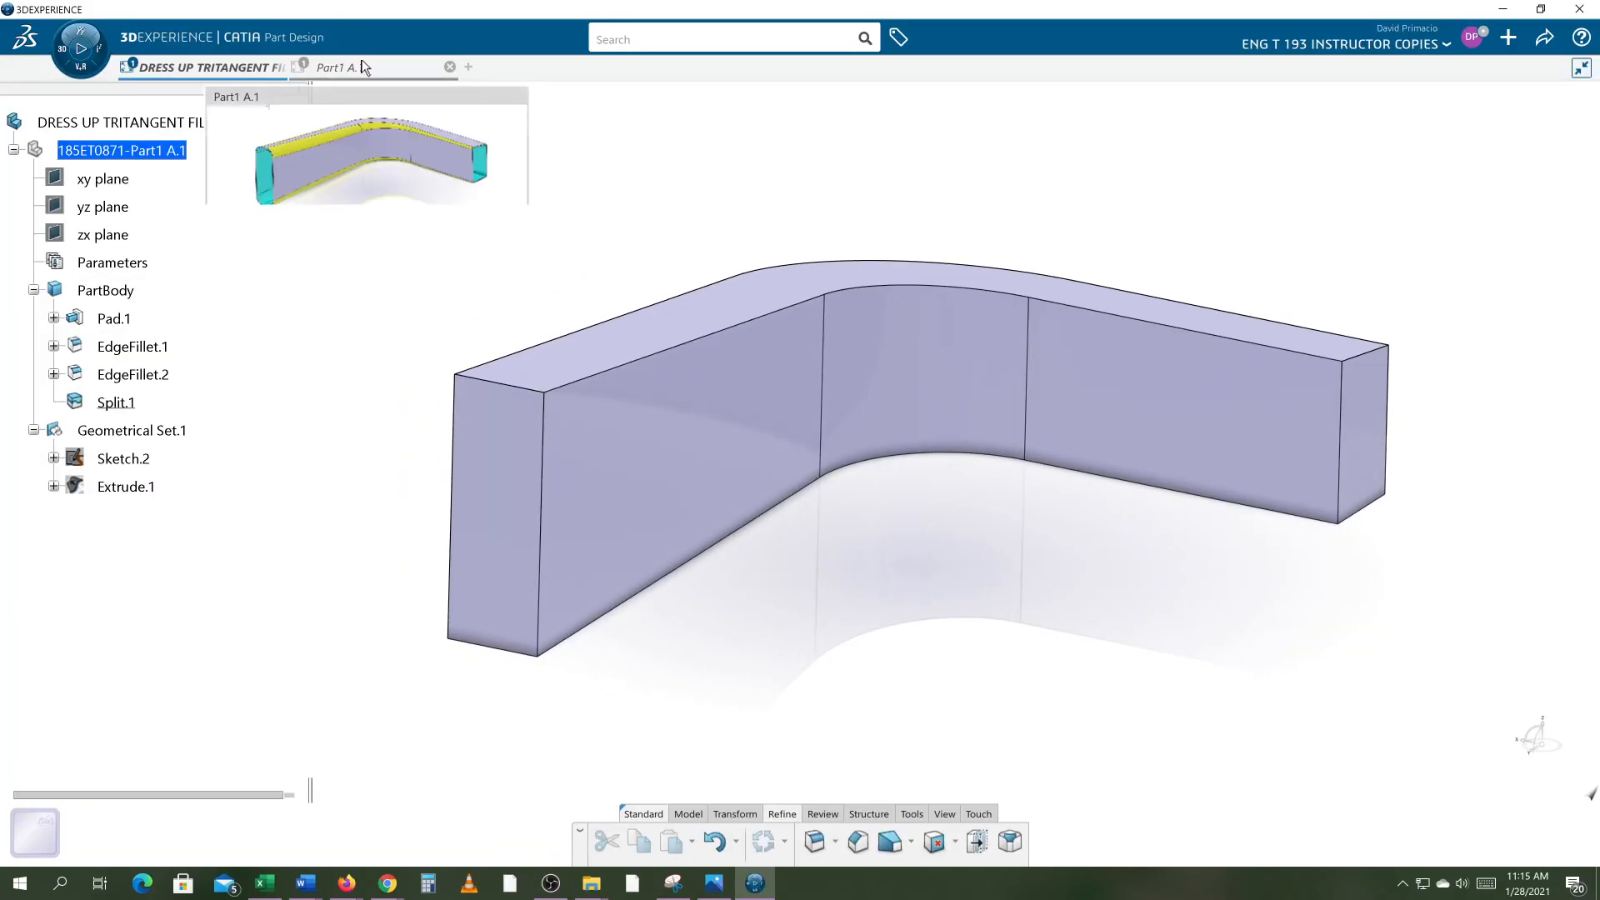
Check the finished example part, then pick the top inner edge (Split.1\Edge.3) for the variable fillet.
click(342, 67)
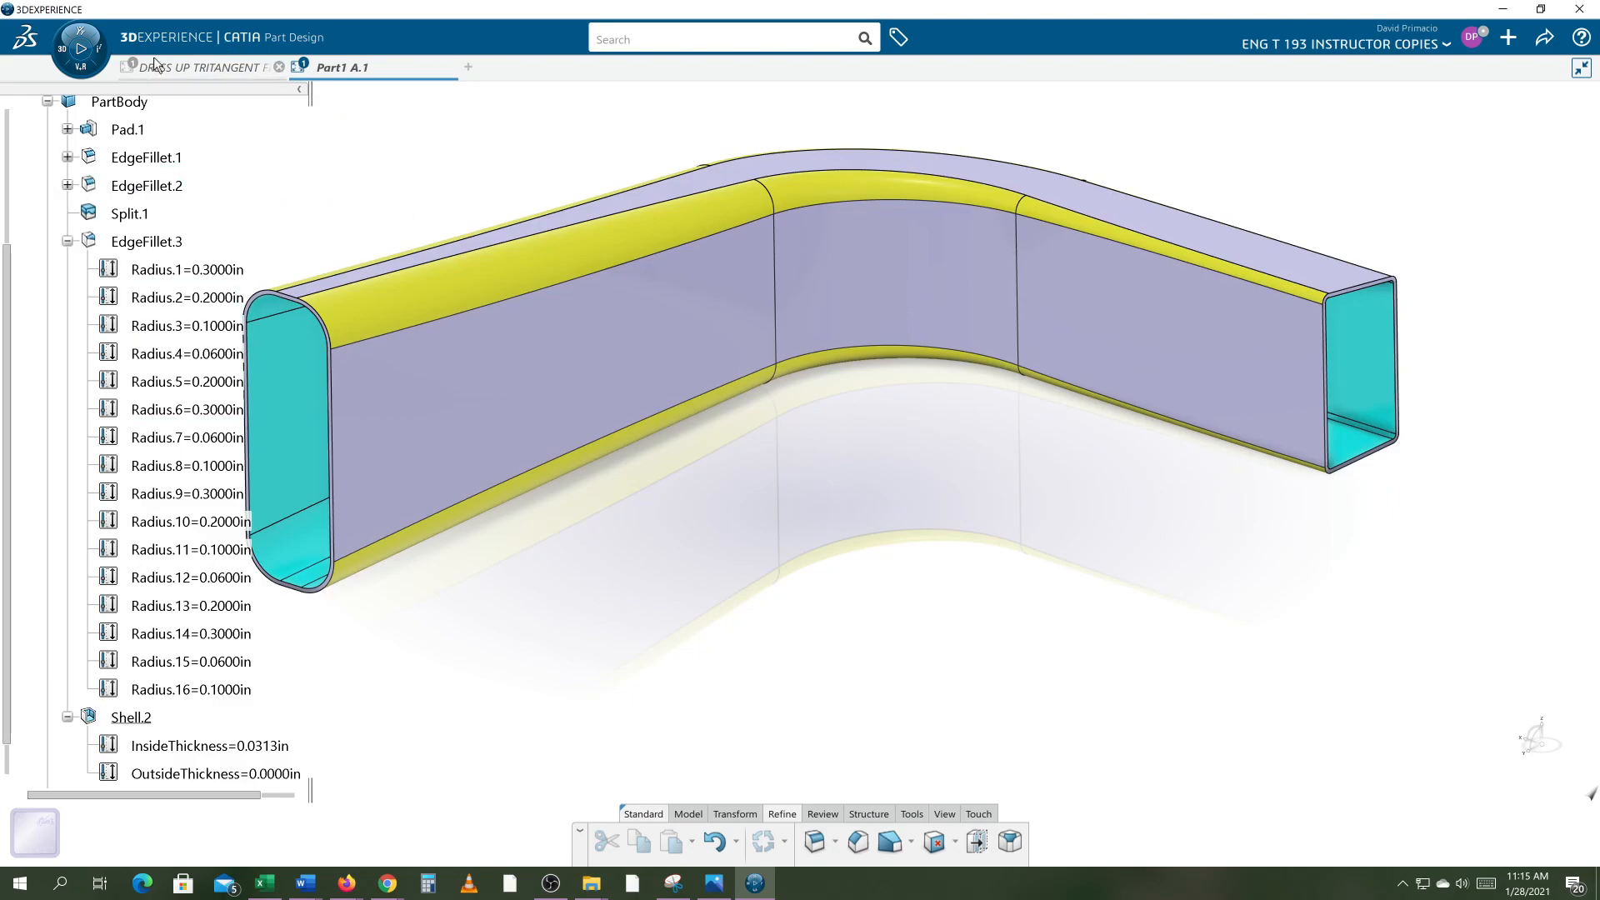
click(204, 66)
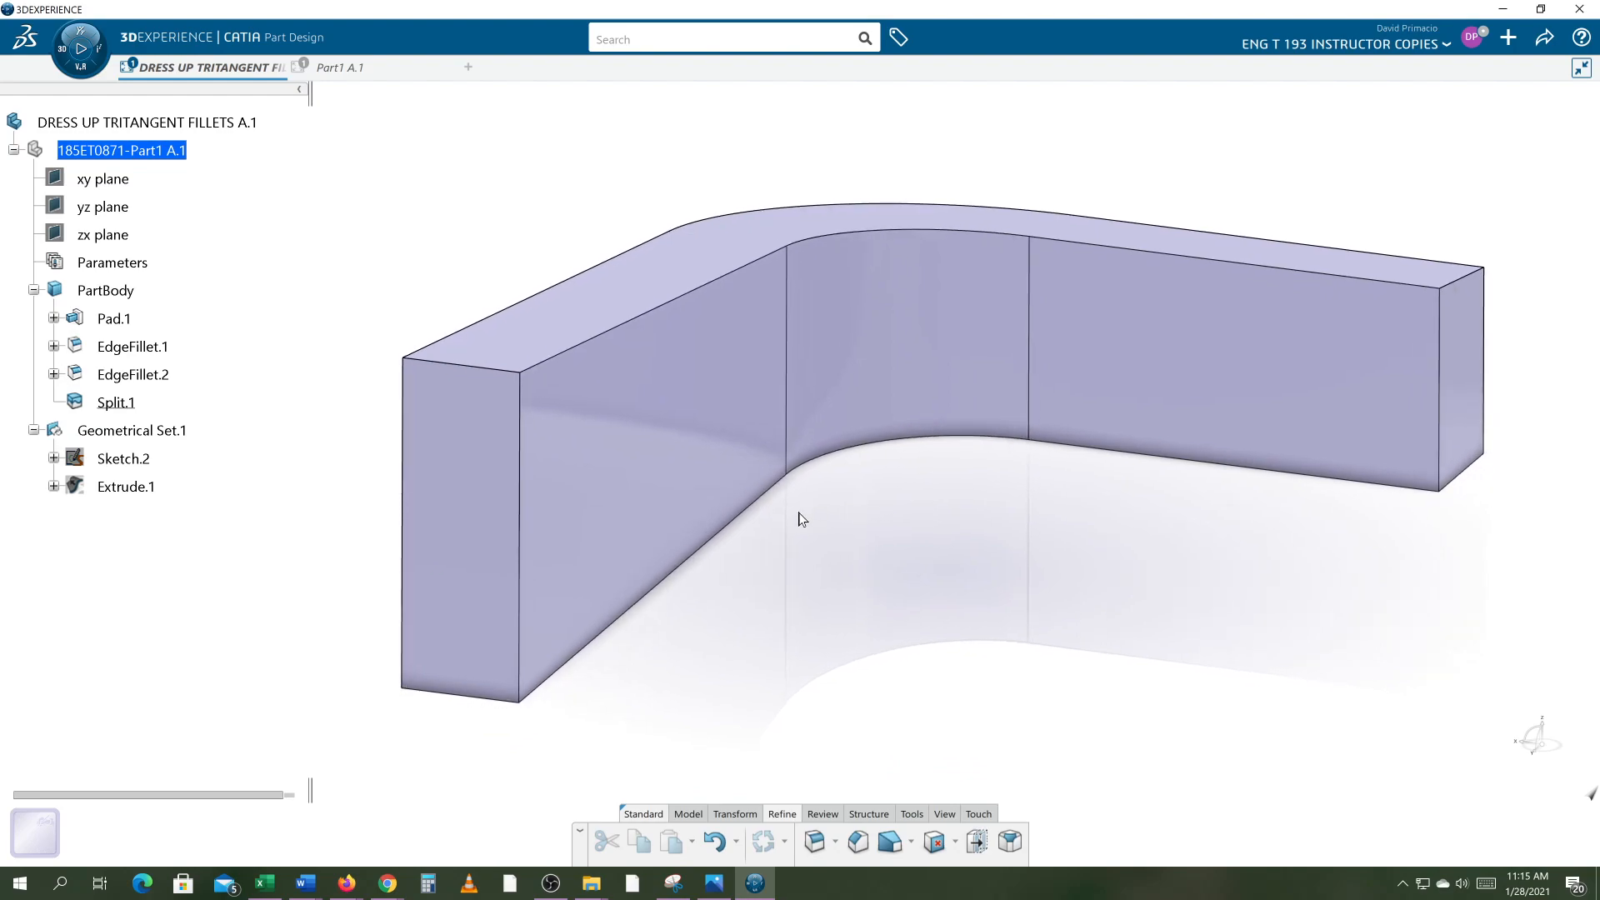
mouse_move(805, 515)
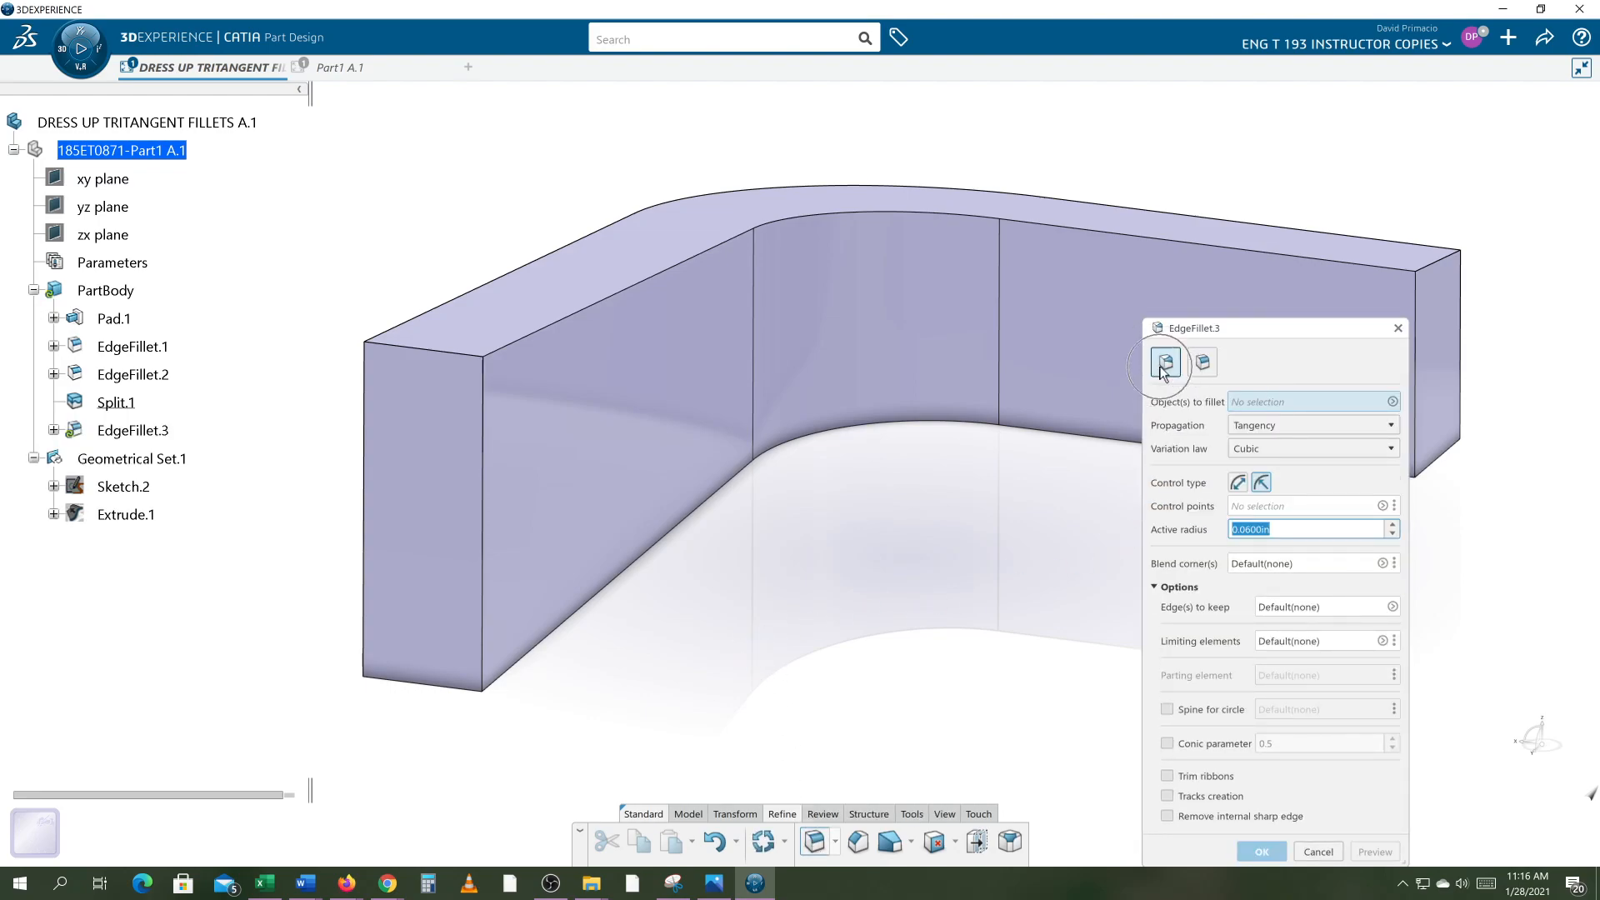
mouse_move(1181, 371)
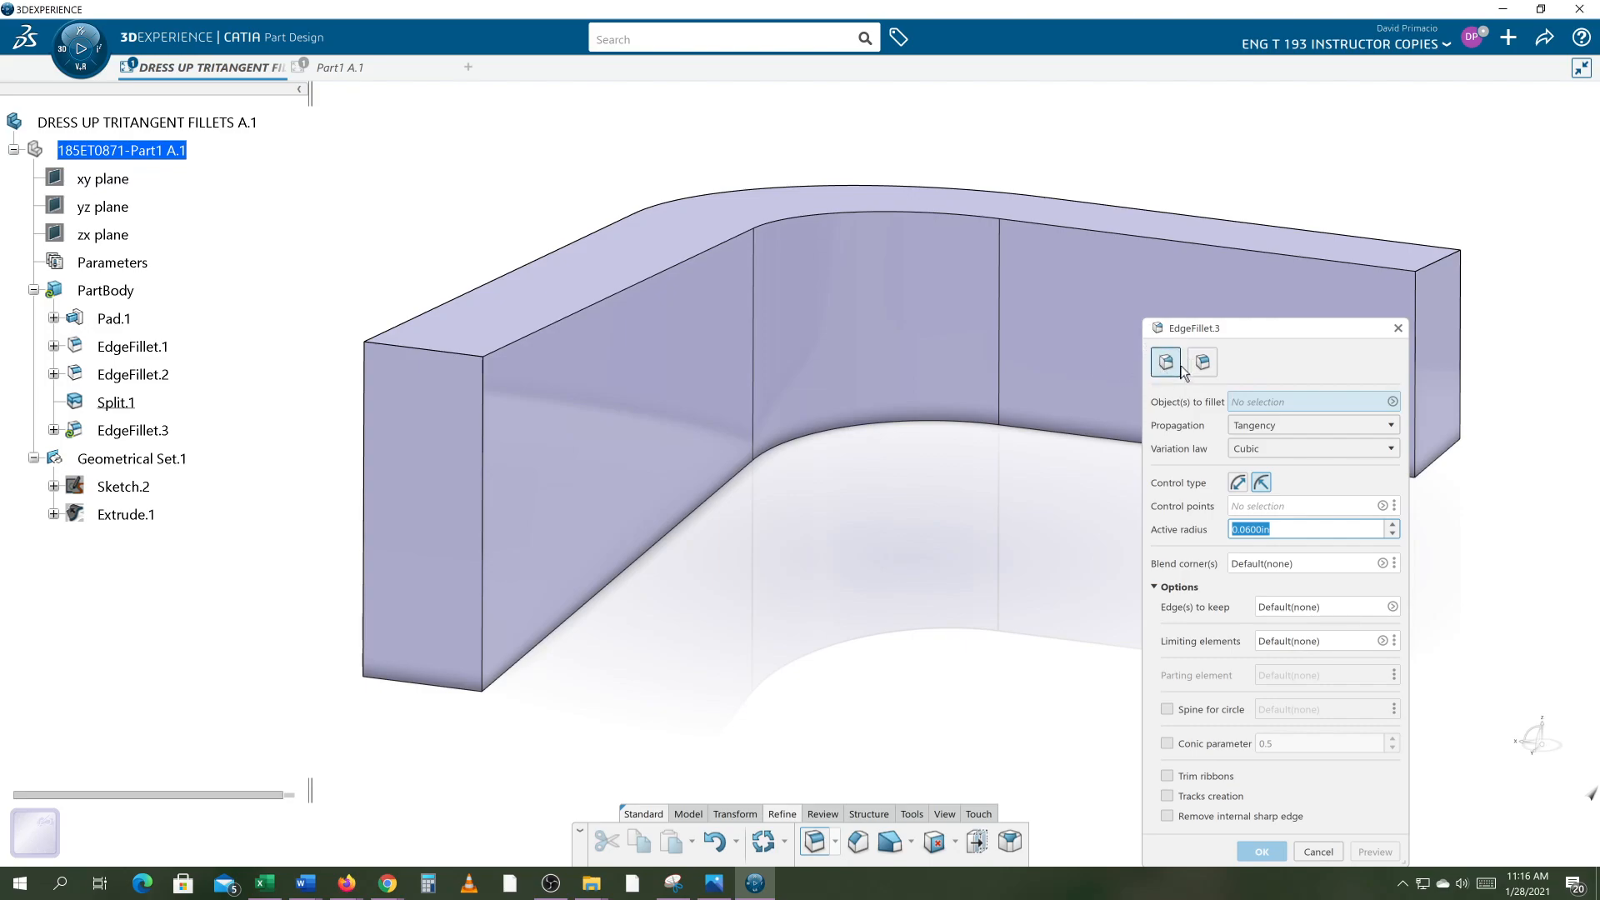
mouse_move(1166, 365)
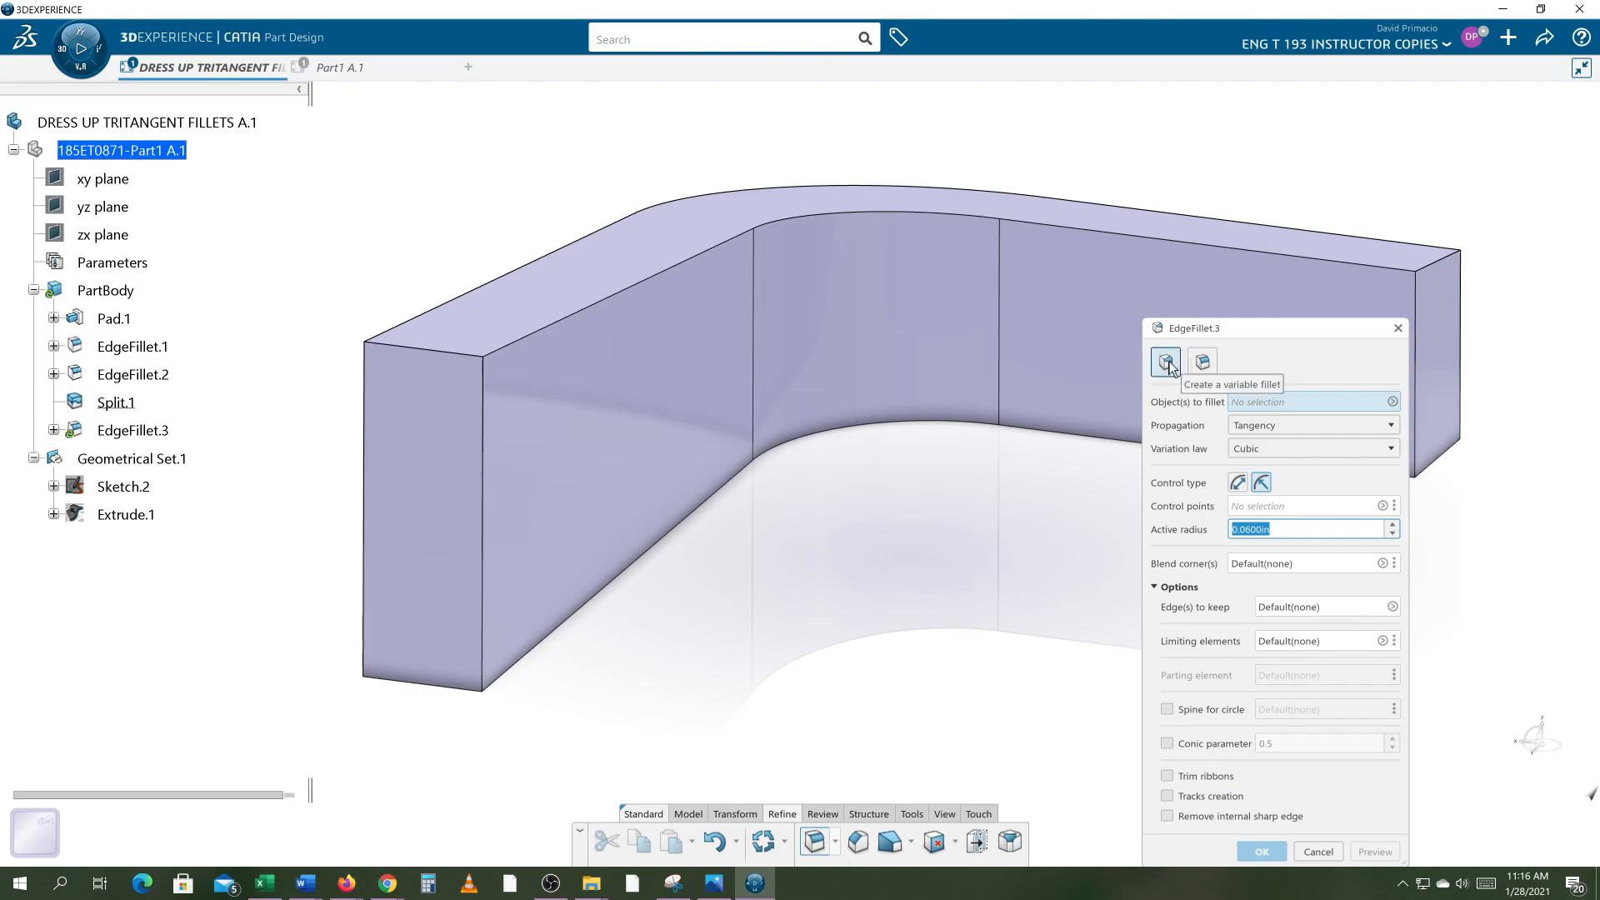
mouse_move(650, 268)
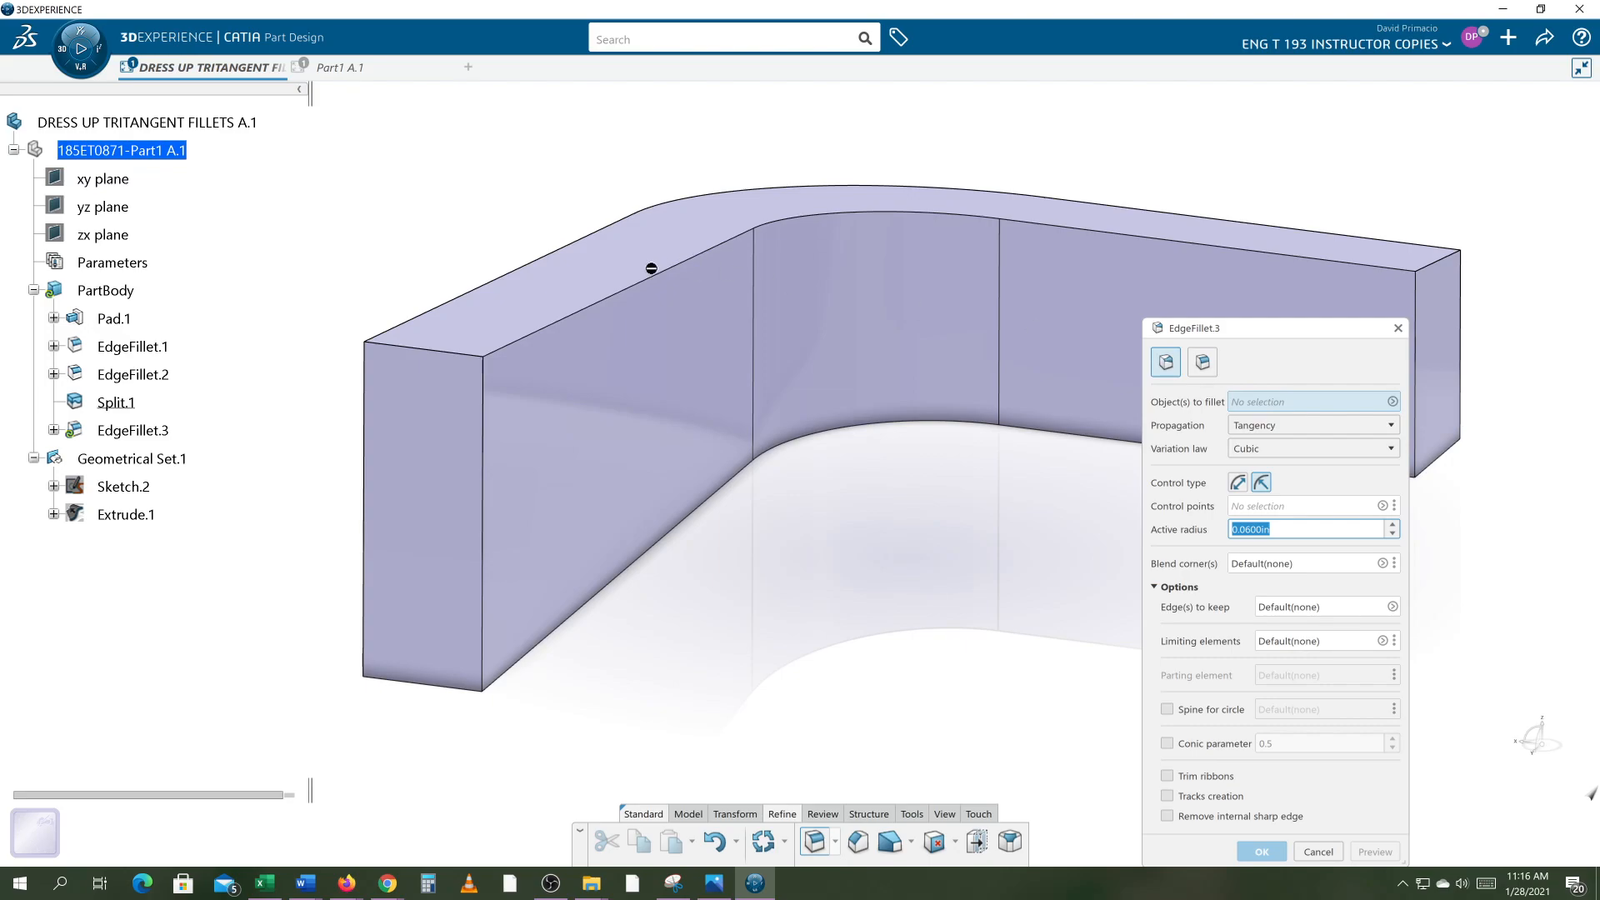
click(652, 269)
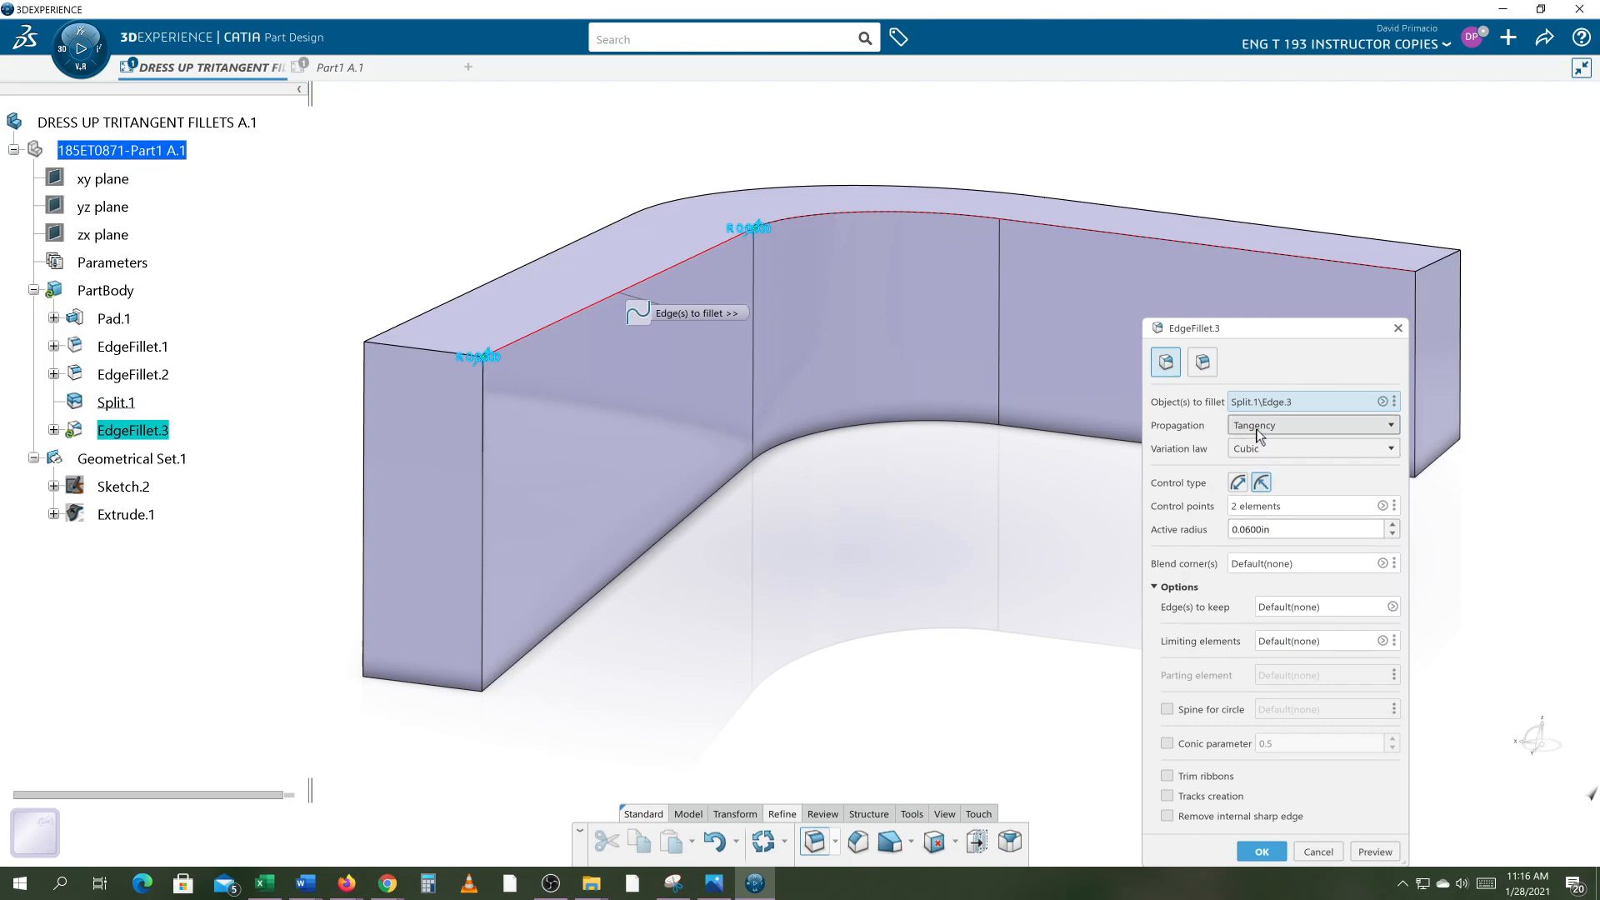
mouse_move(1271, 458)
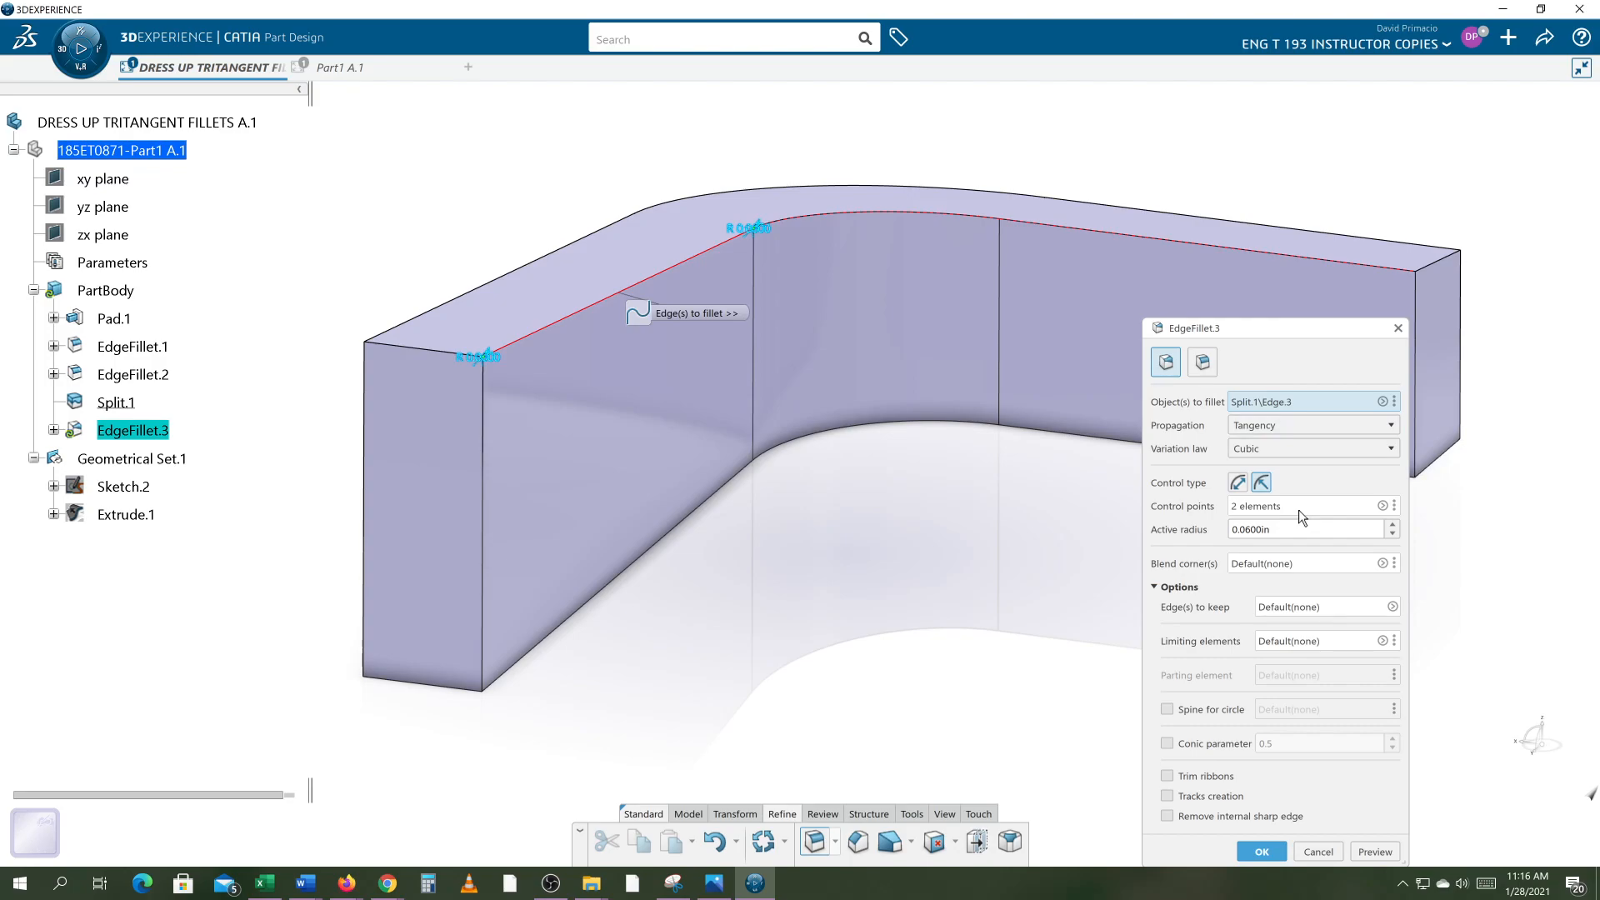
mouse_move(1597, 334)
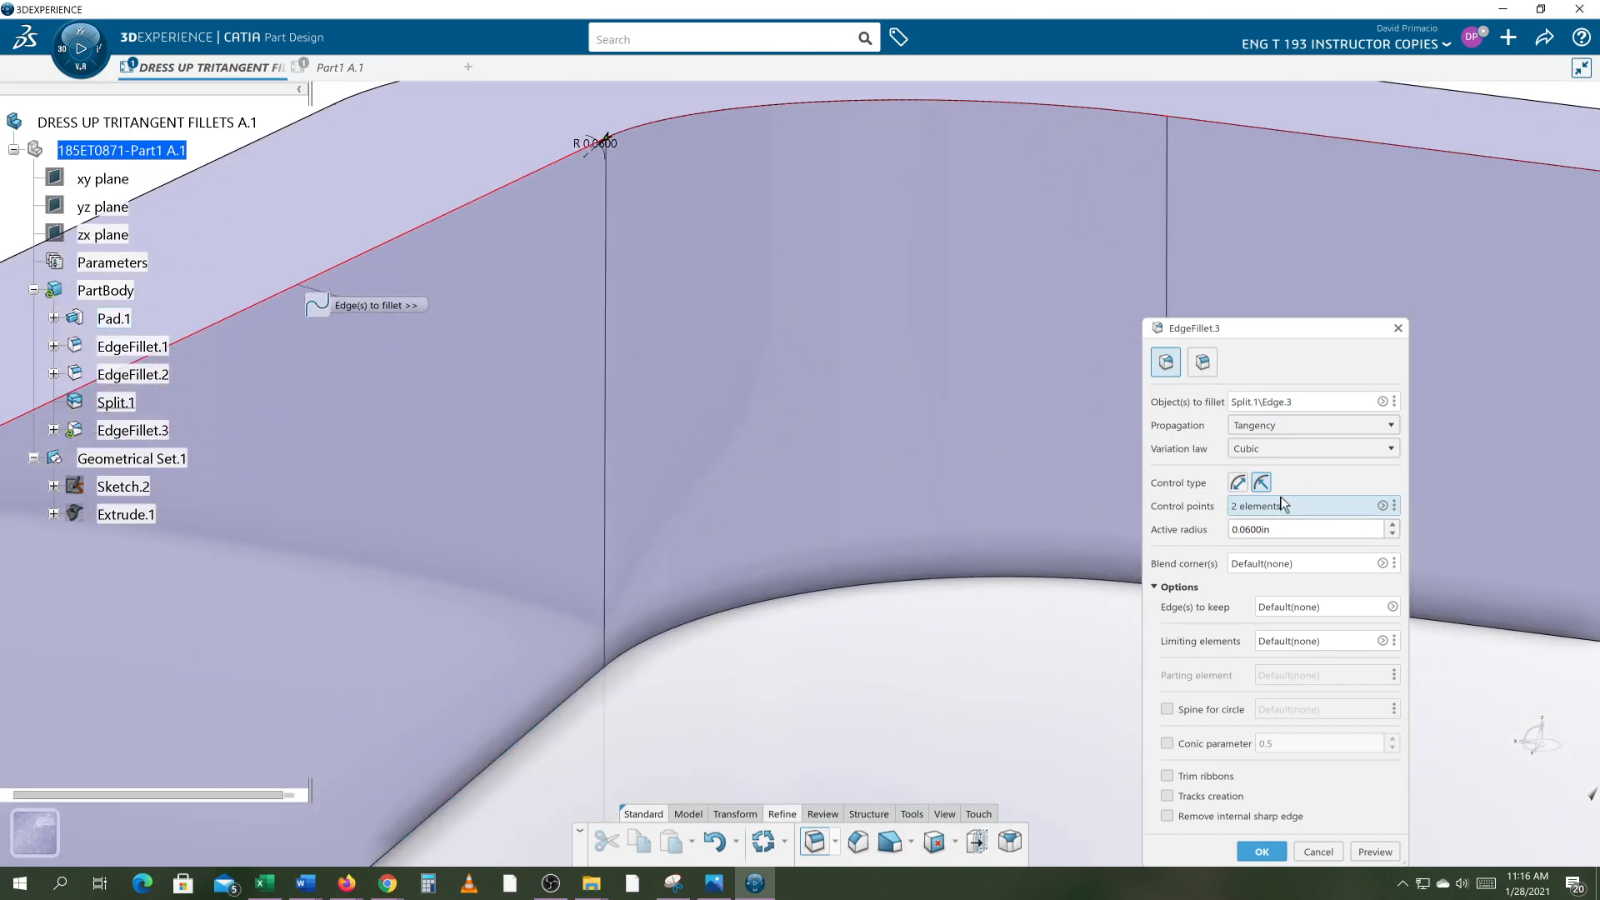
mouse_move(1382, 505)
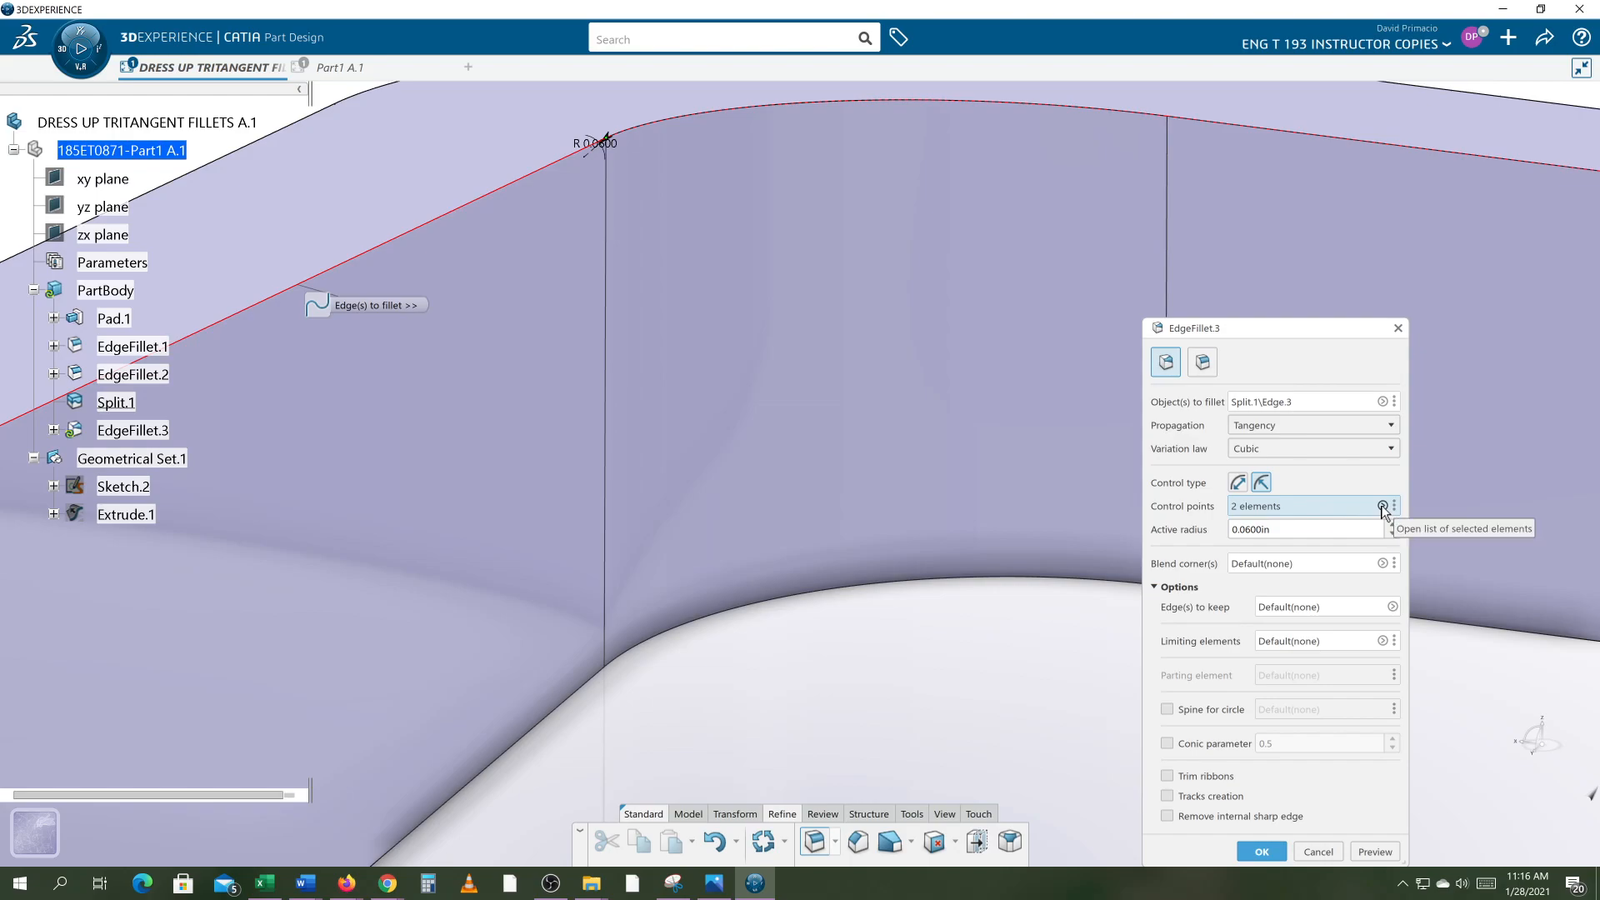
Set the top-edge fillet to 0.3 in at the front point and 0.06 in at the far end, then preview.
click(1381, 506)
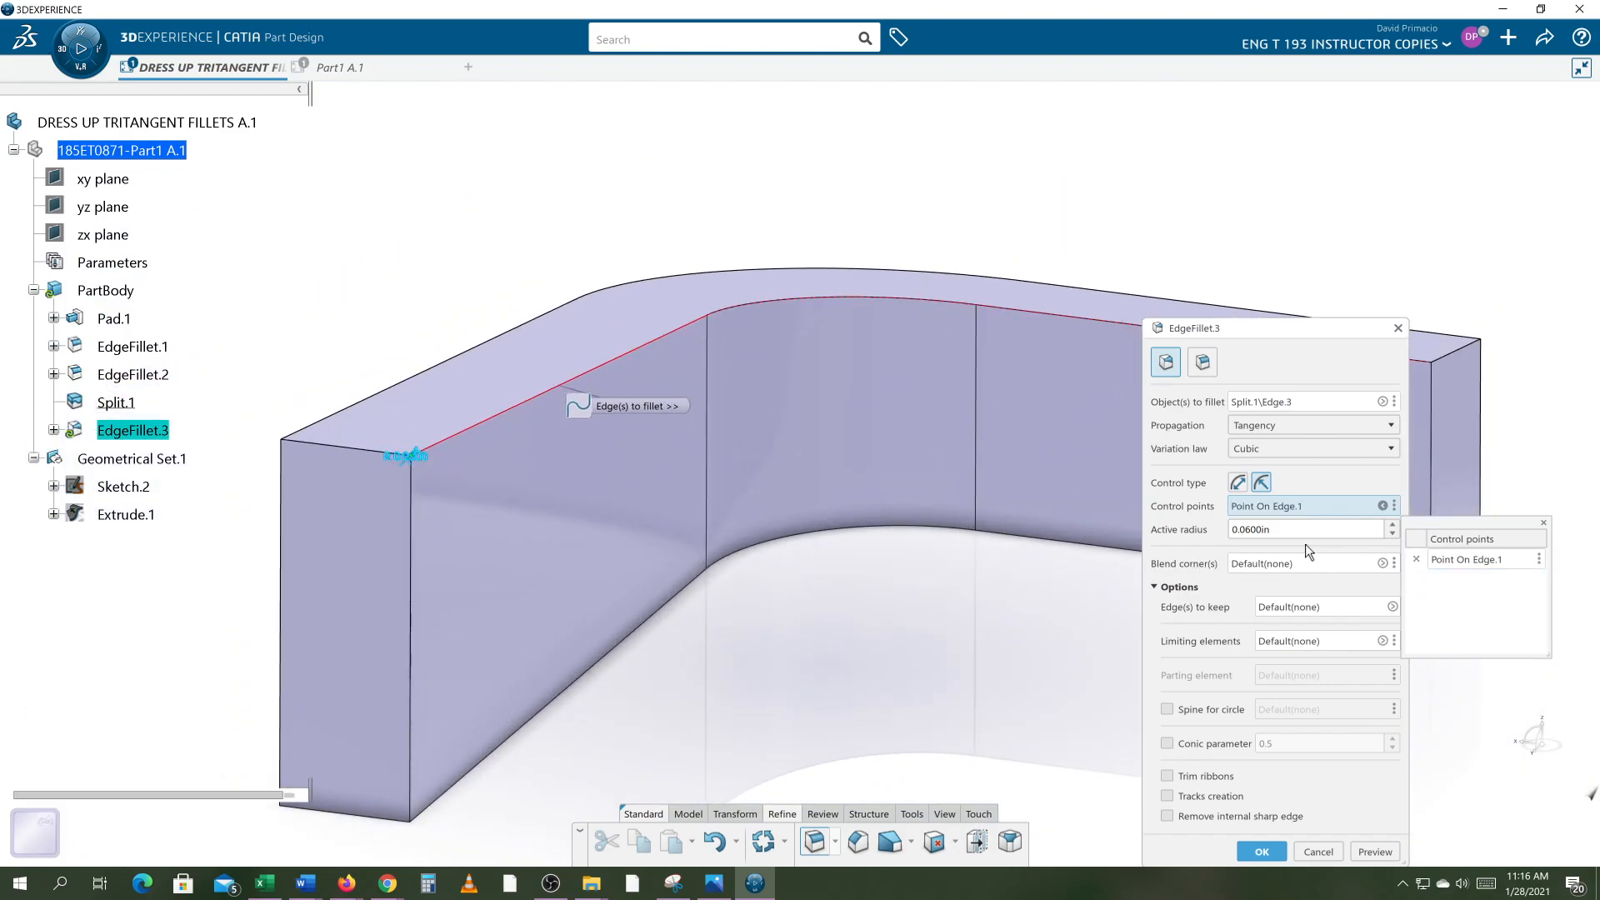
click(1284, 529)
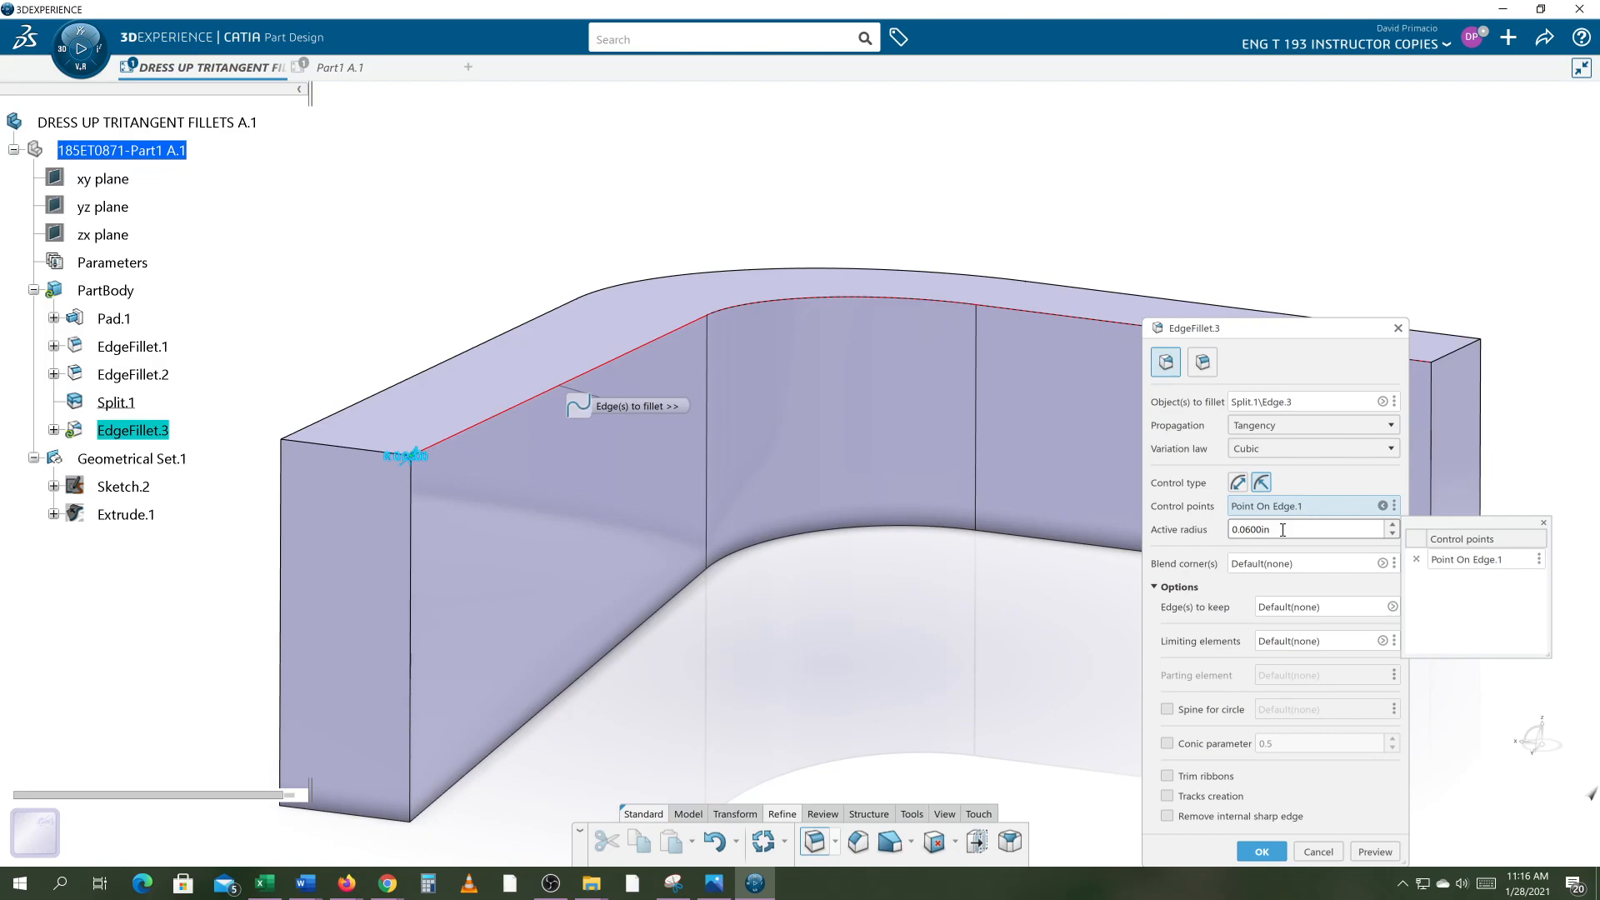
text(3)
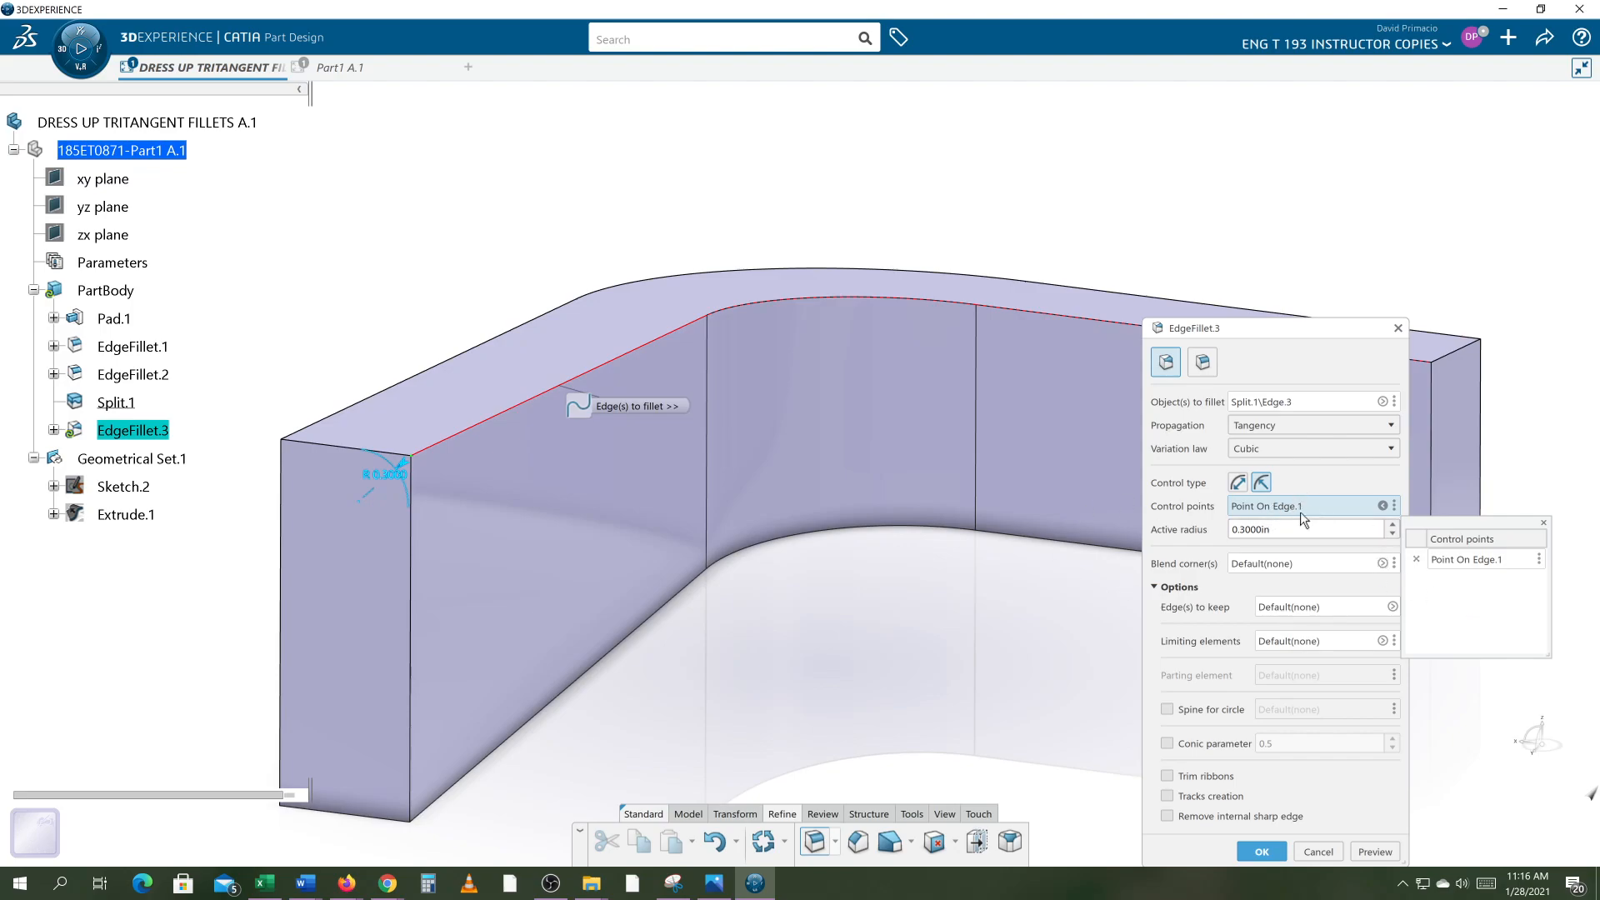
mouse_move(987, 591)
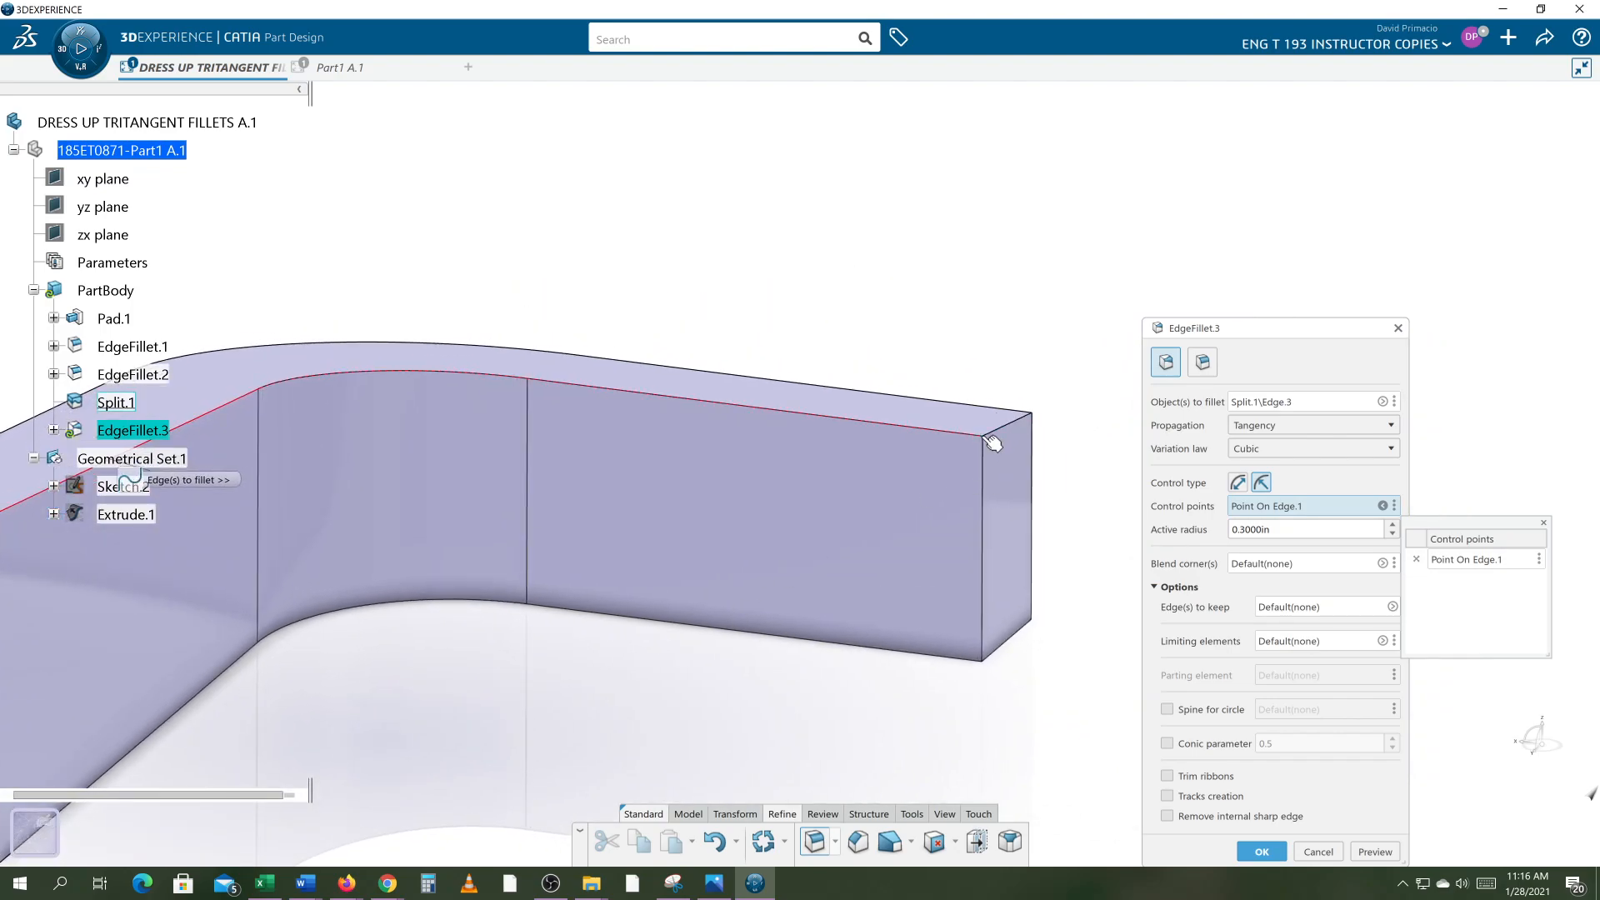
click(974, 458)
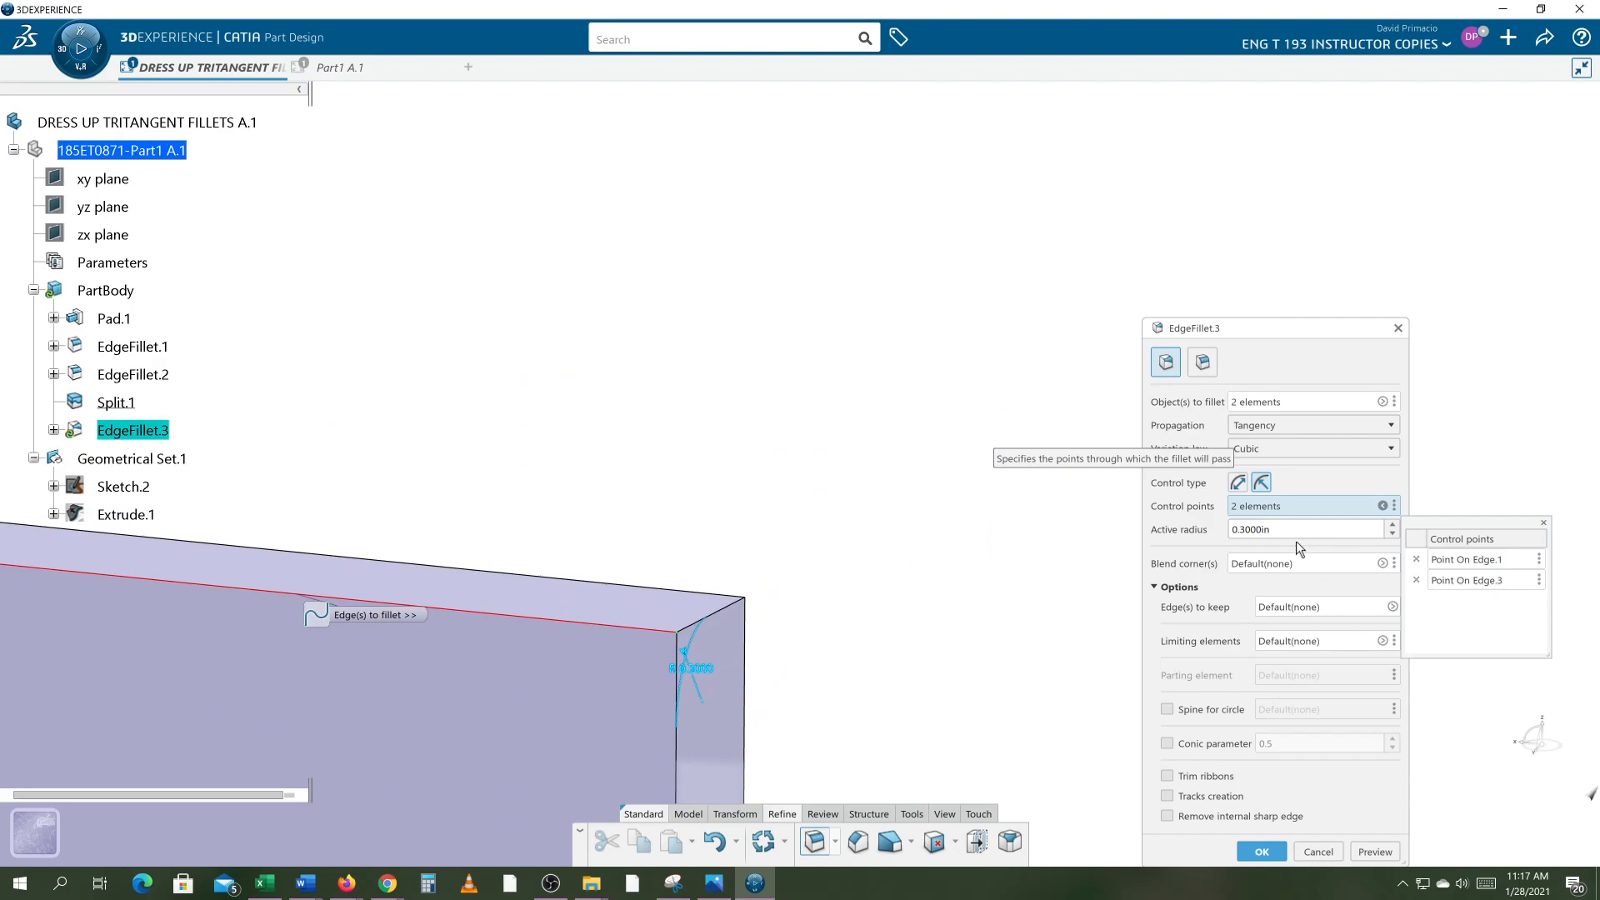
mouse_move(688, 672)
text(0.0600)
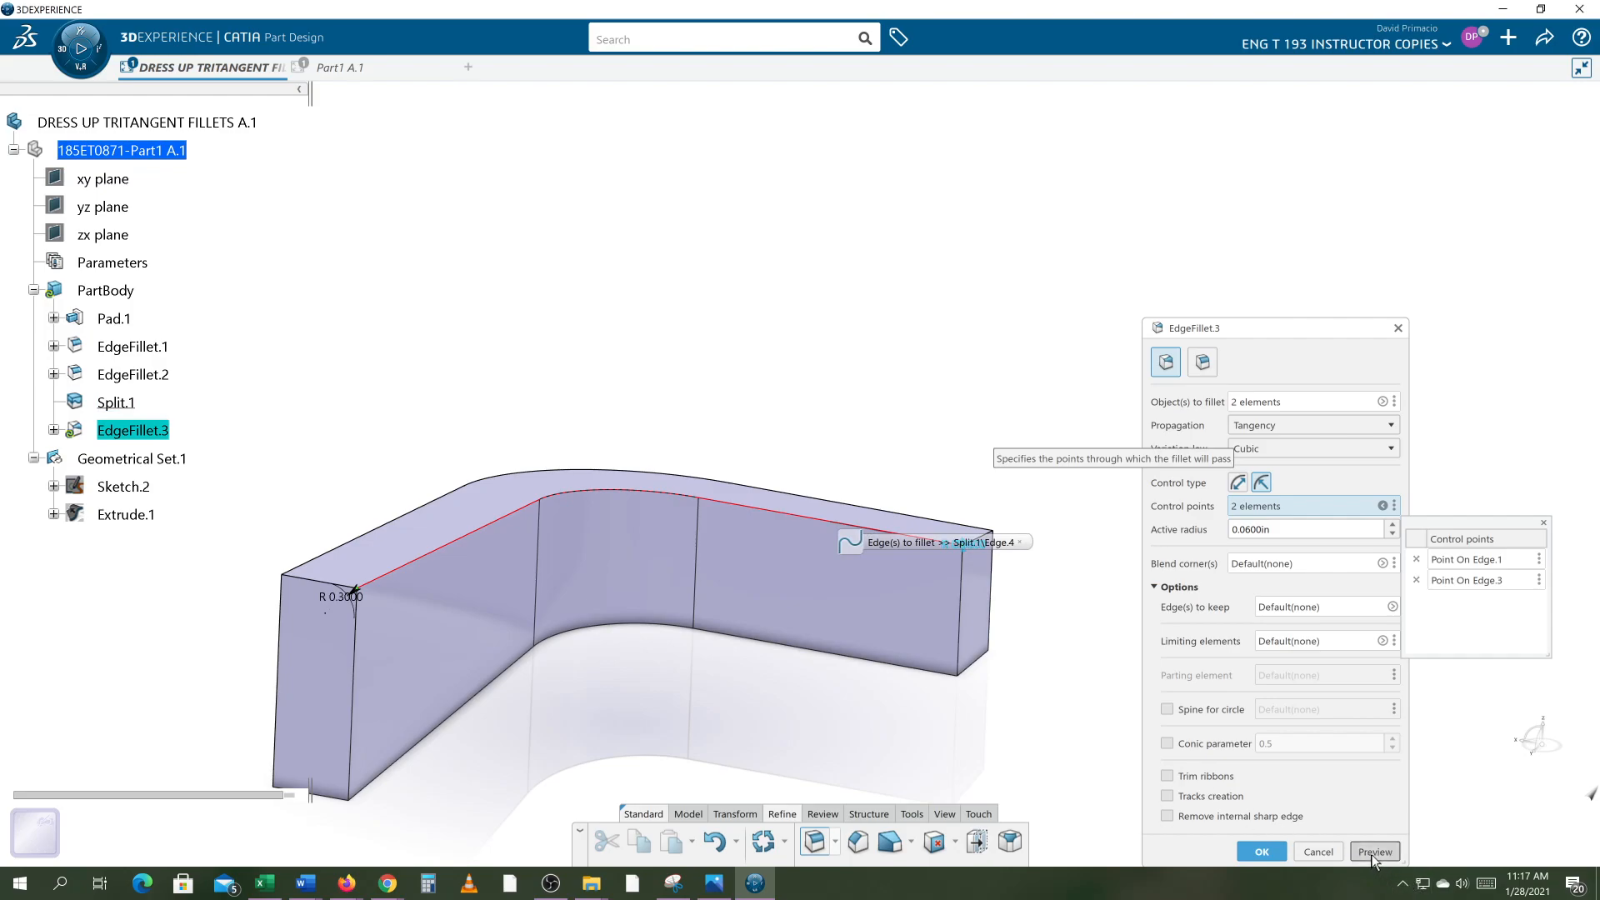
click(1374, 851)
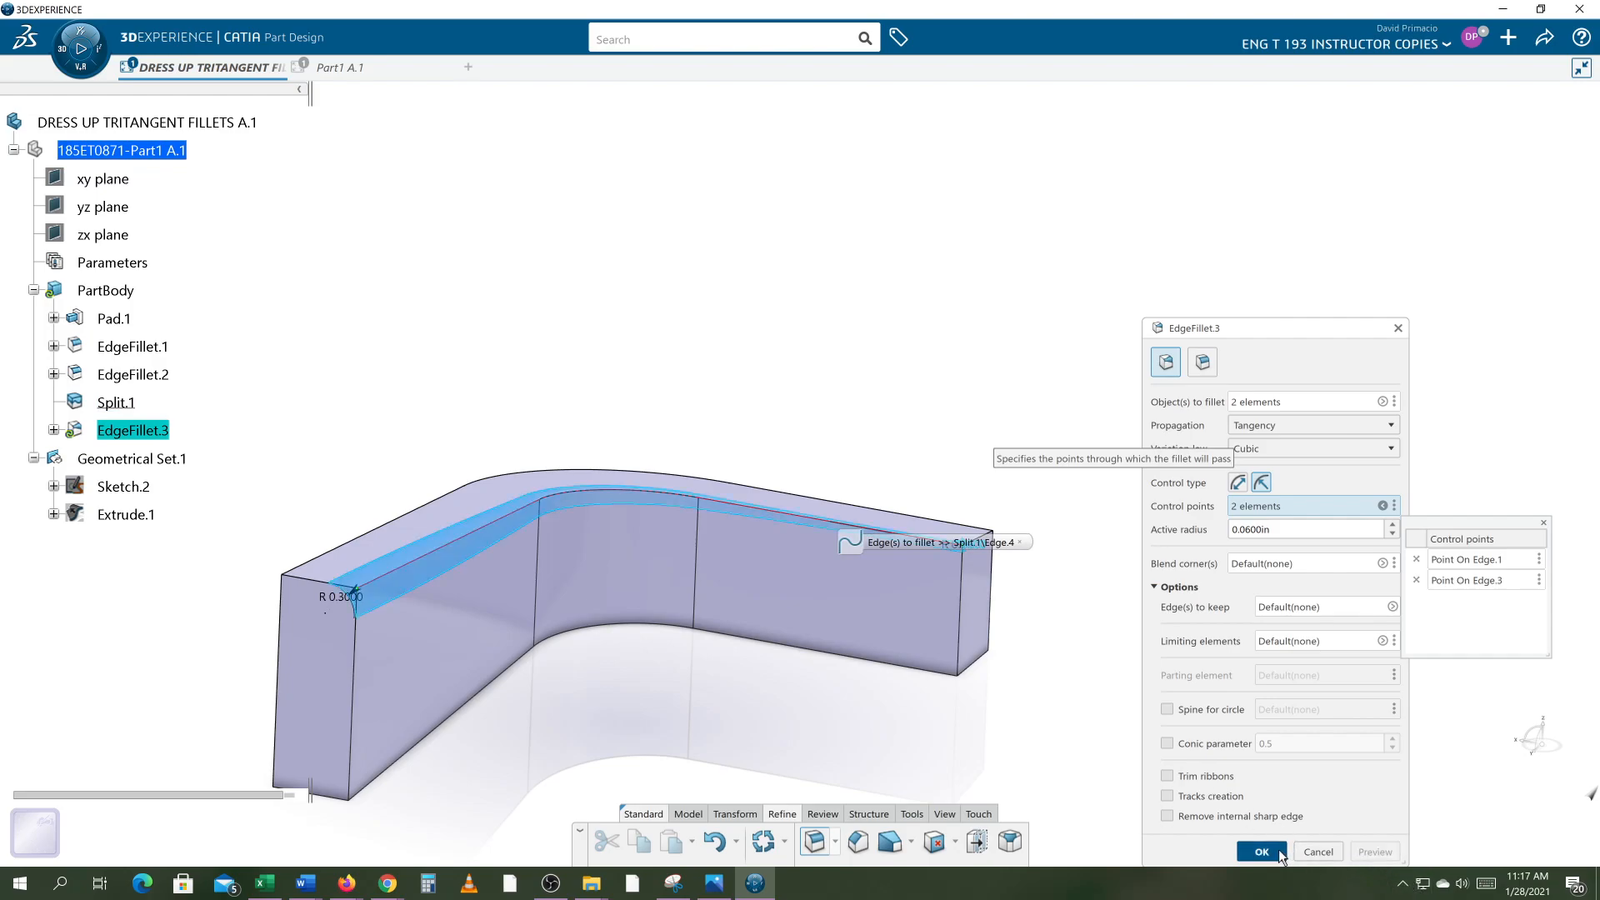
Create EdgeFillet.3 and inspect the tapering round on the top inner edge.
click(1262, 852)
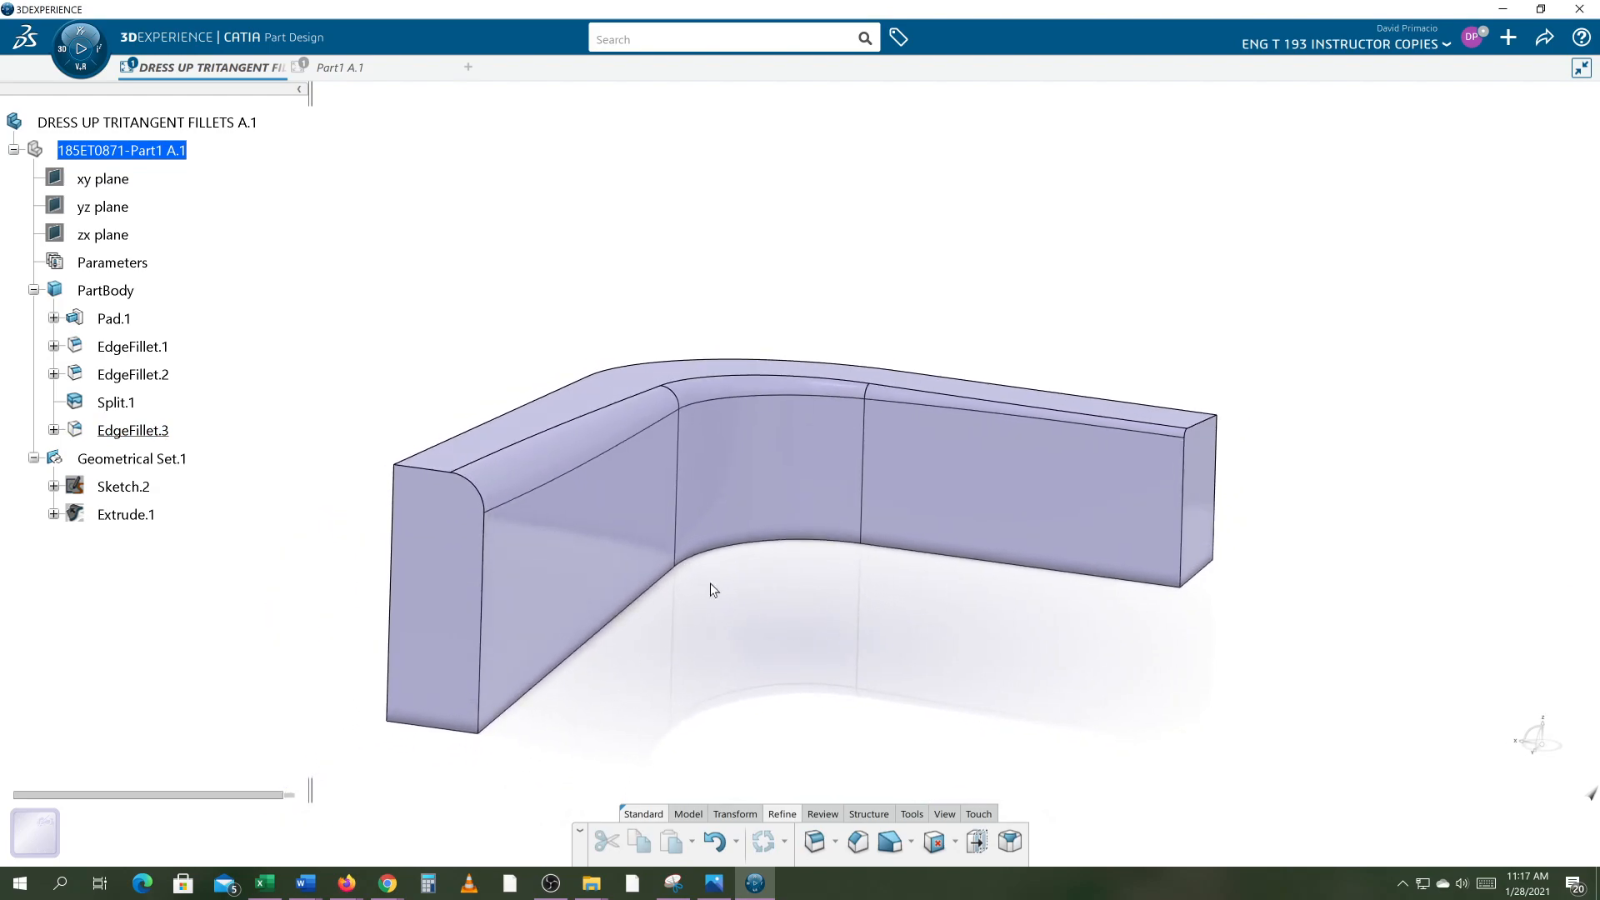
mouse_move(486, 367)
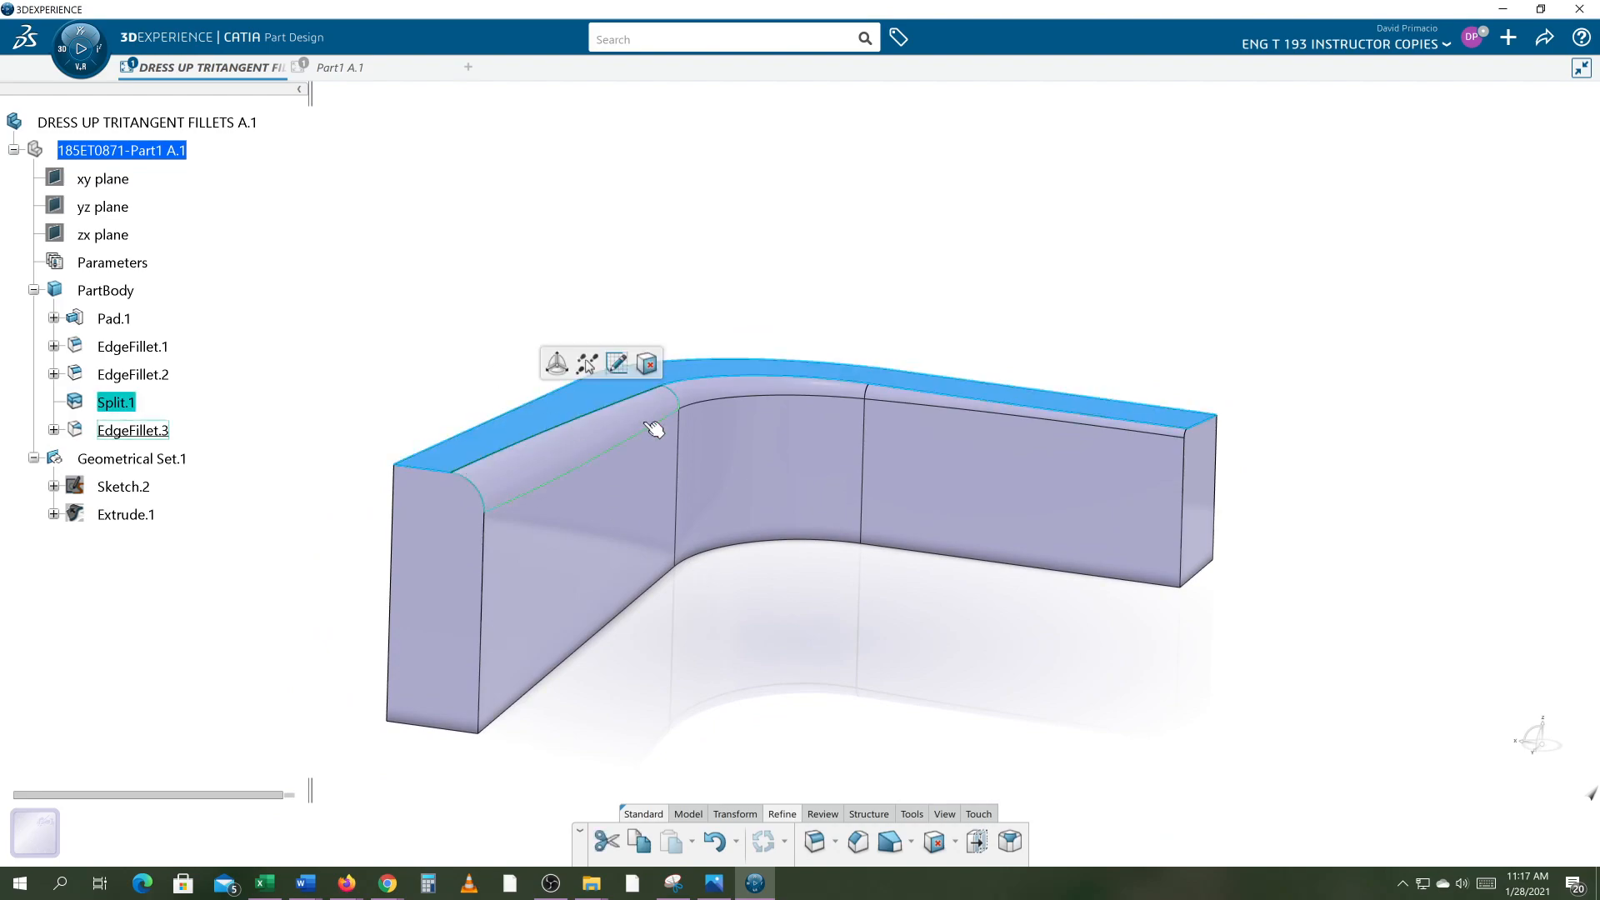
click(714, 696)
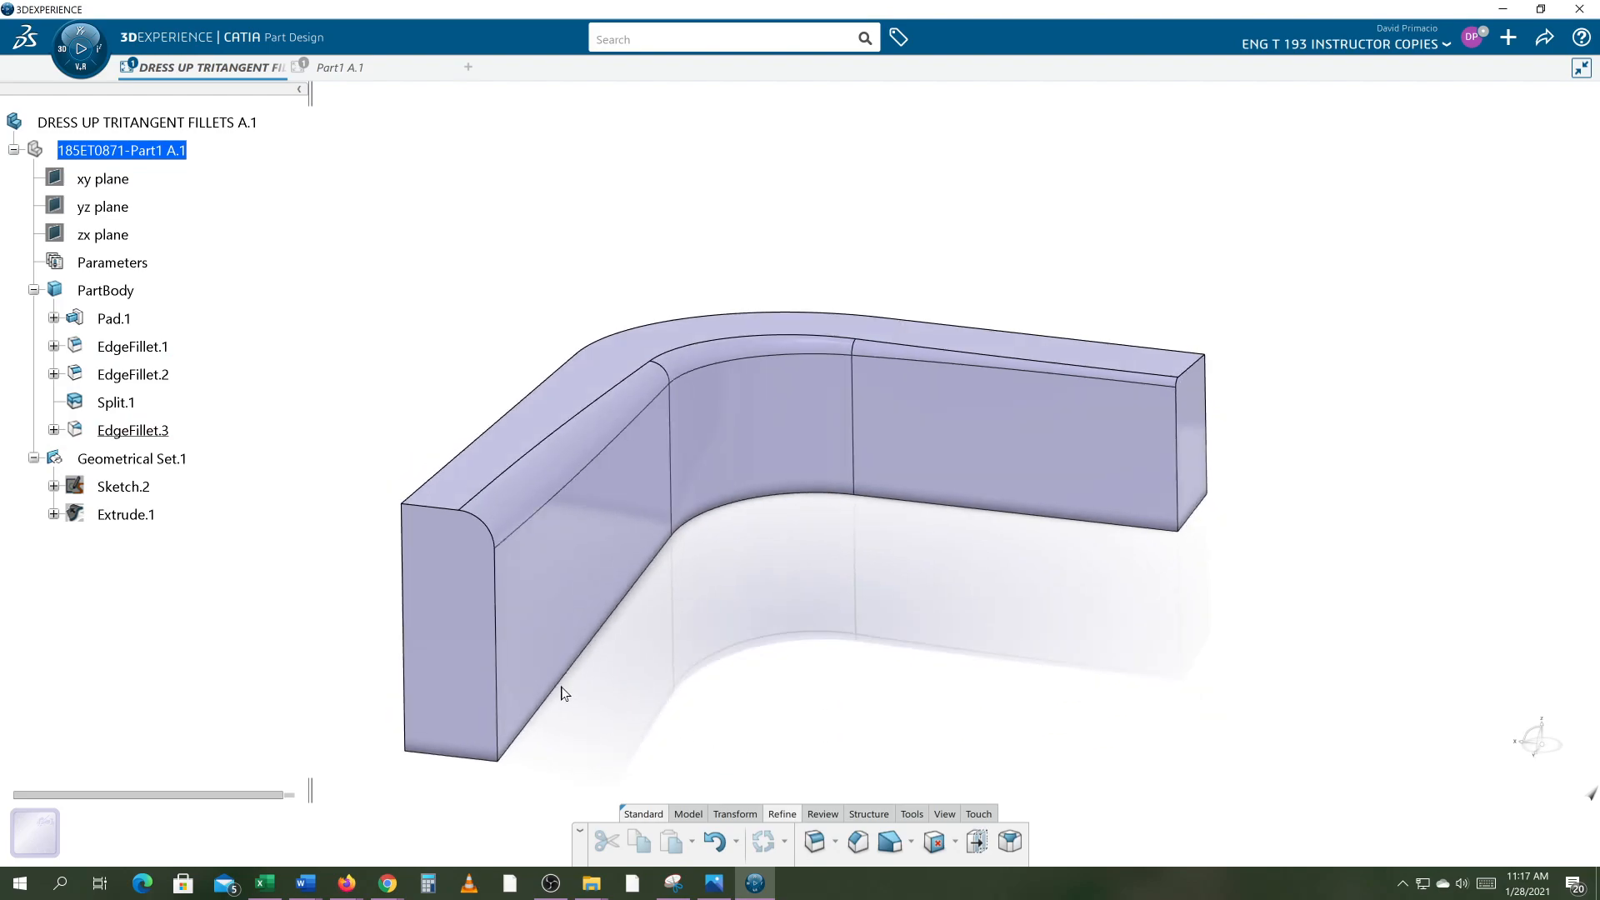
click(550, 882)
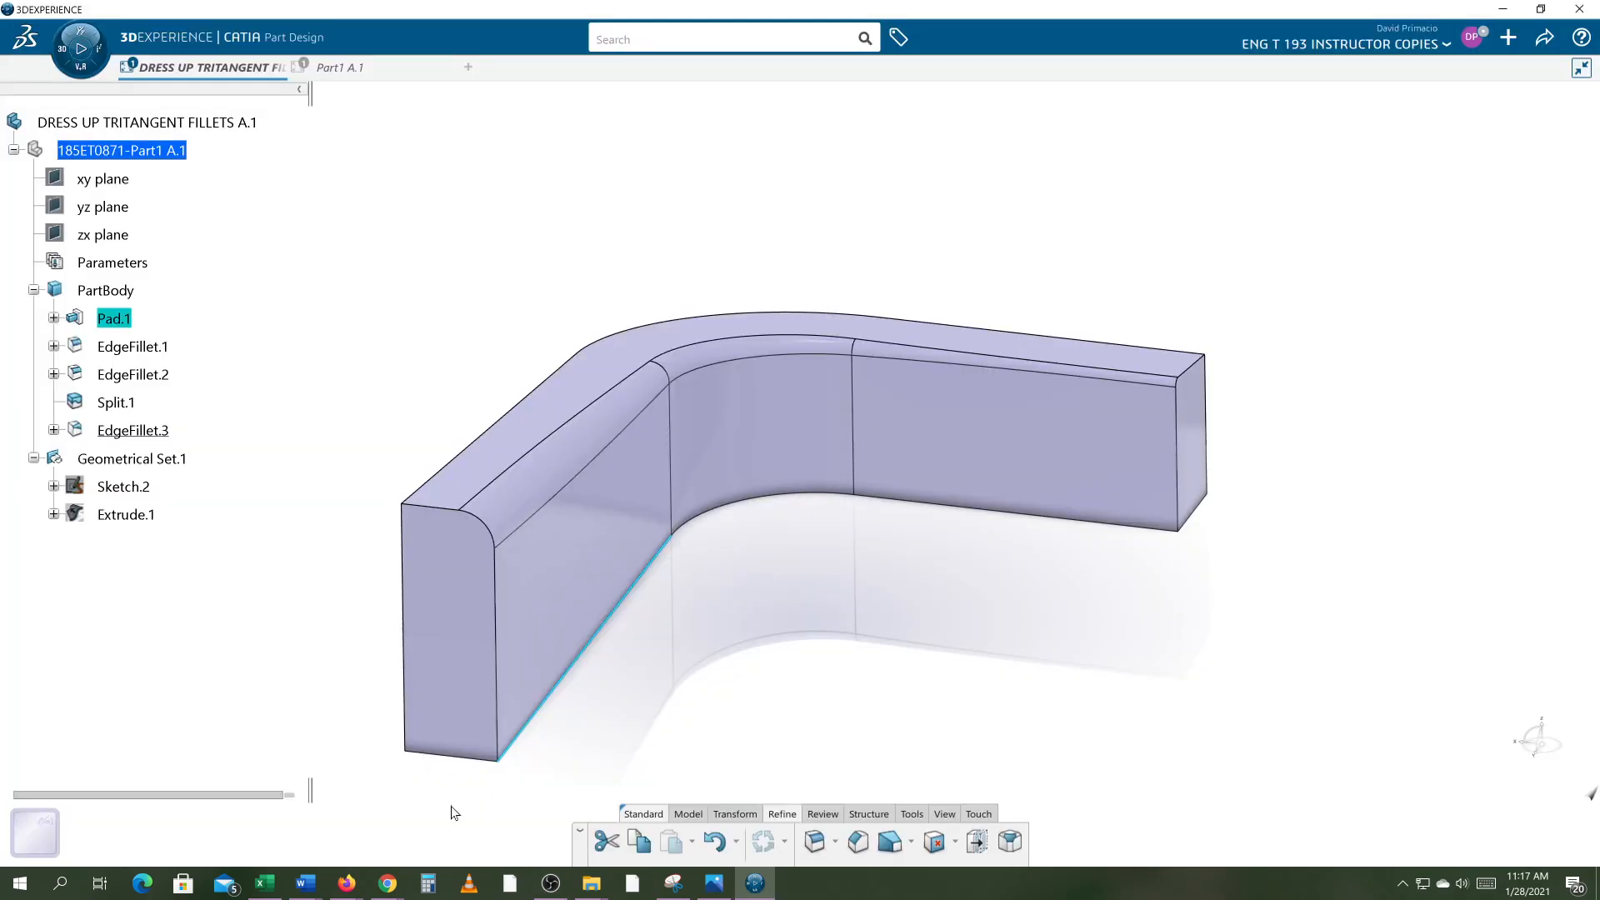
mouse_move(816, 841)
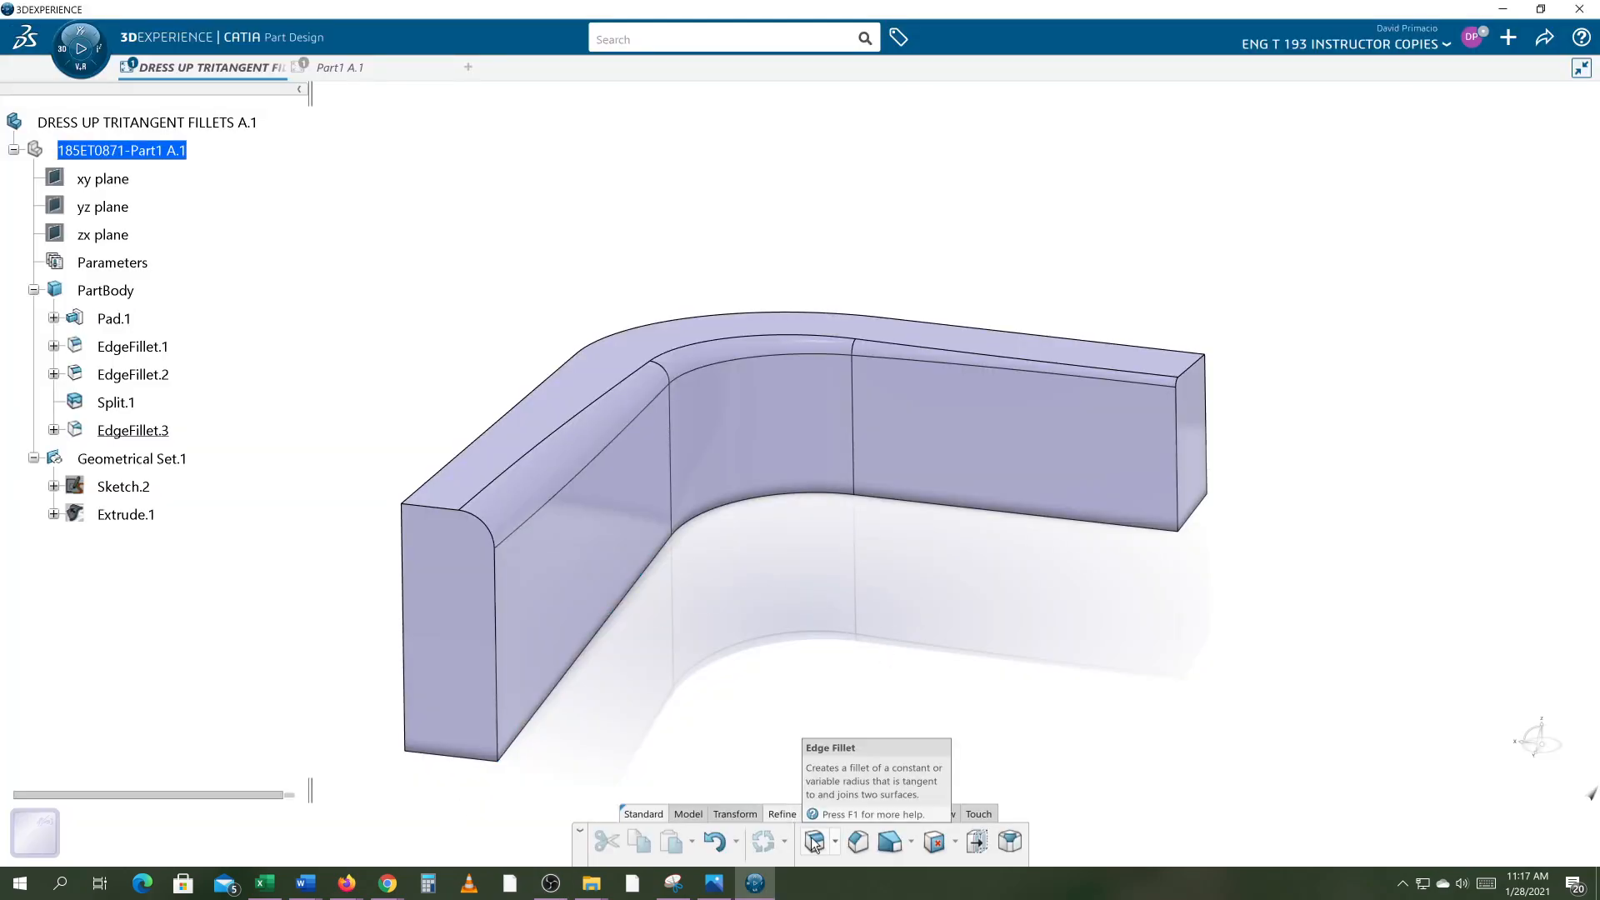
Start a new variable-radius edge fillet with linear variation.
click(814, 840)
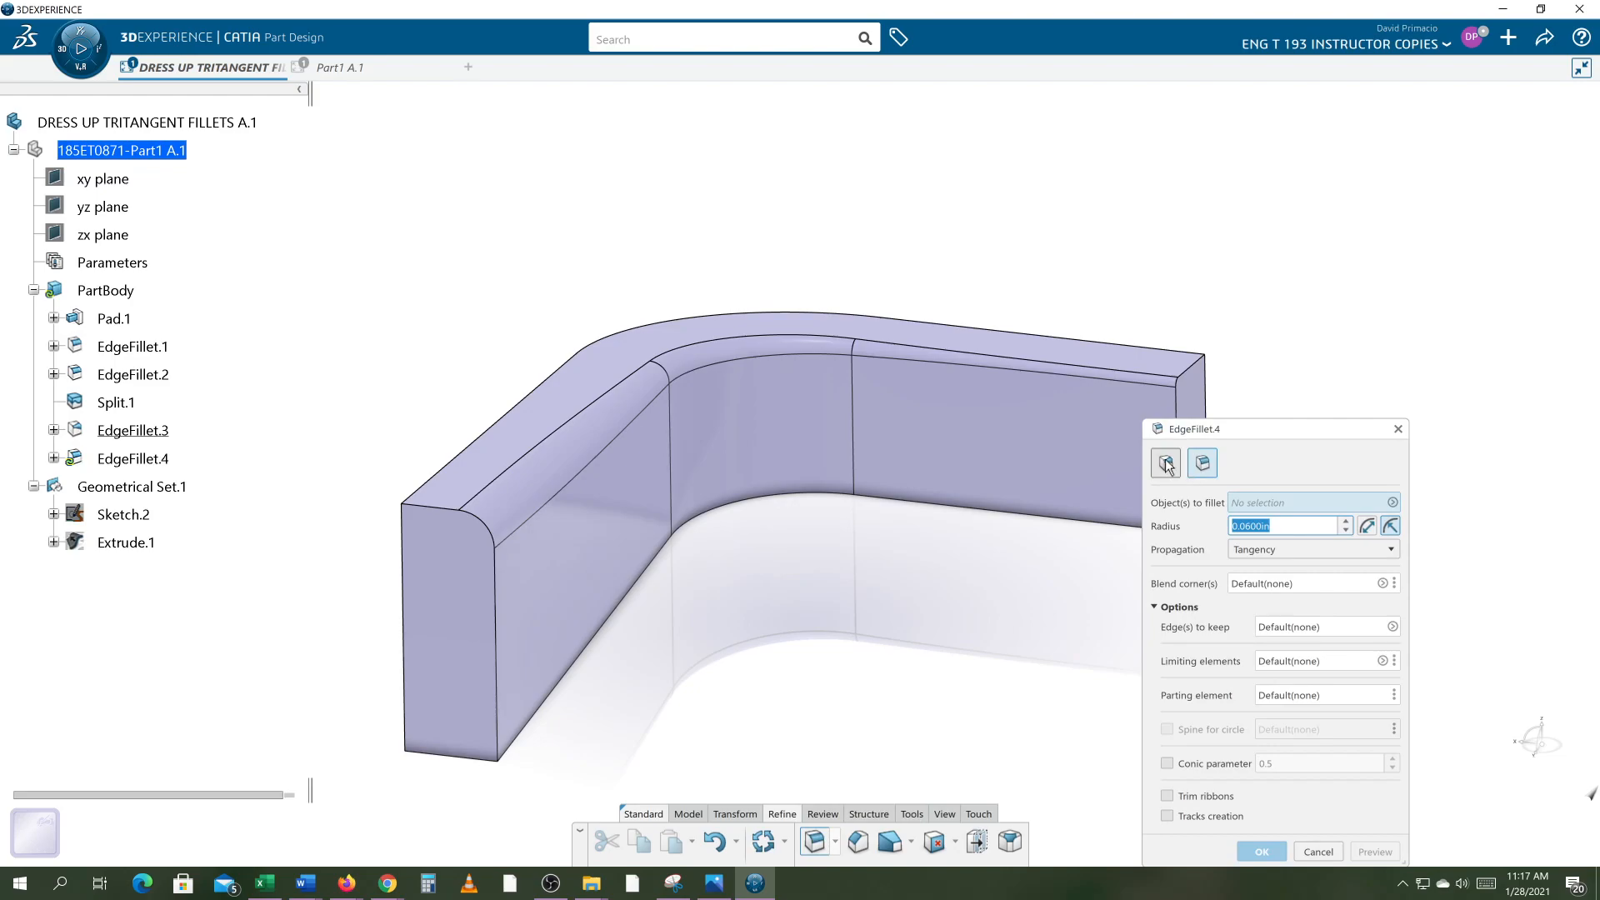
click(1203, 462)
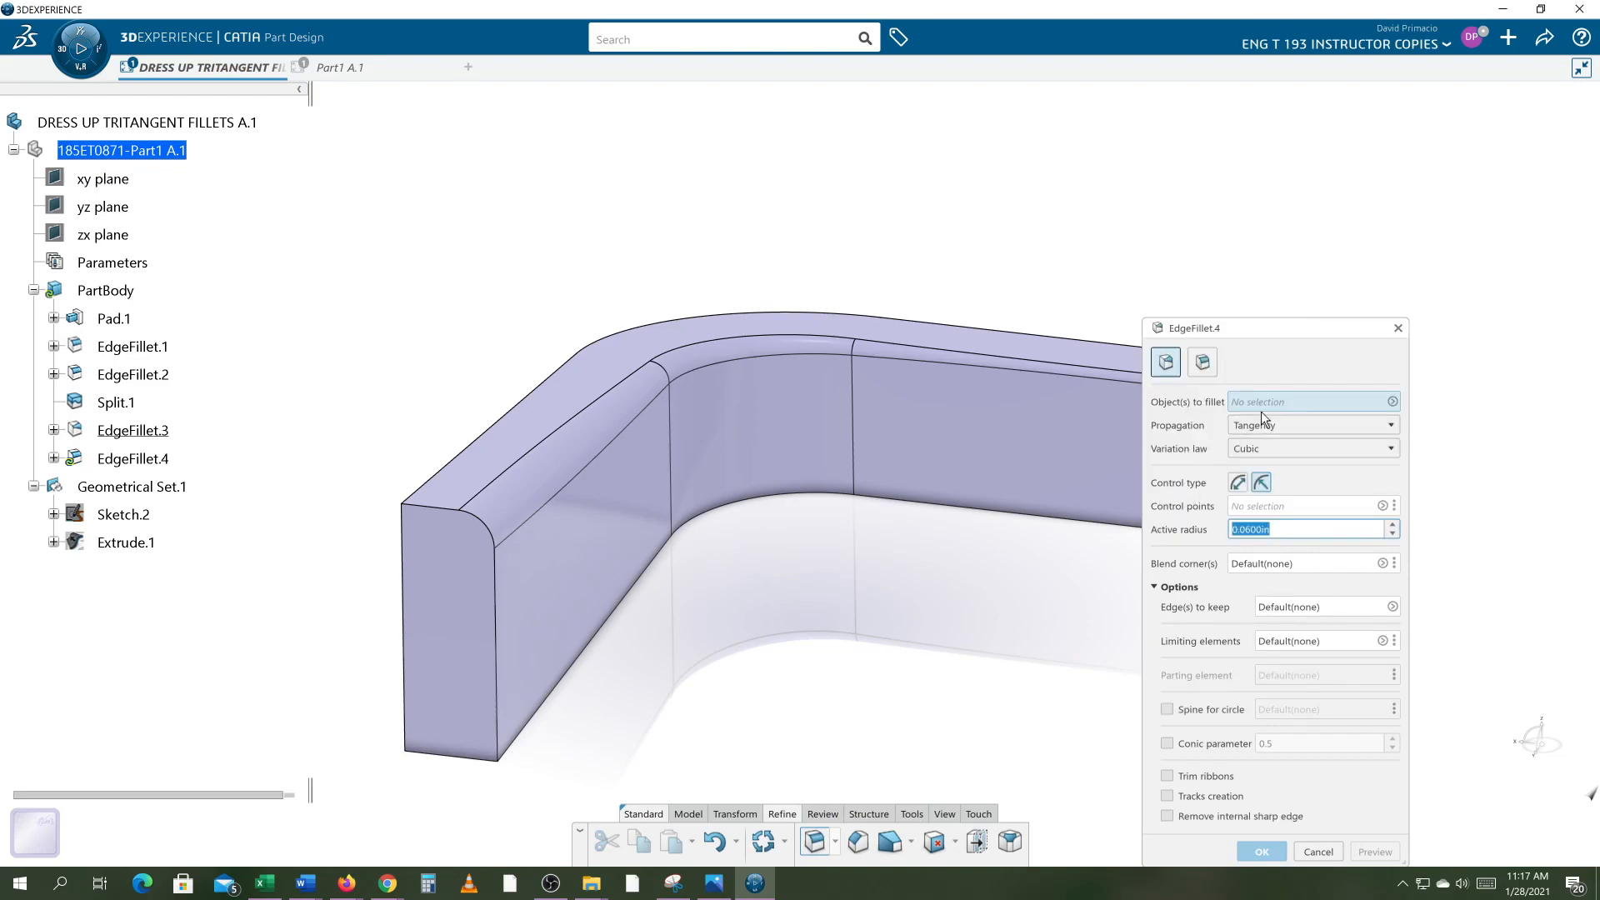
mouse_move(601, 692)
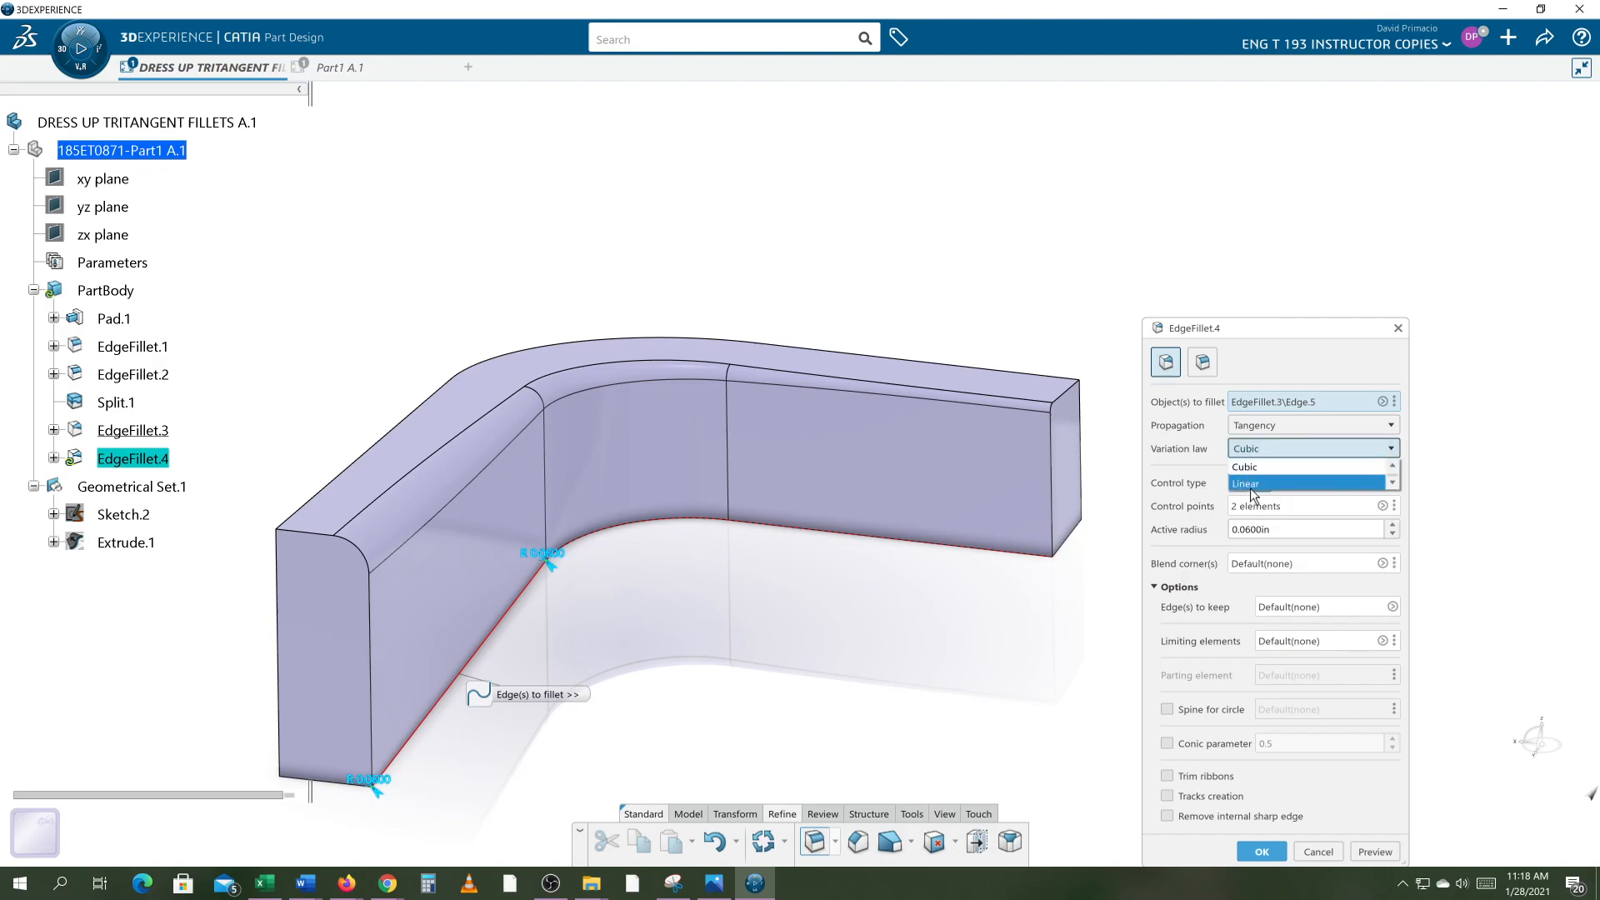
click(1246, 483)
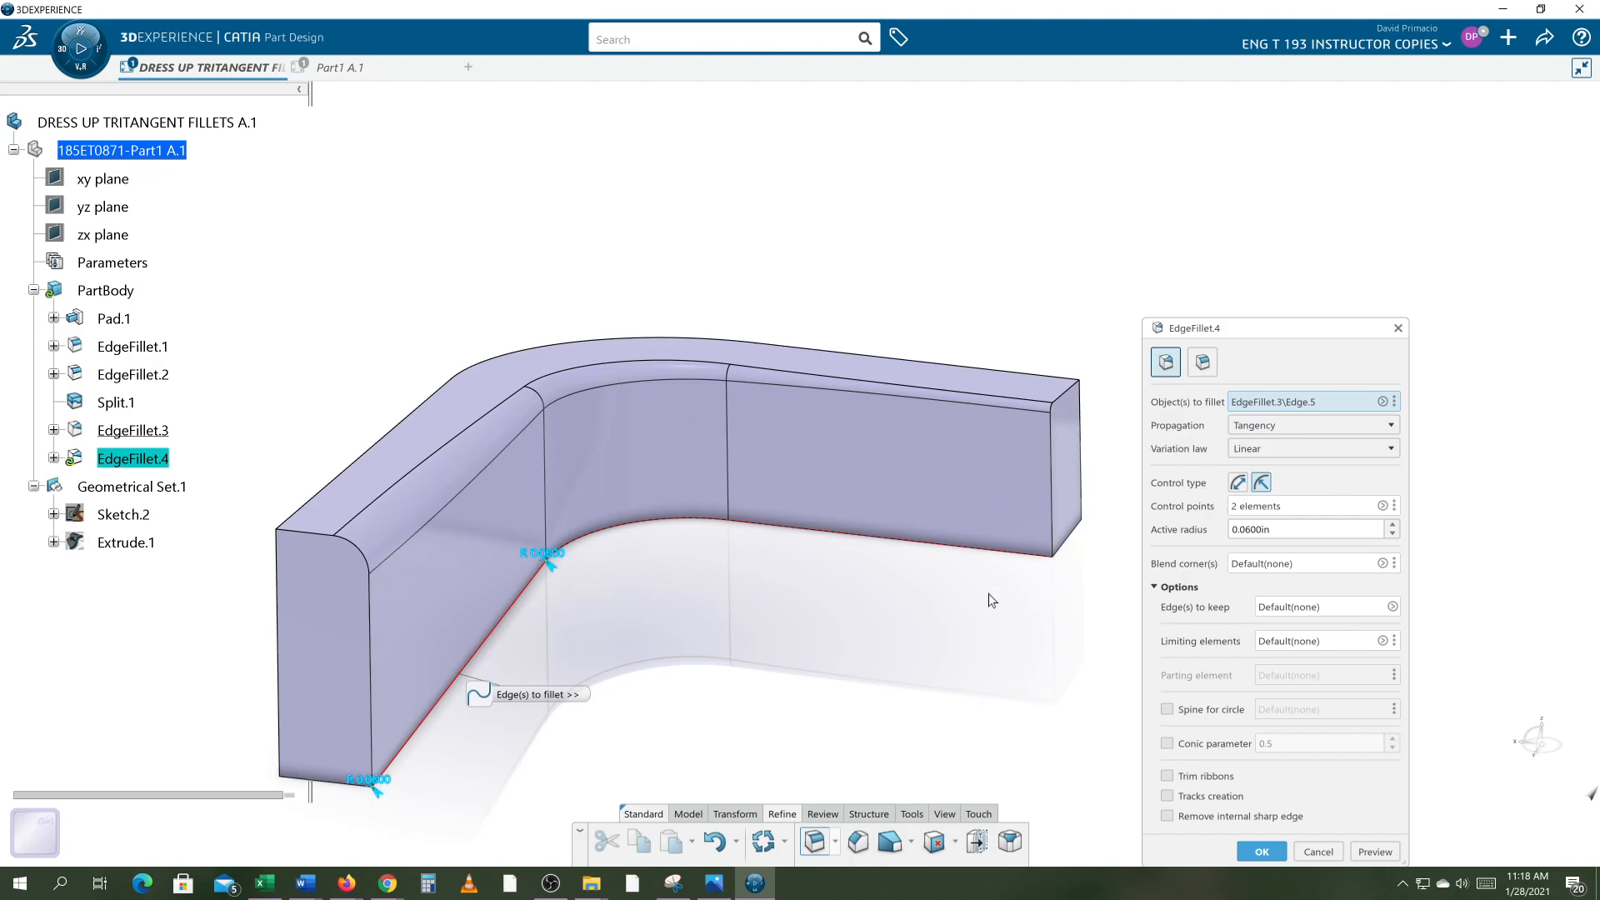
mouse_move(1257, 514)
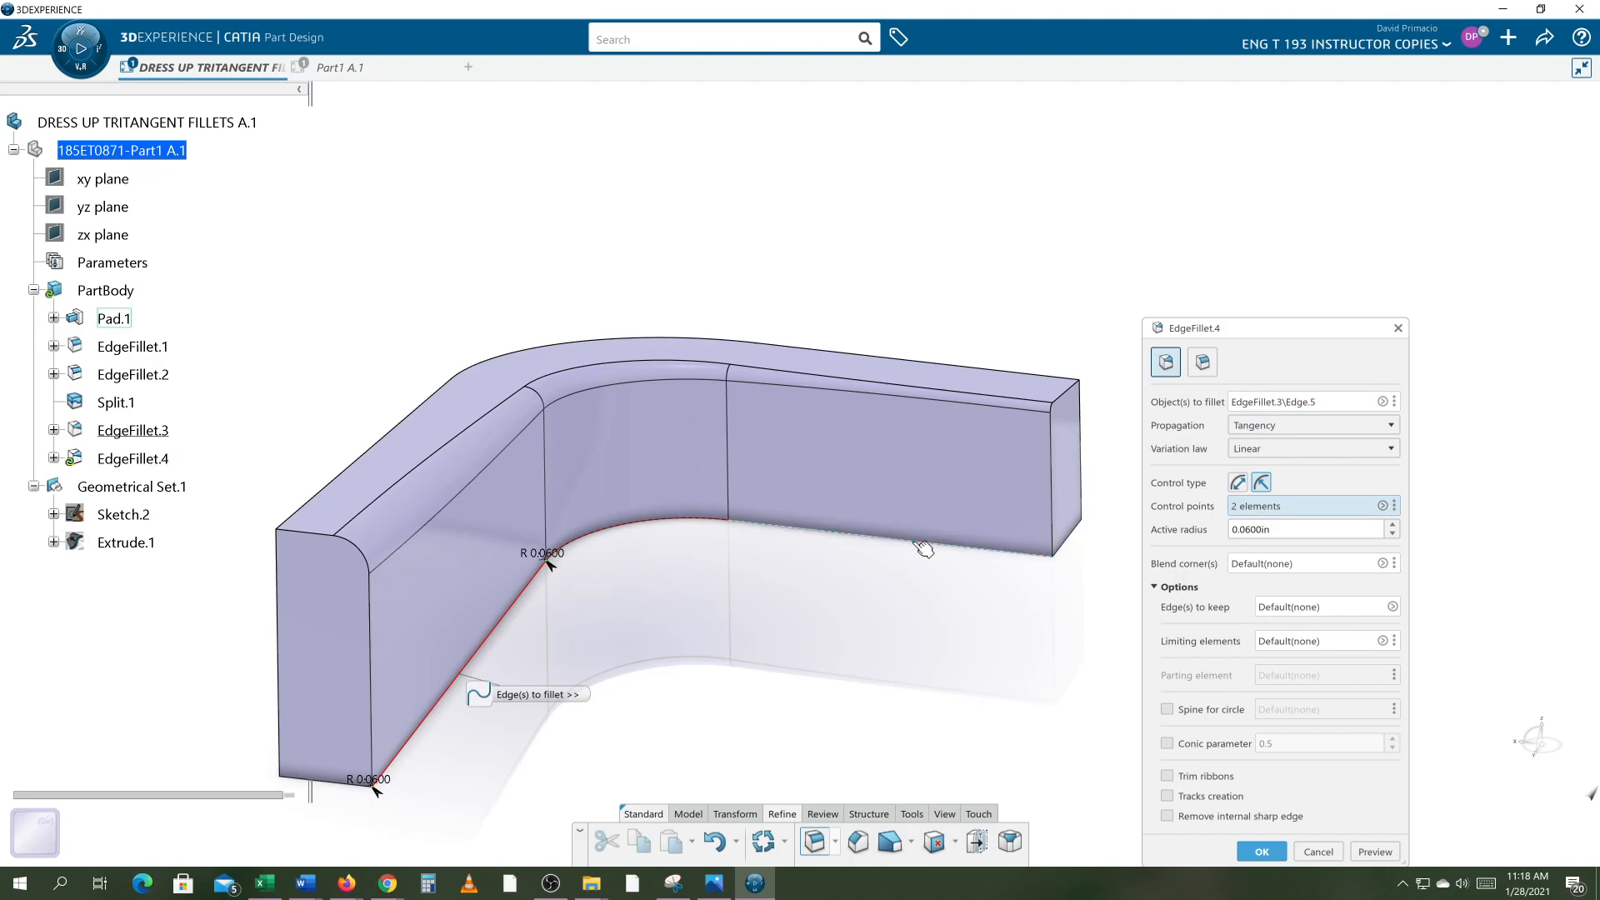
click(925, 542)
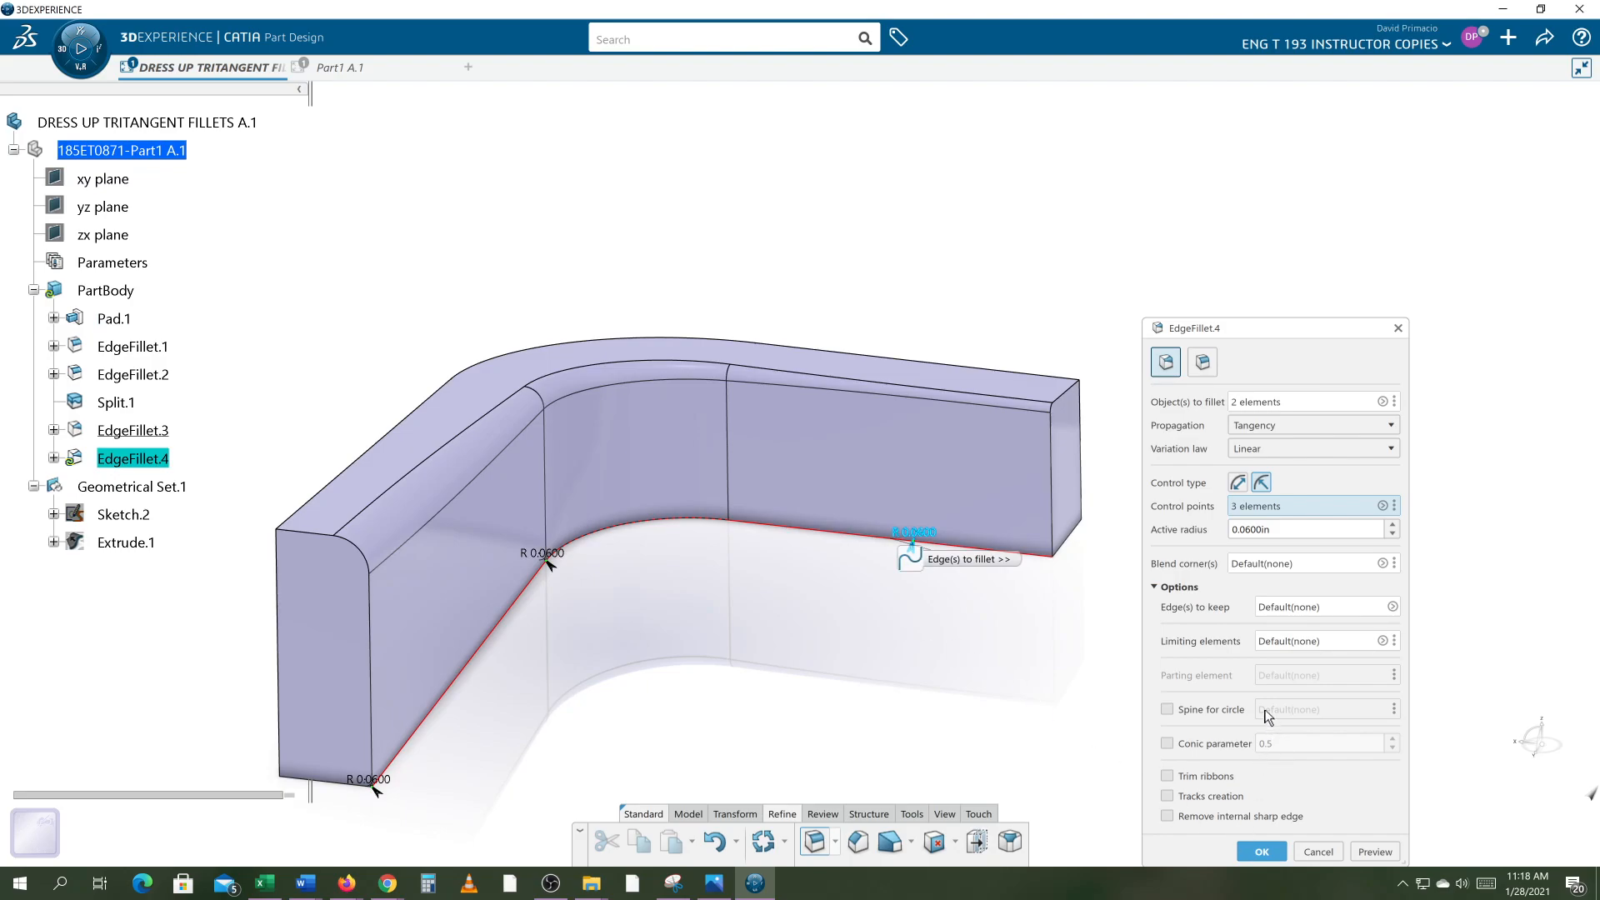
Reset the fillet, select the bottom inner edge, choose Linear variation, and enter 0.3000 in.
click(1317, 851)
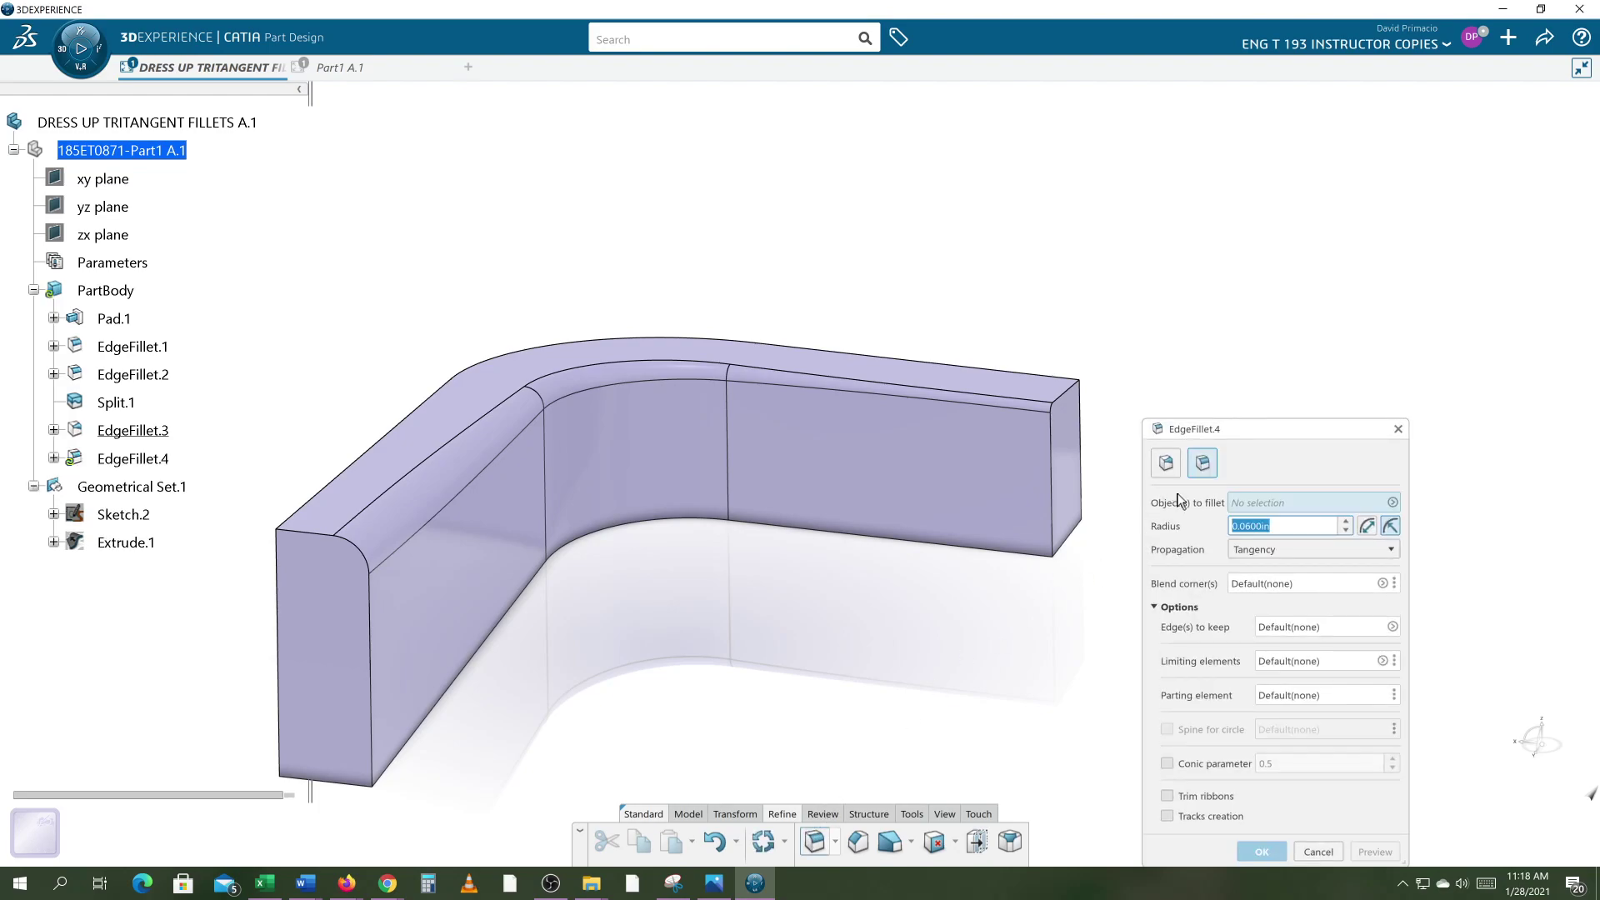
click(1203, 462)
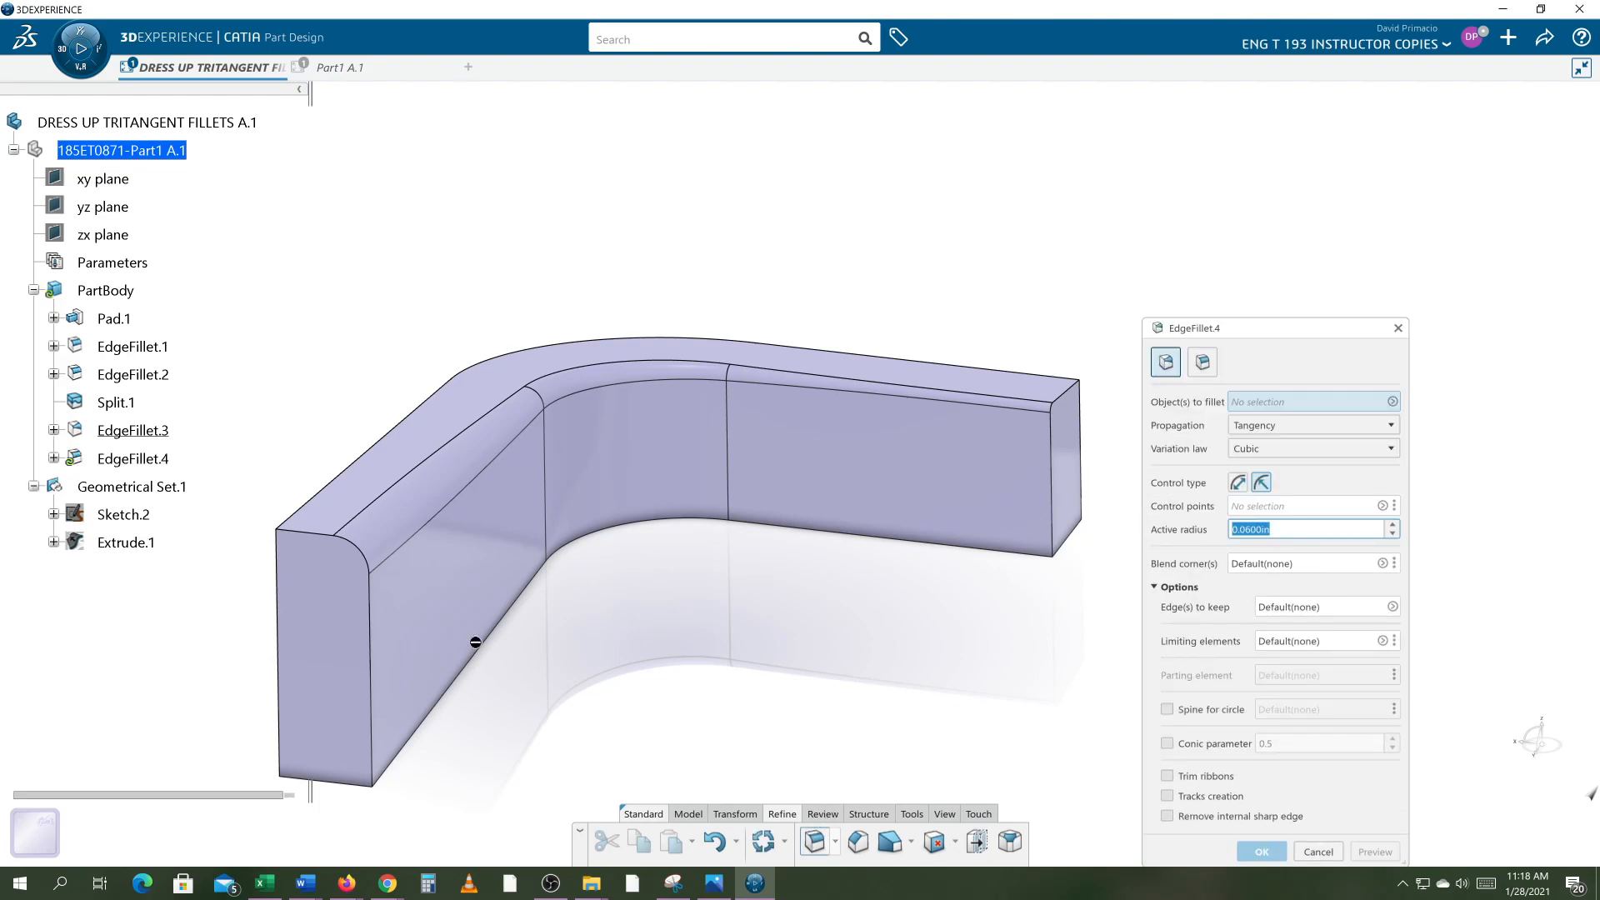
click(474, 643)
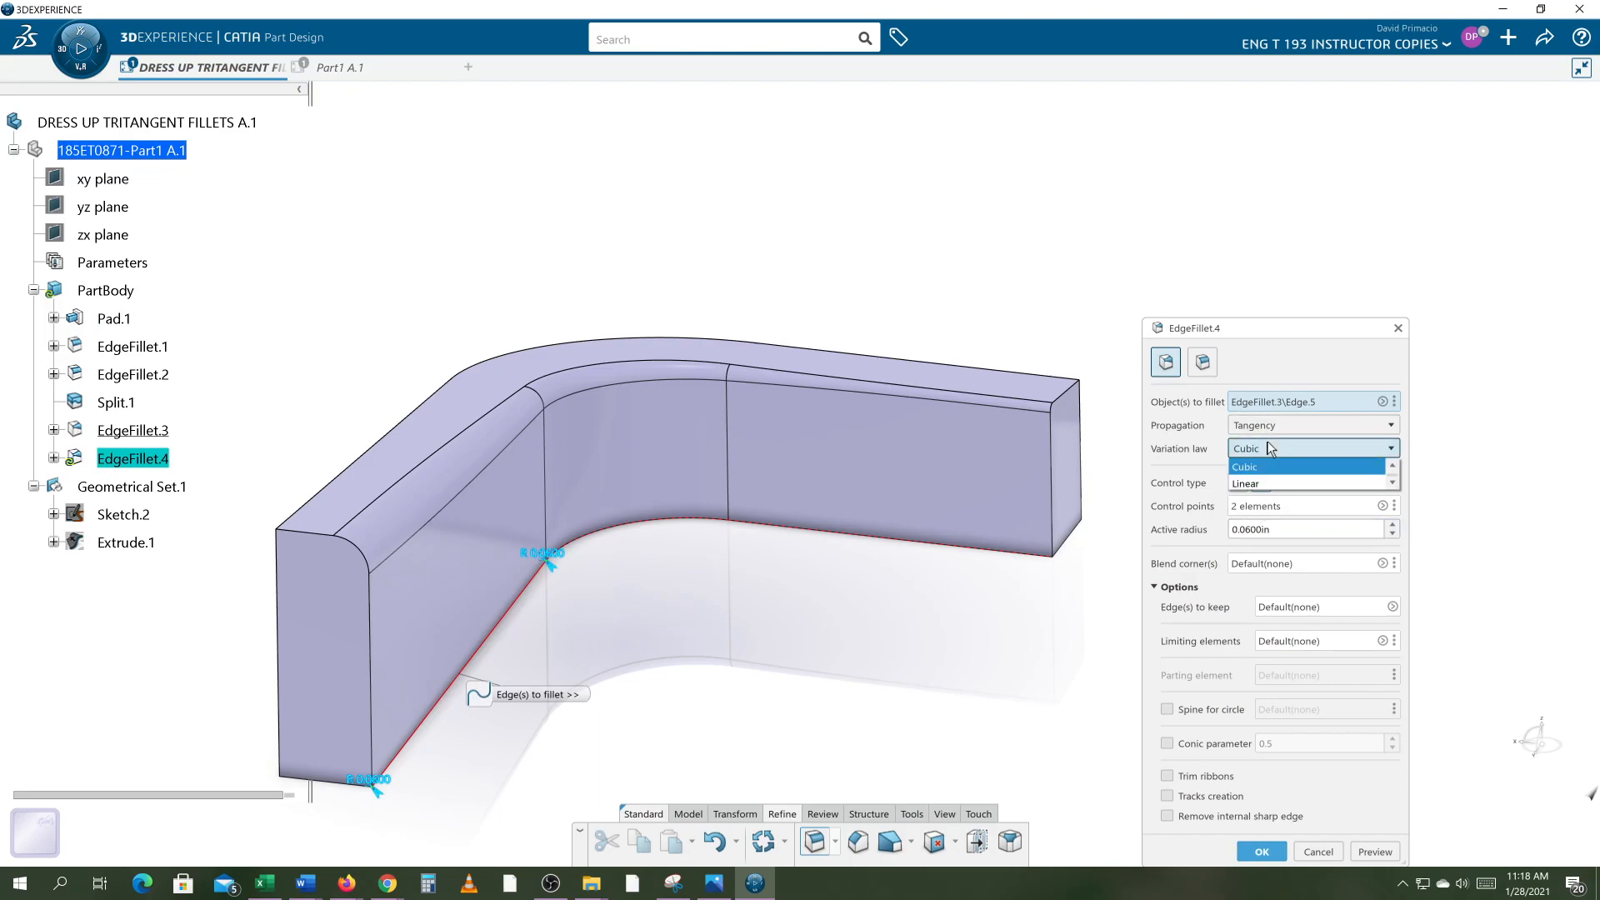
mouse_move(1274, 483)
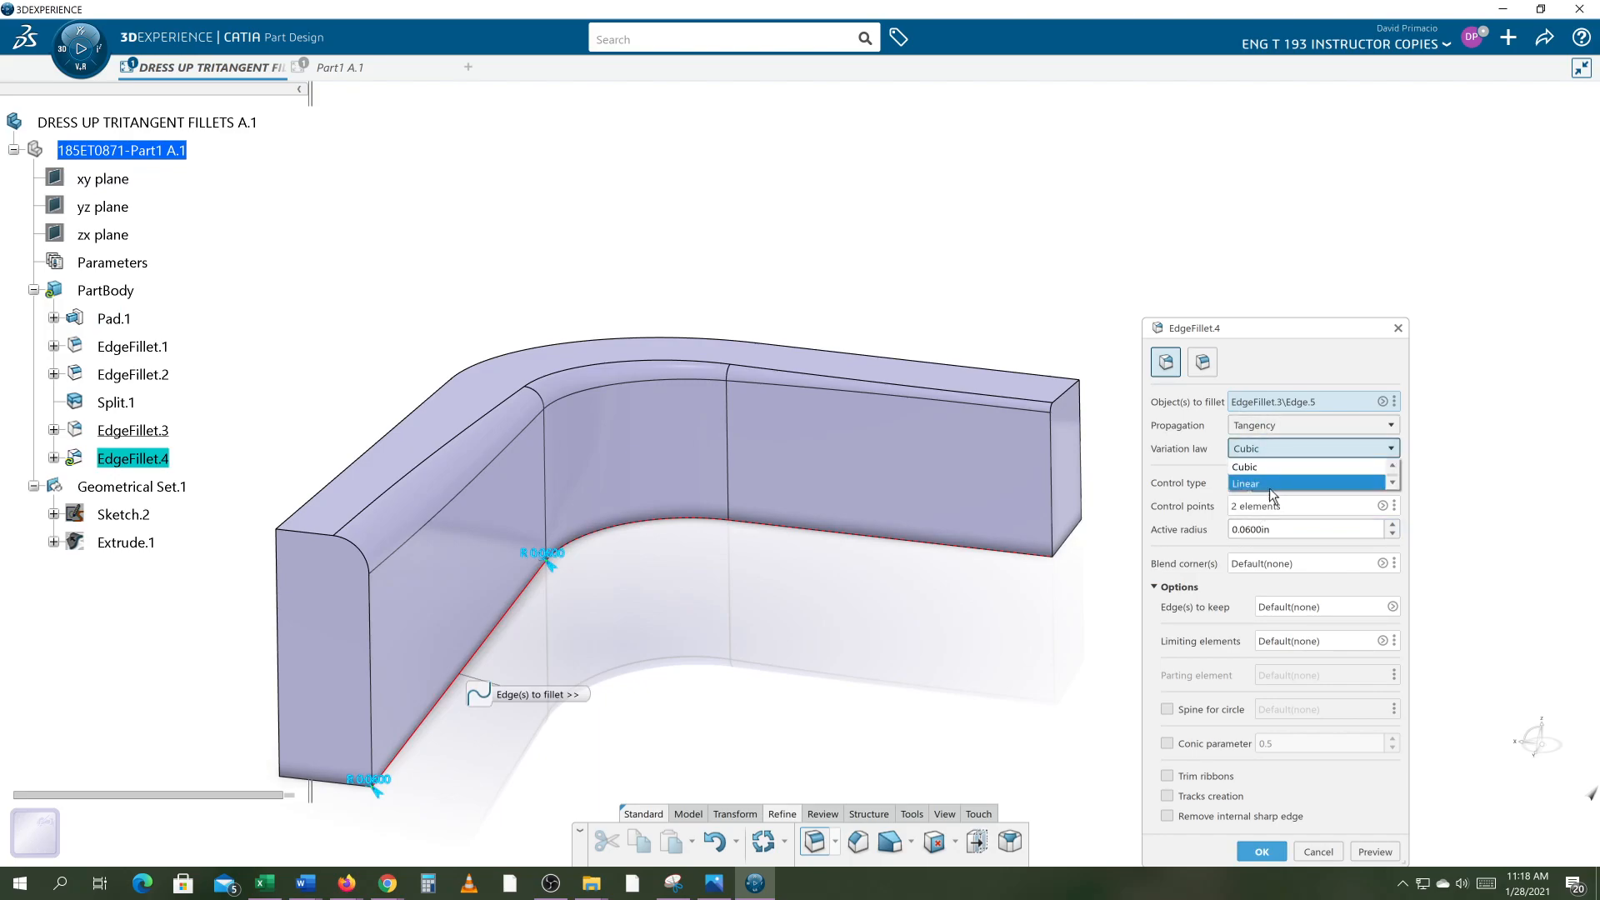
click(1262, 482)
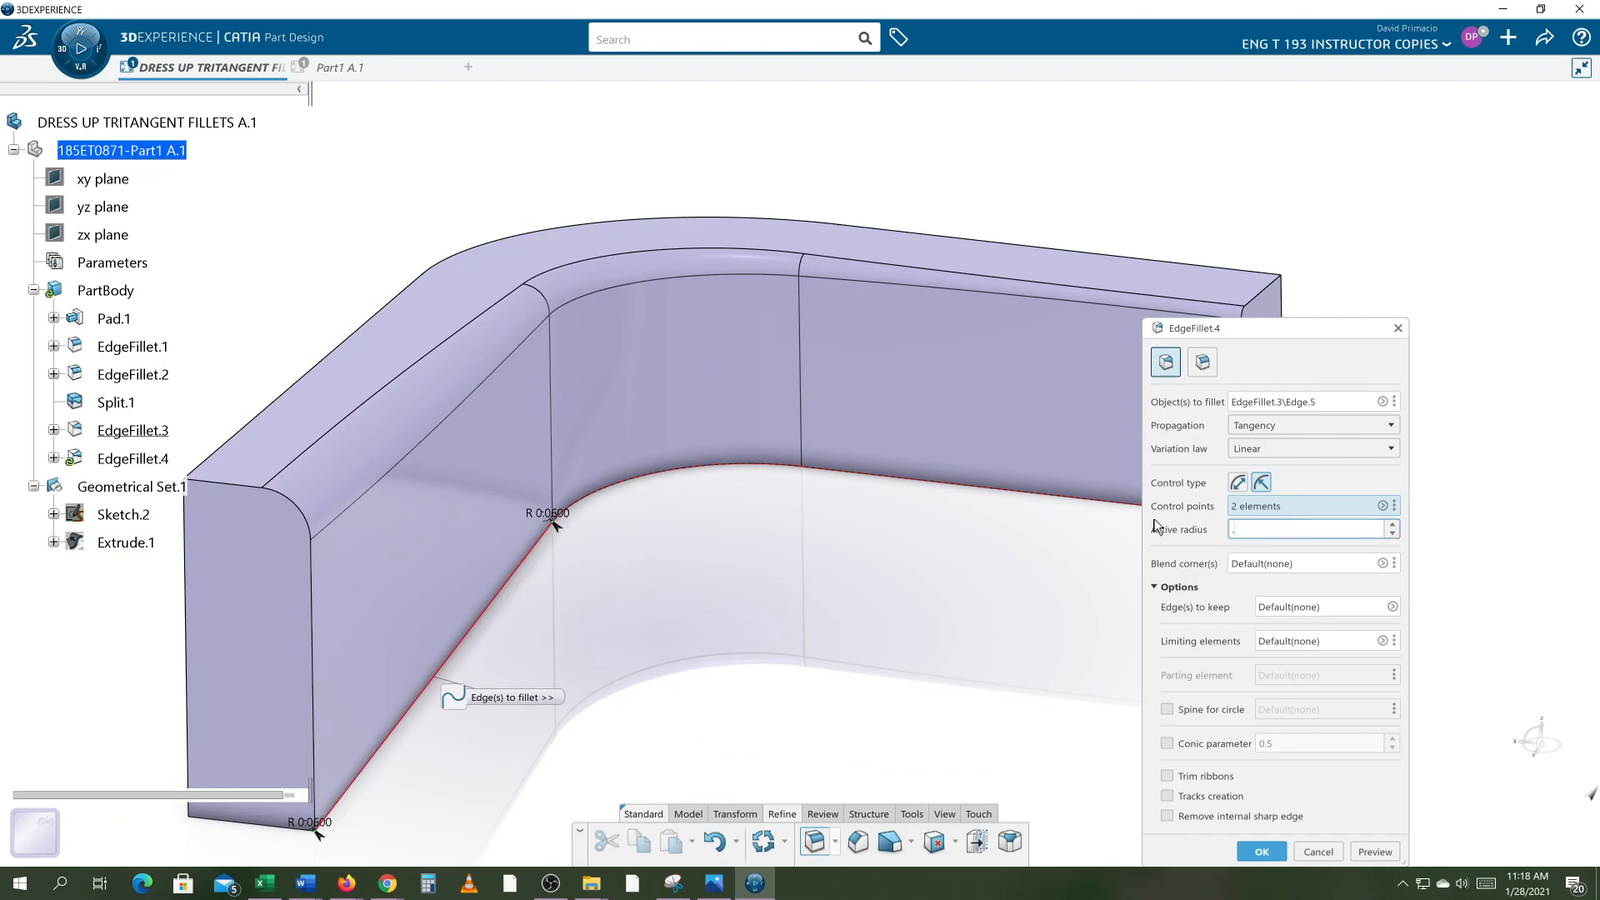
text(0.3000in)
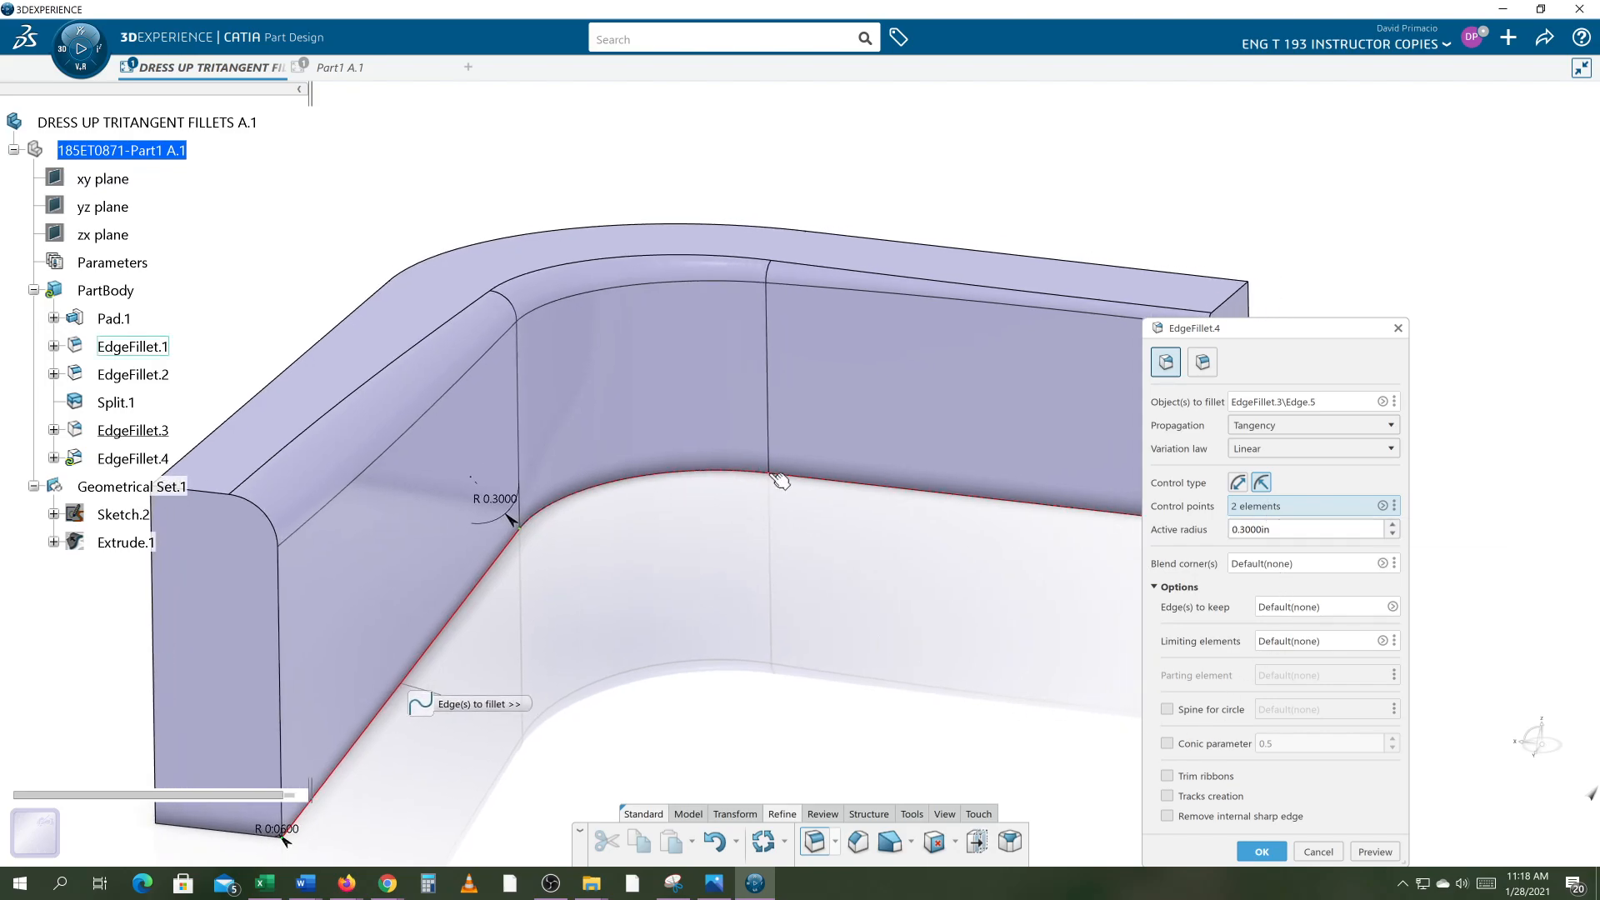
mouse_move(777, 496)
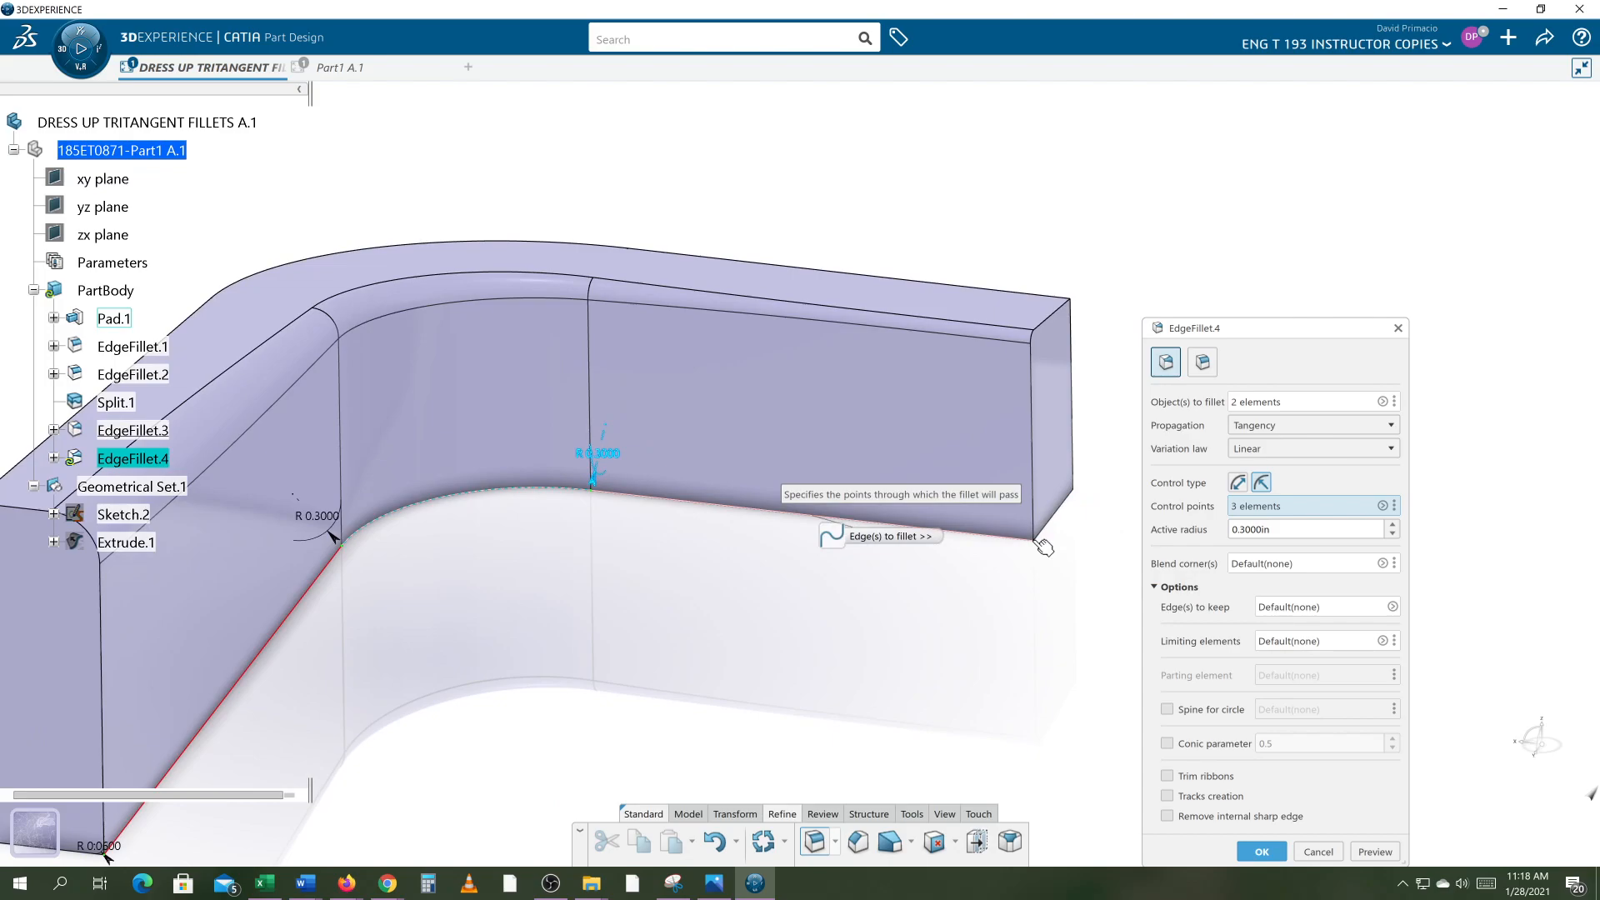
Set the far-end fillet radius to 0.06 in and the middle control point to 0.2 in.
click(1040, 543)
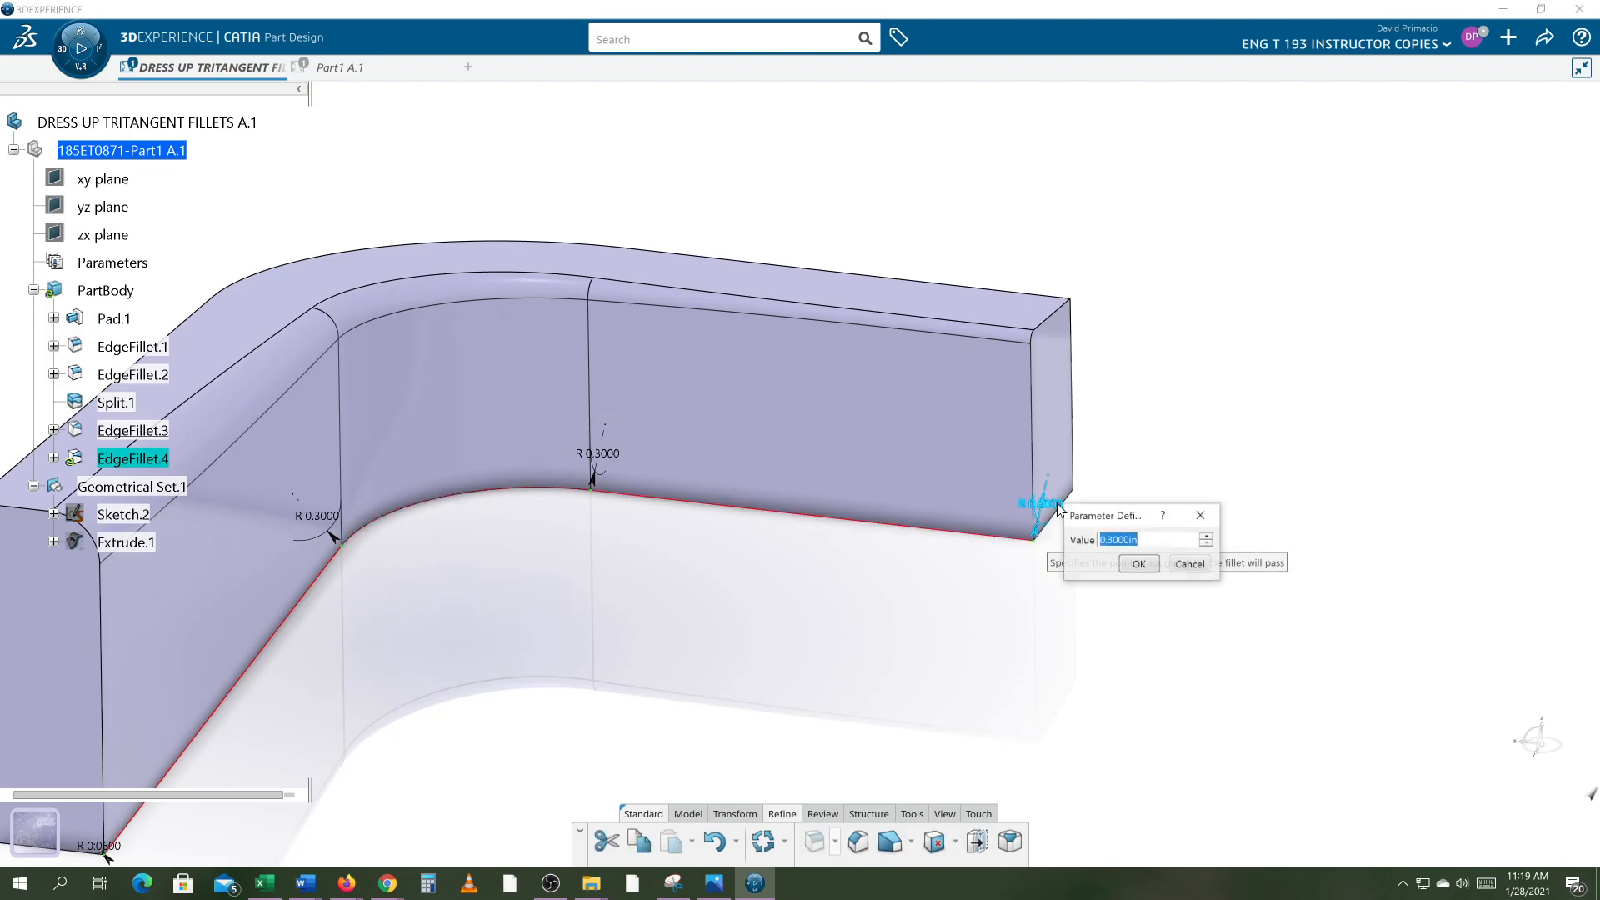
text(.06)
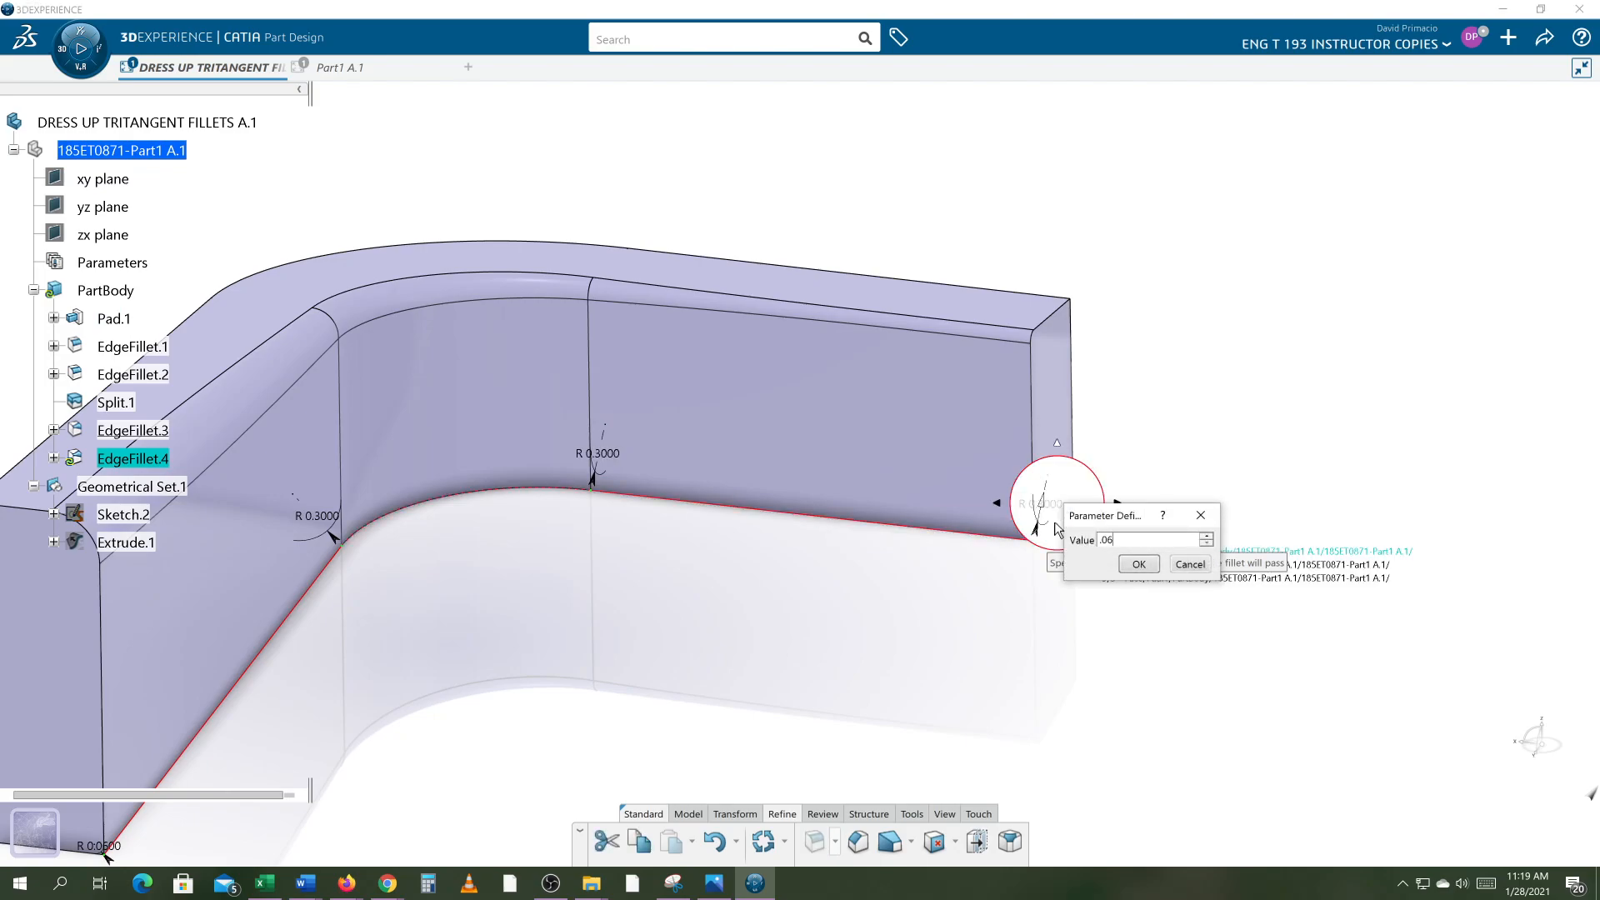
click(1138, 564)
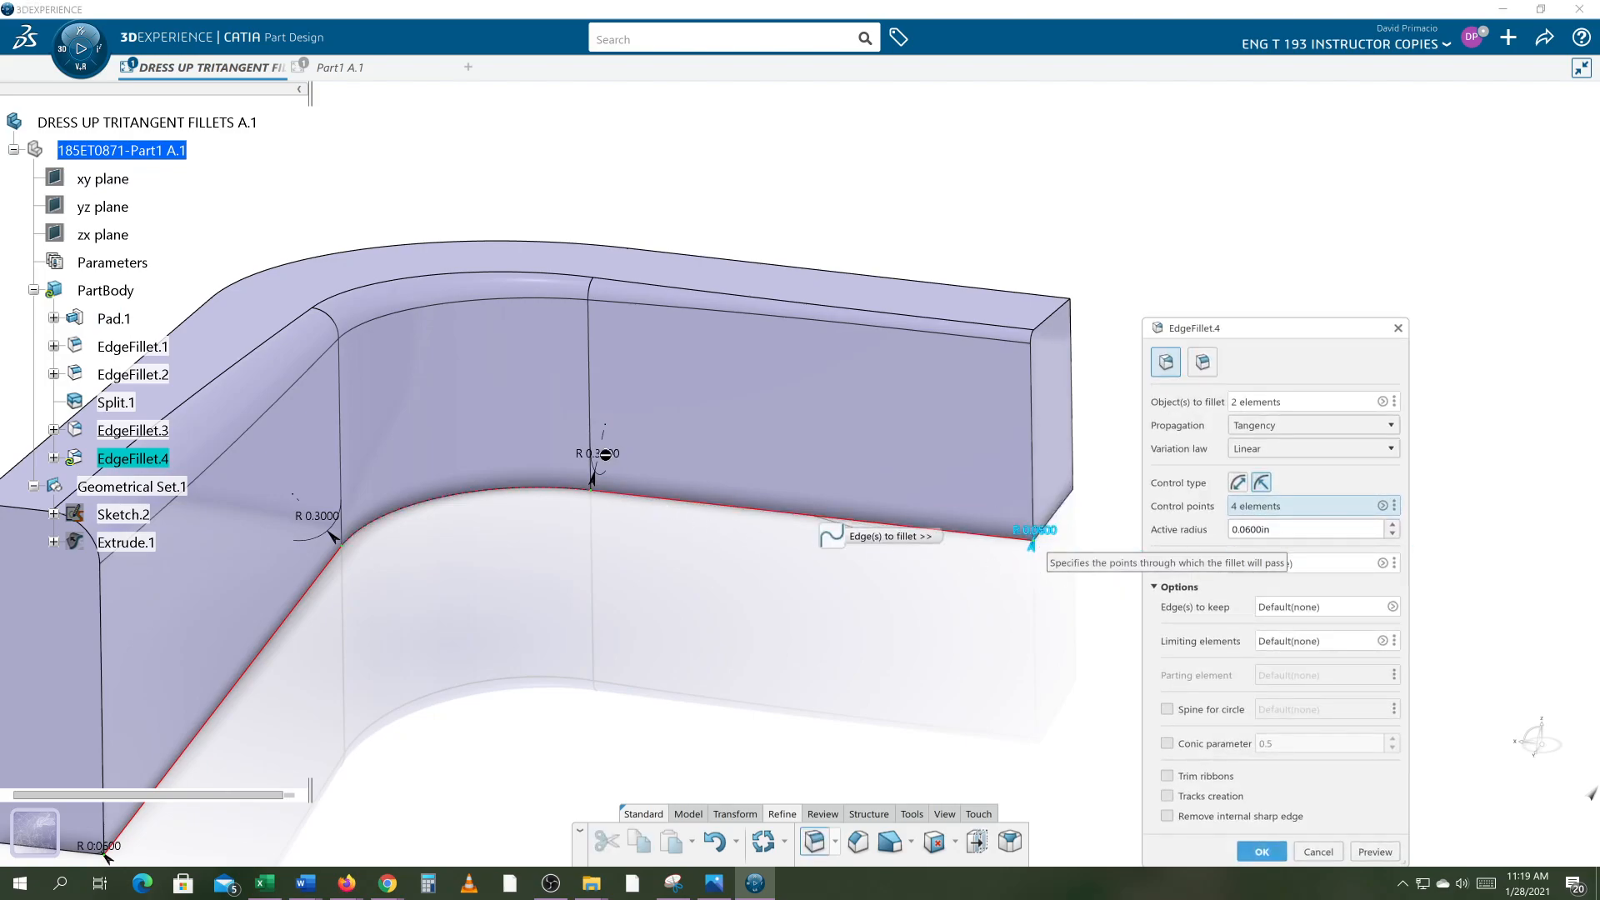
double_click(599, 454)
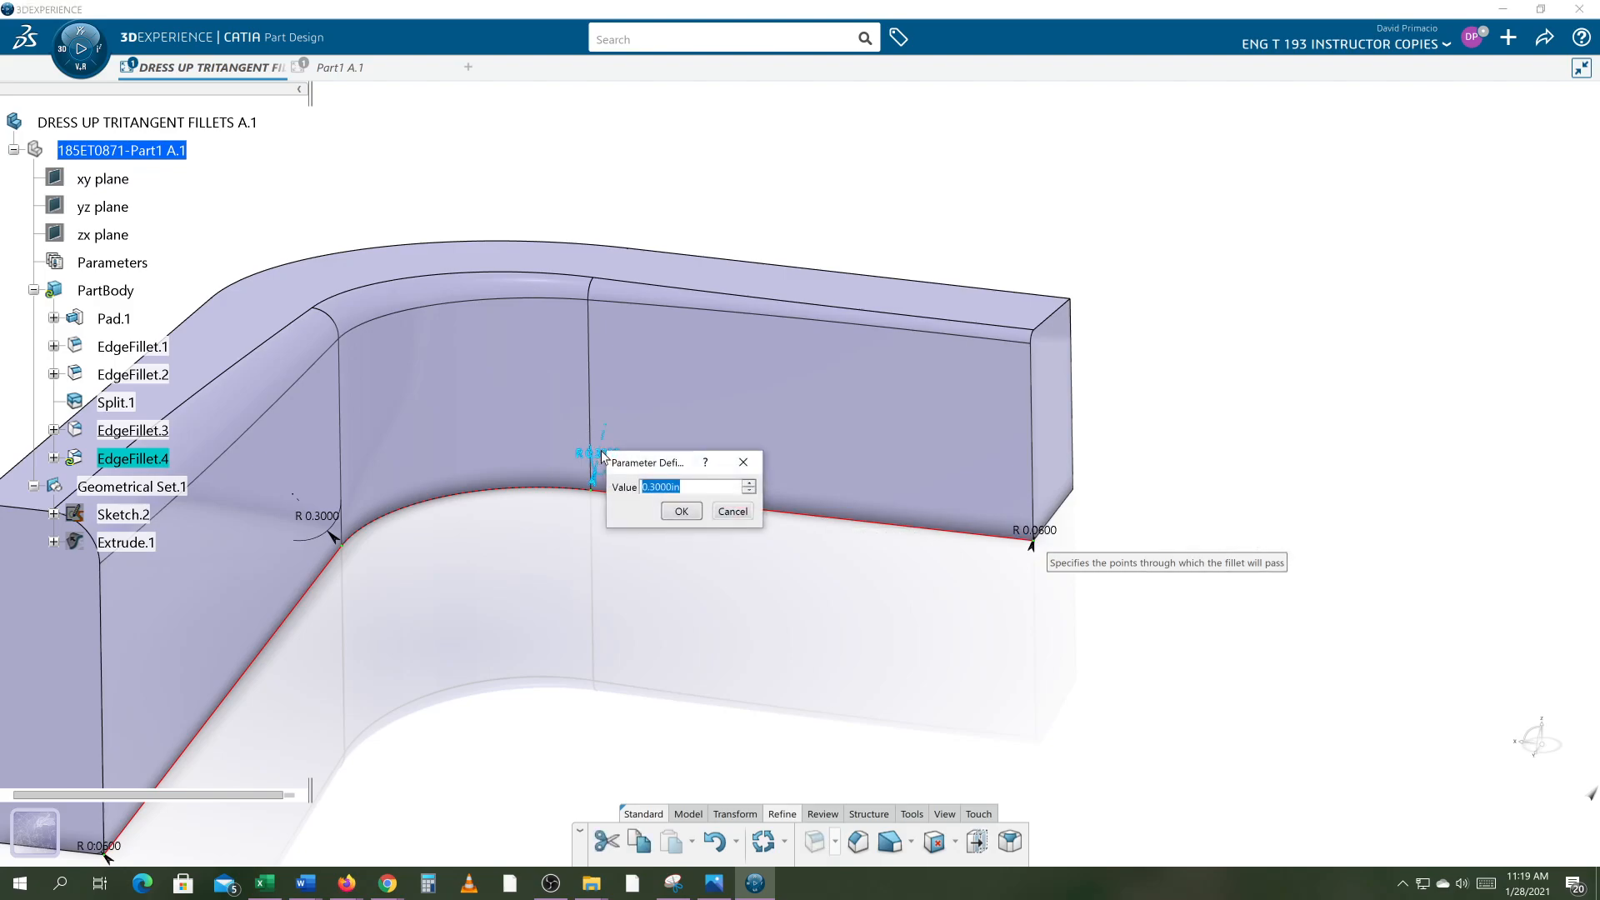
text(.2)
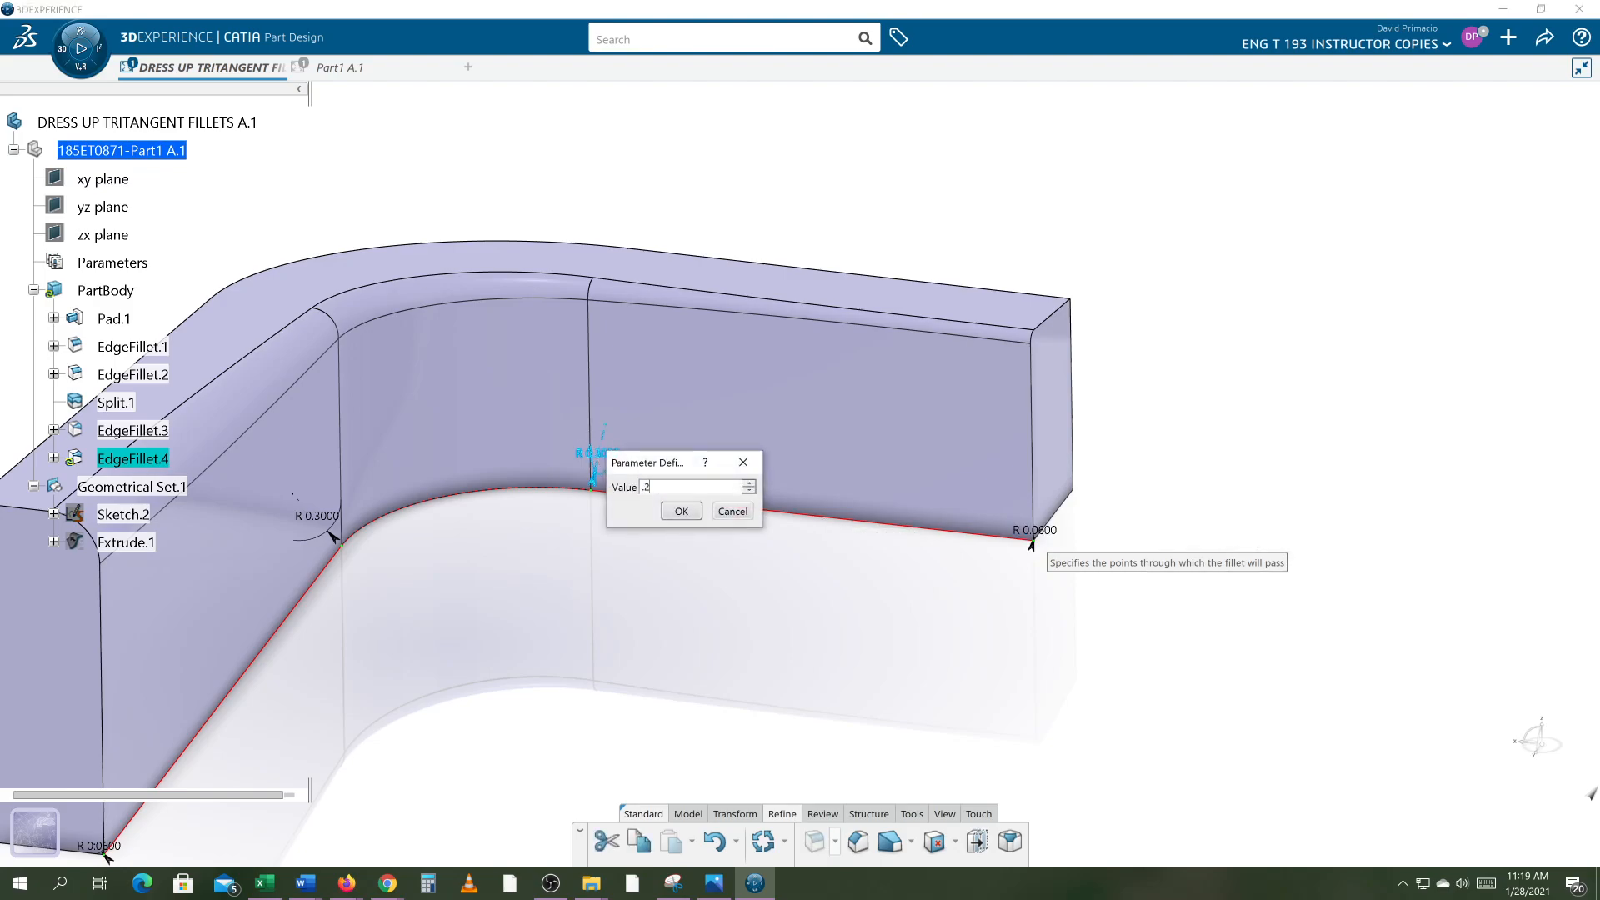
click(681, 510)
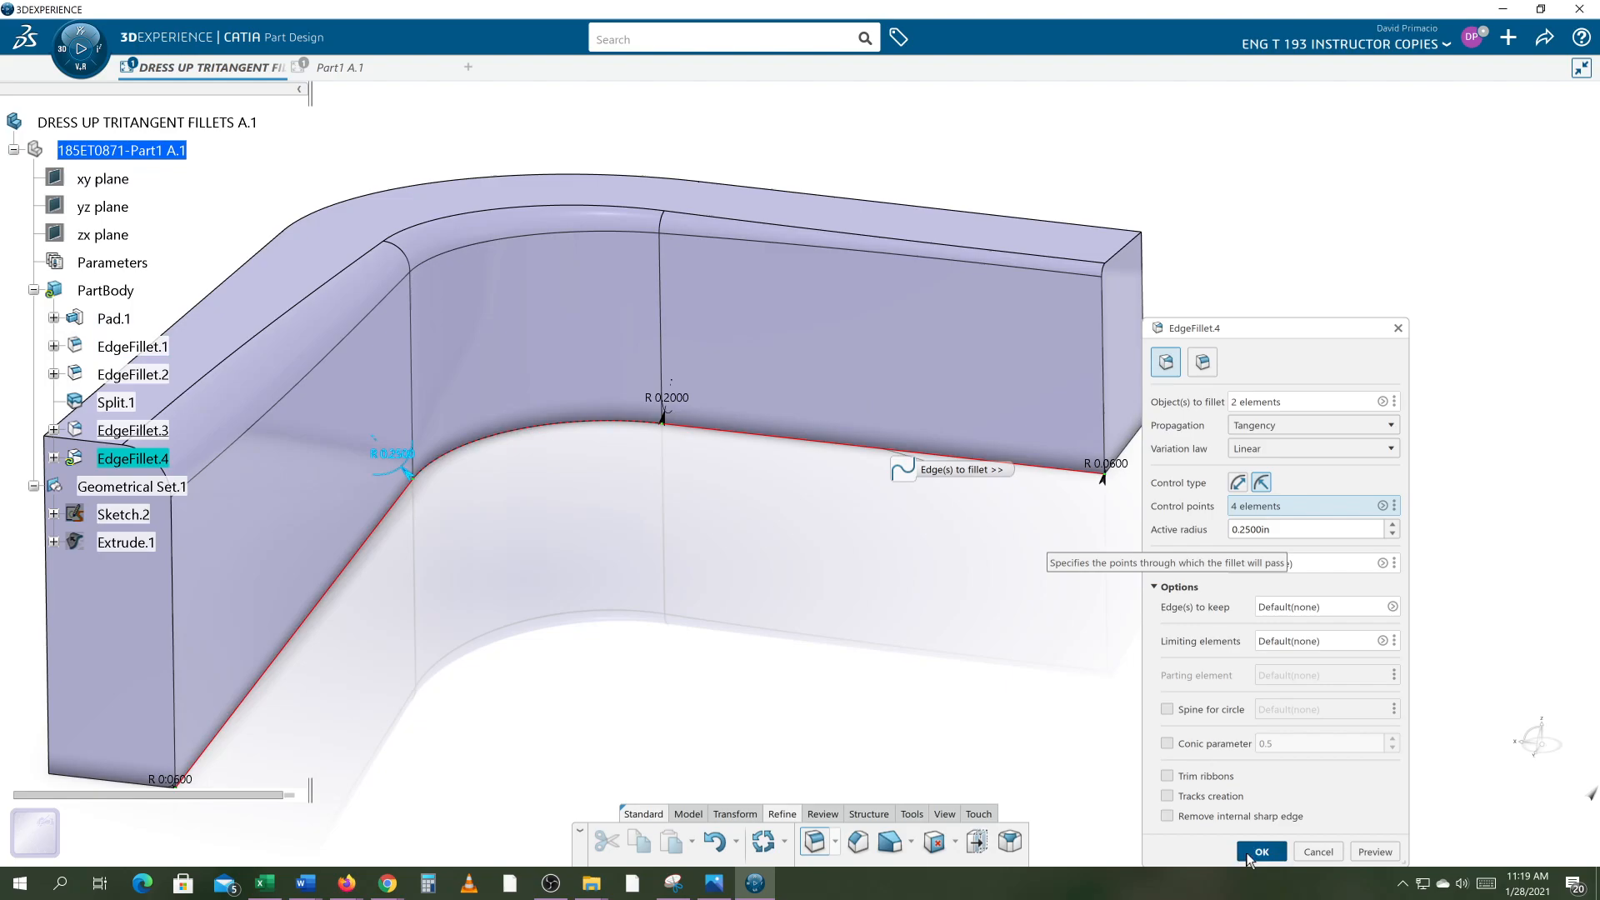
Create EdgeFillet.4 and orbit the view to inspect its varying radius.
click(1262, 851)
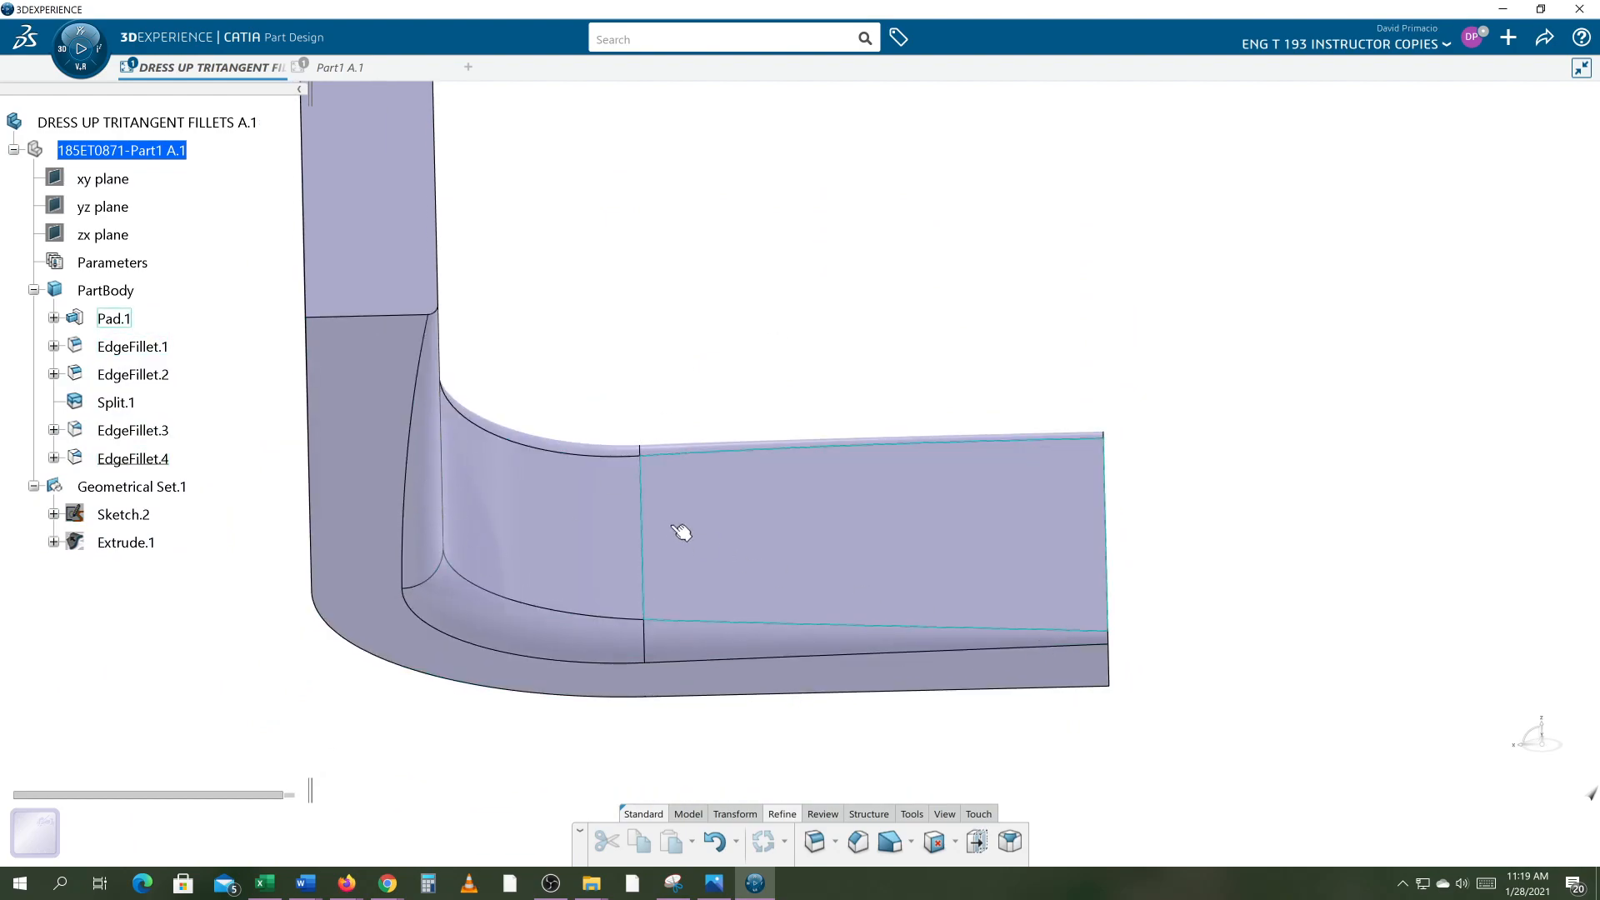
drag(681, 532, 972, 529)
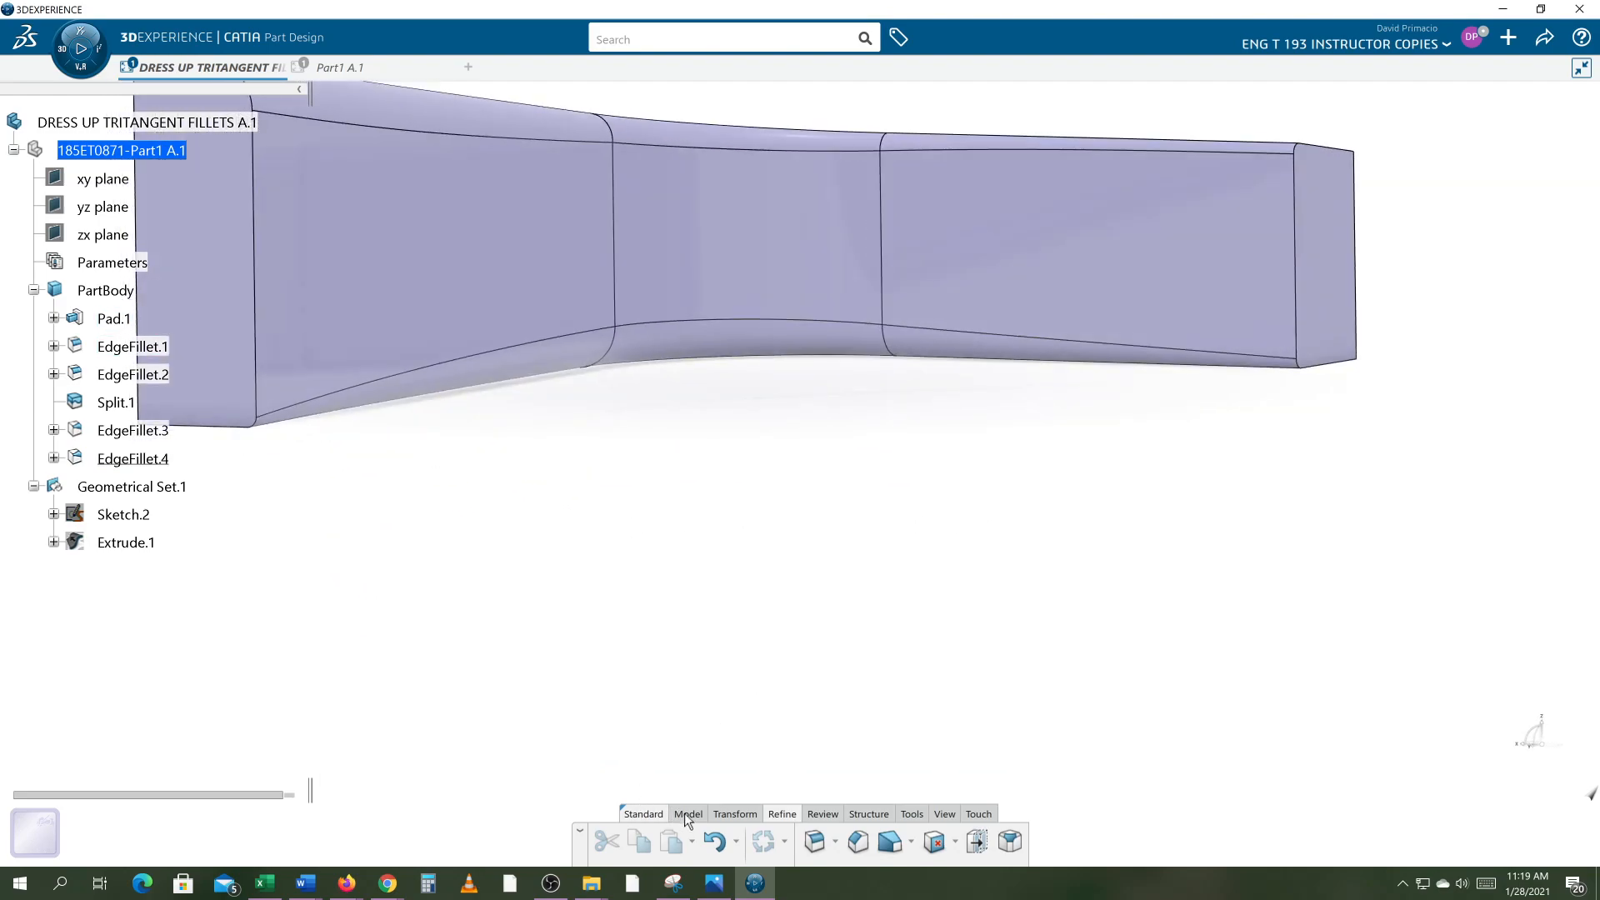
mouse_move(1070, 843)
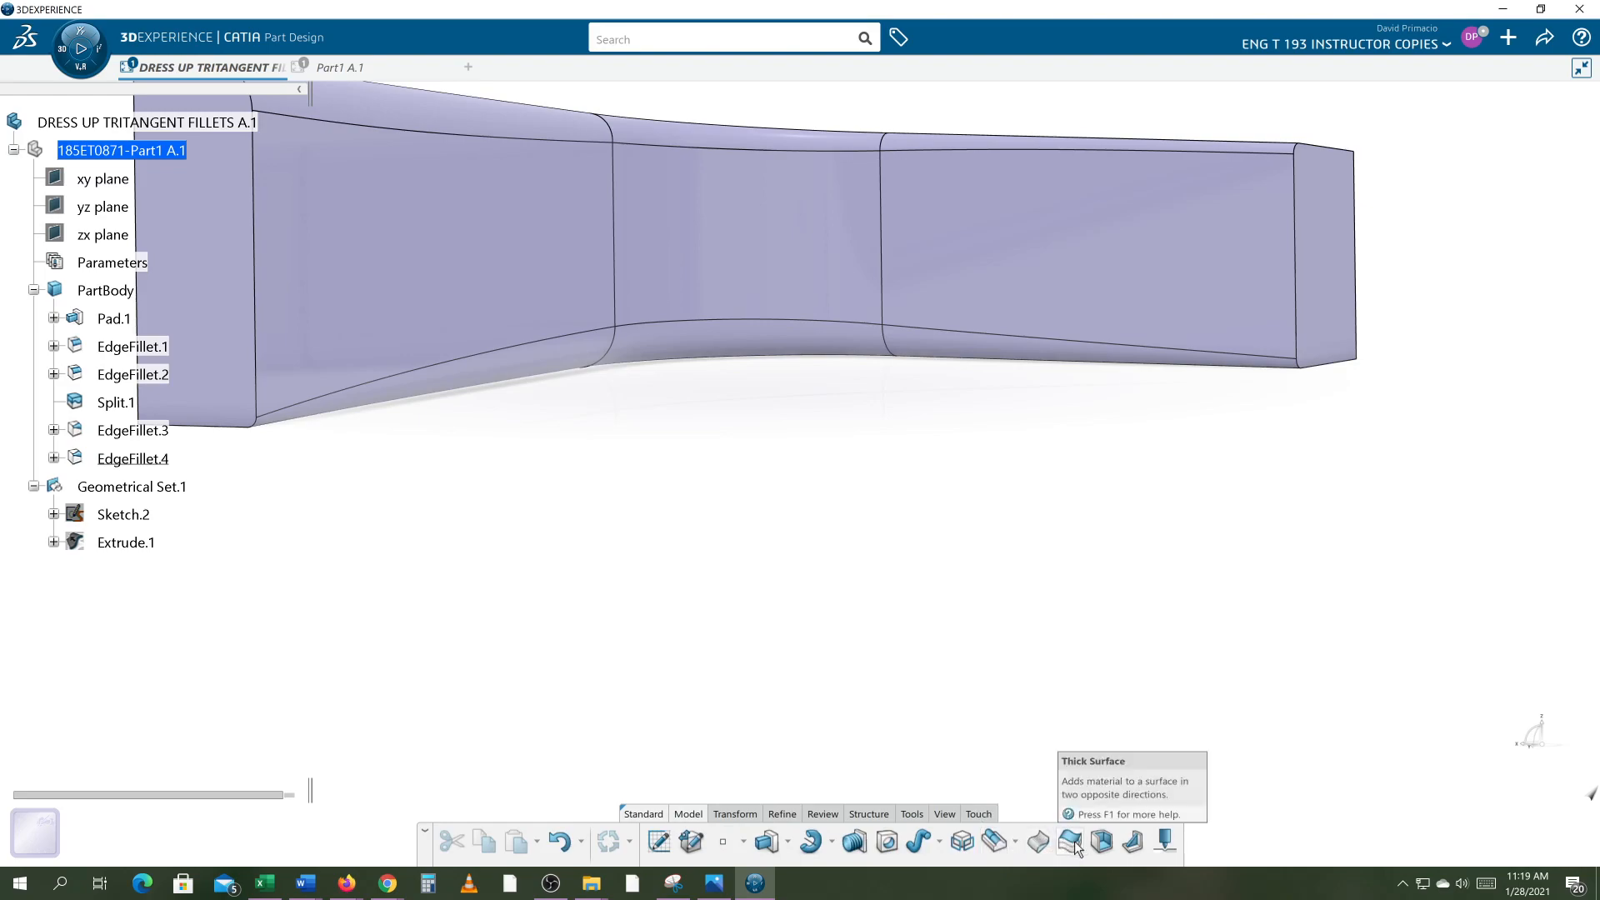
Shell the part to 1/32 in thickness with the left end face removed, then reorient the view.
click(1102, 842)
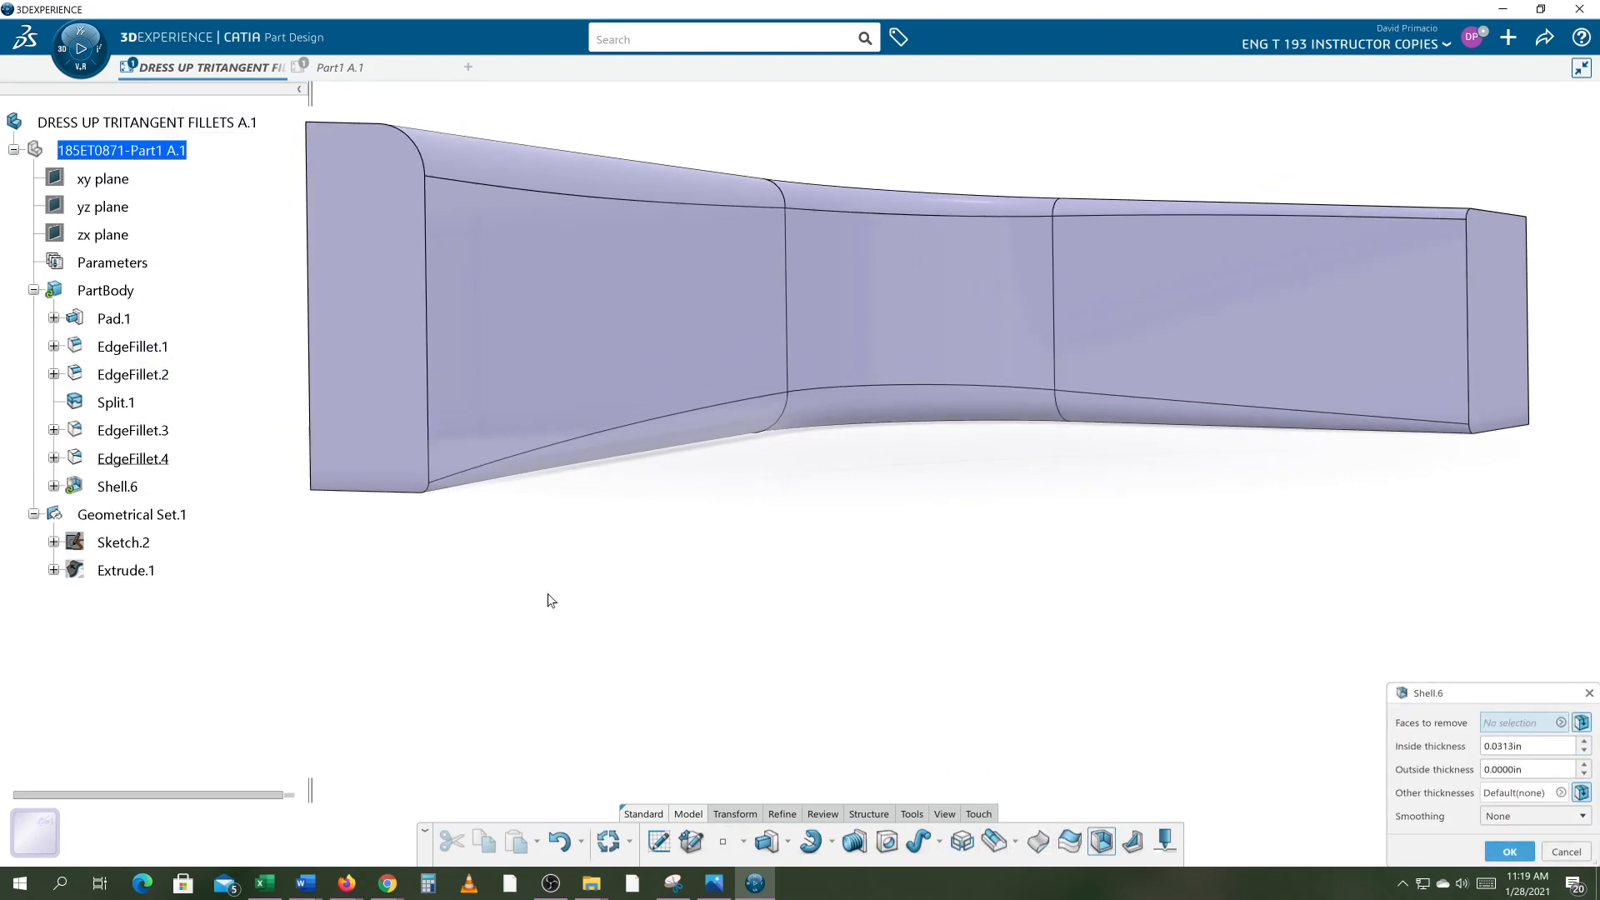
click(367, 307)
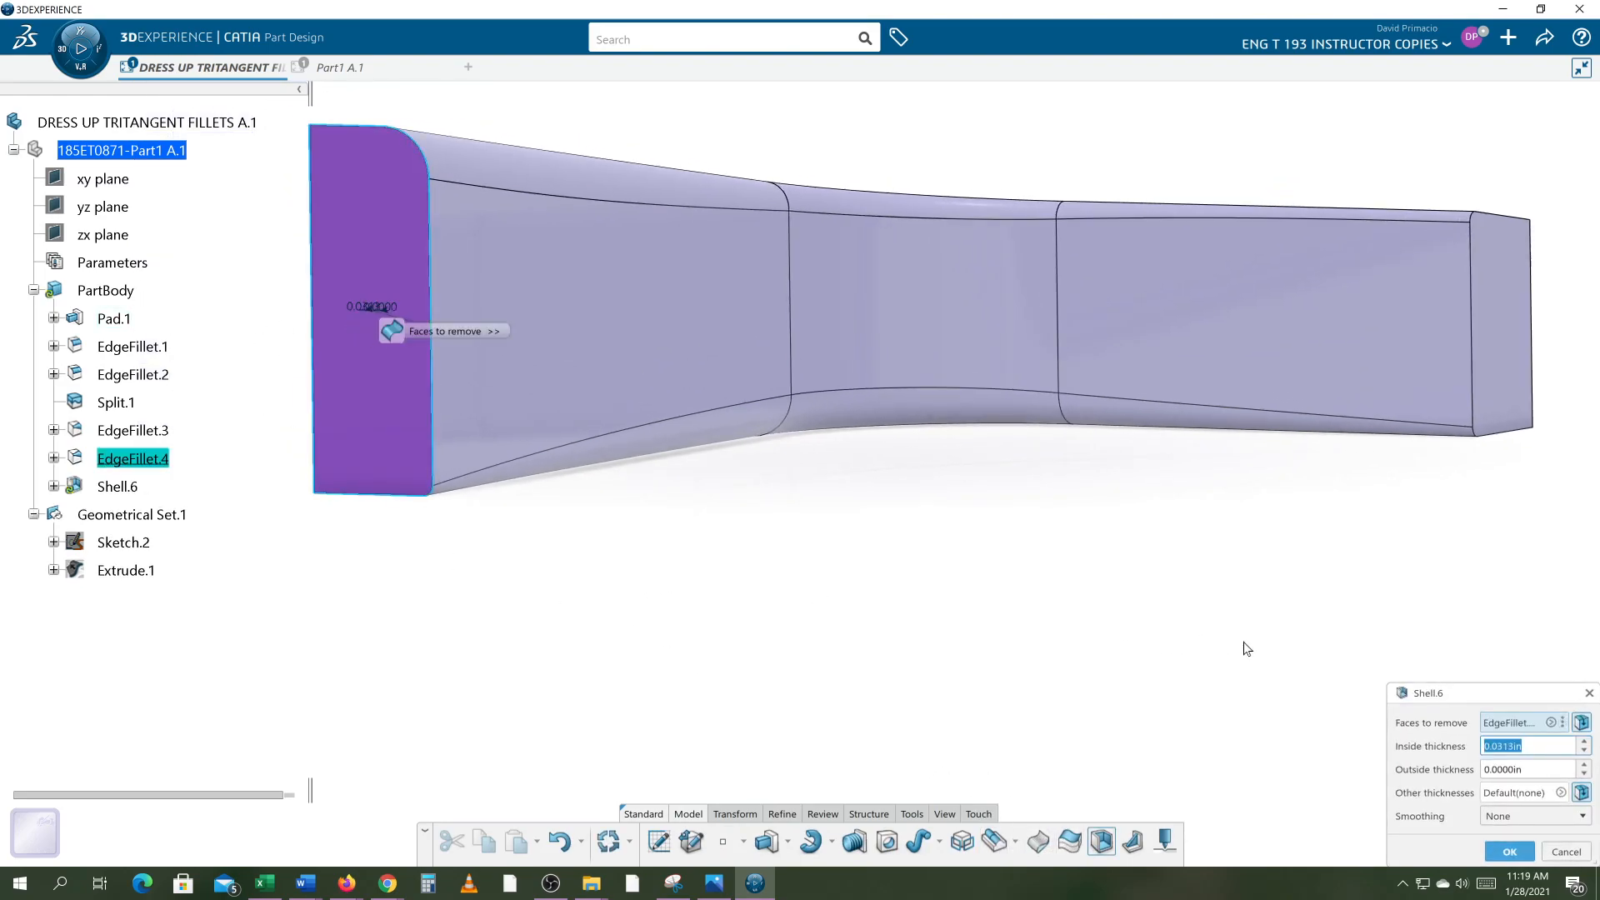
text(1/32)
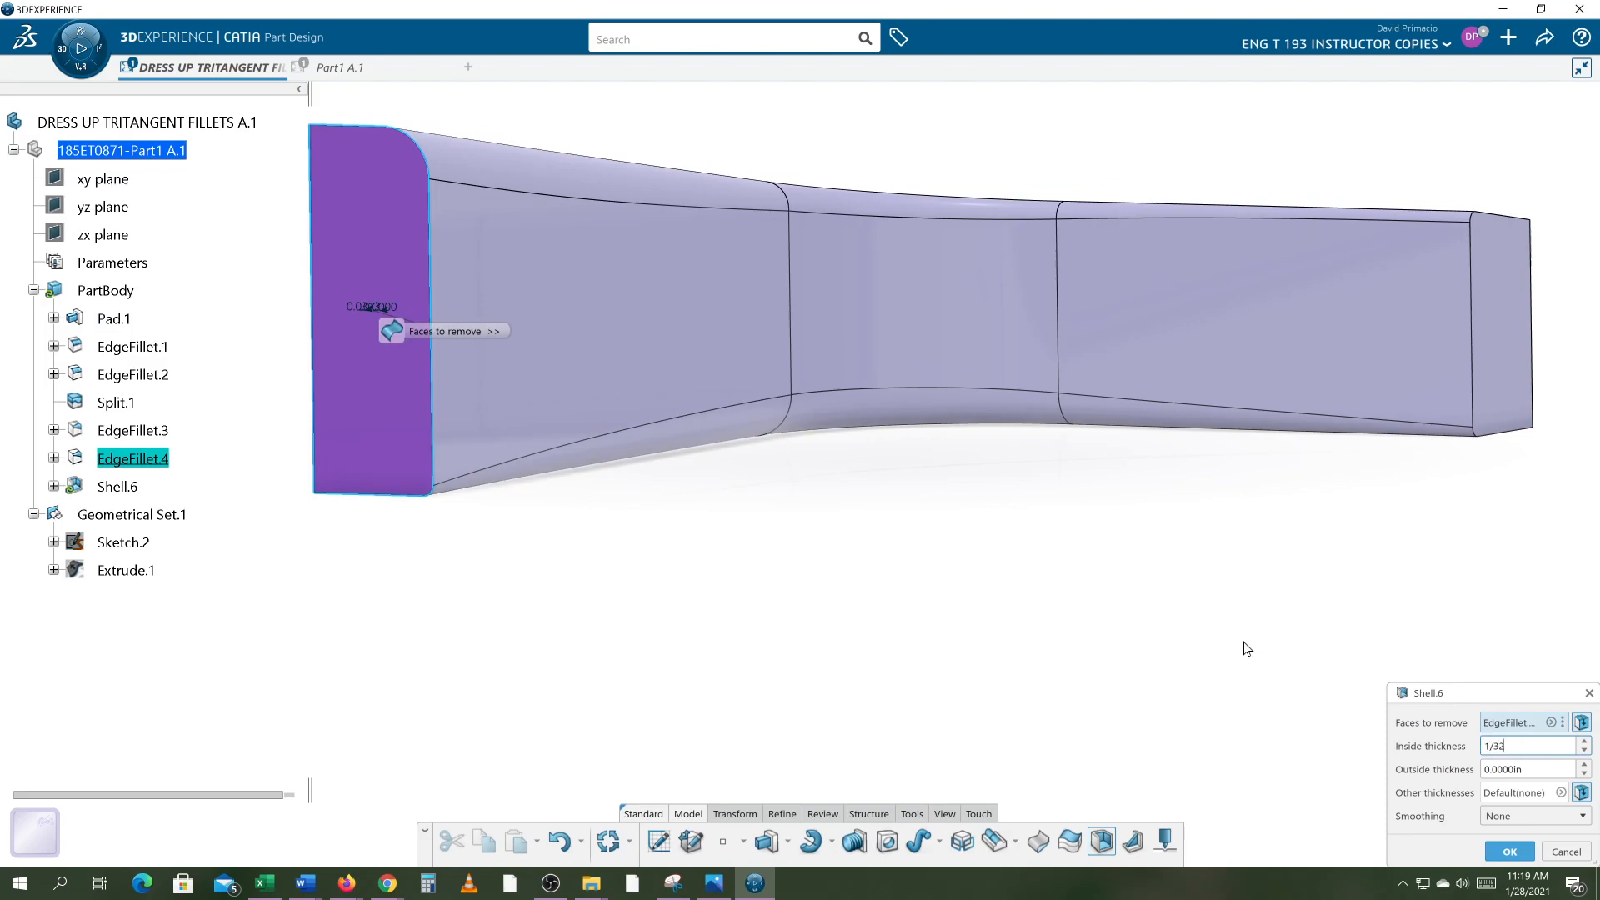
click(1510, 850)
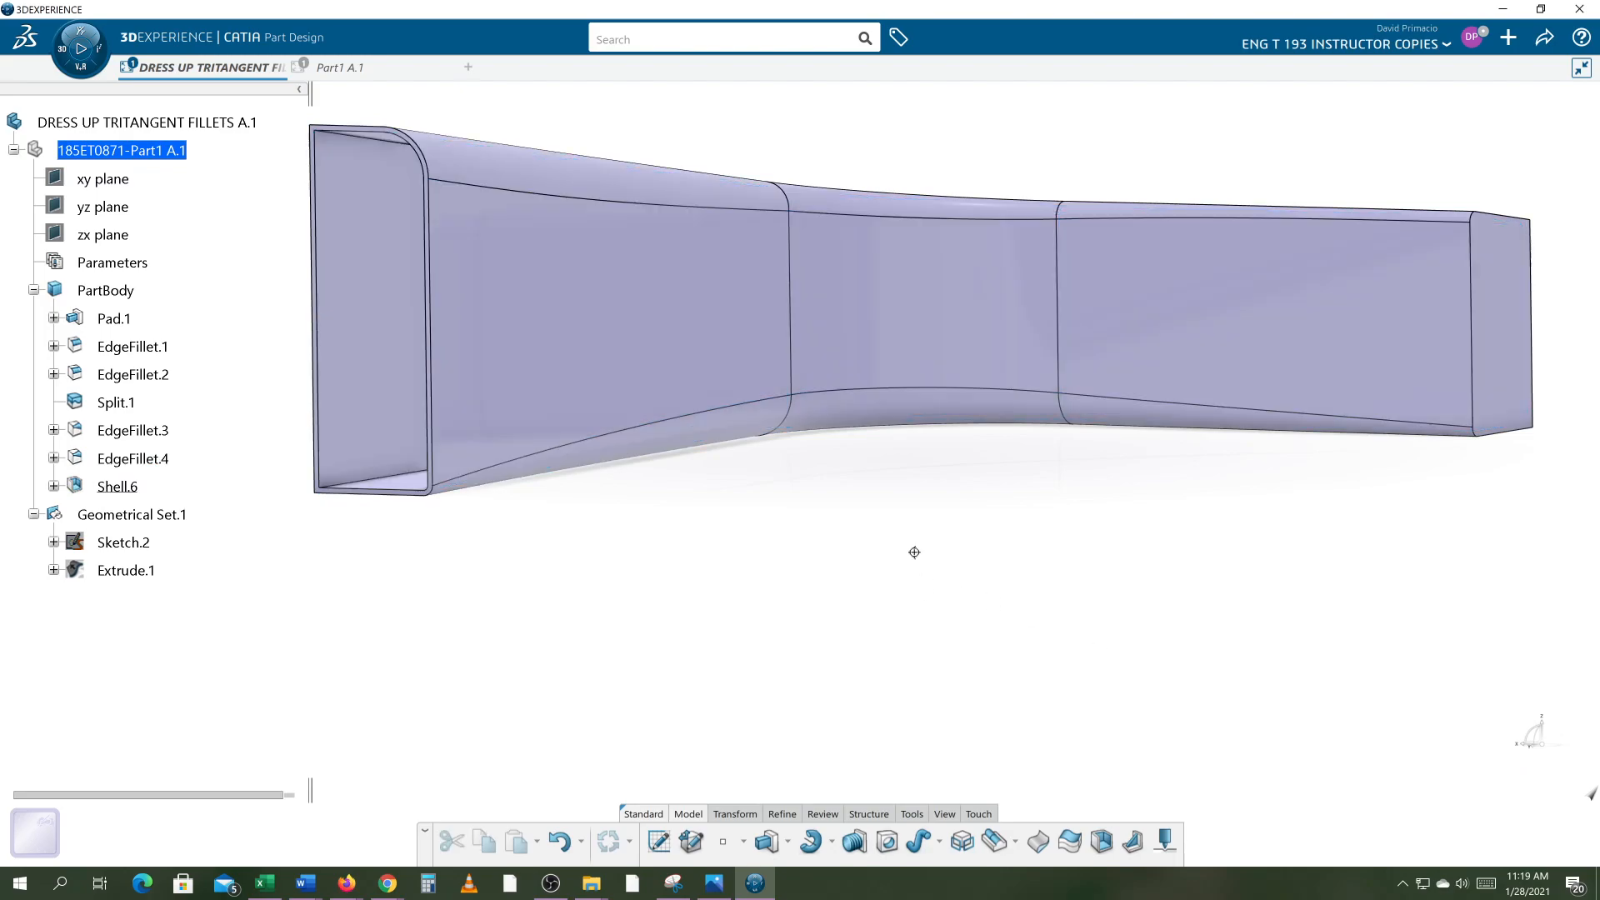
drag(914, 552, 949, 690)
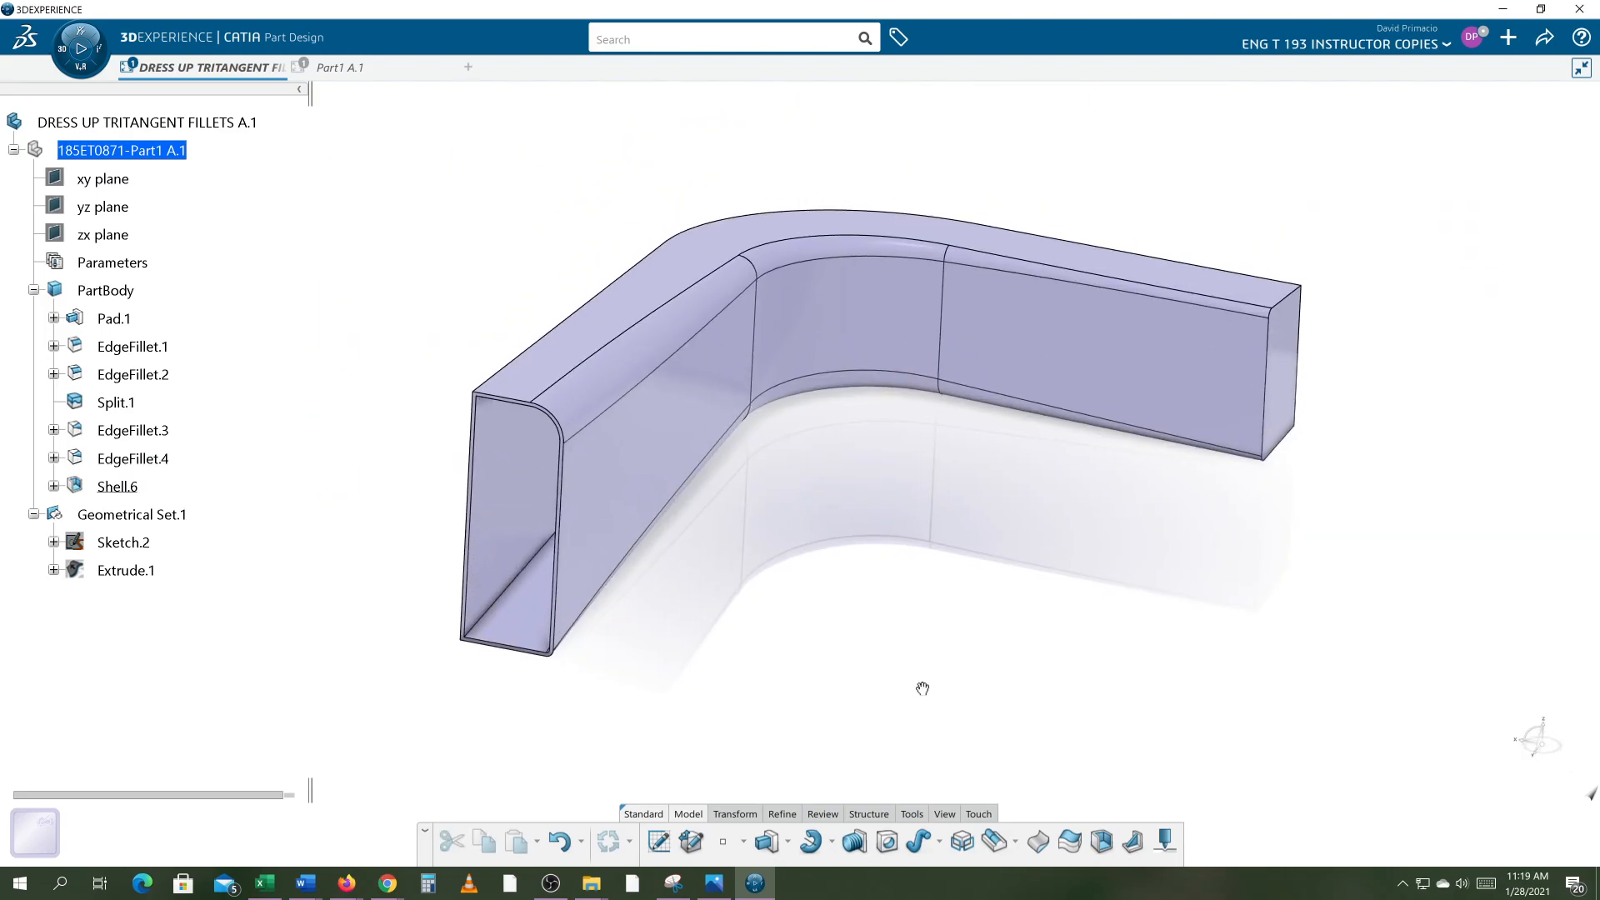
drag(921, 688, 642, 646)
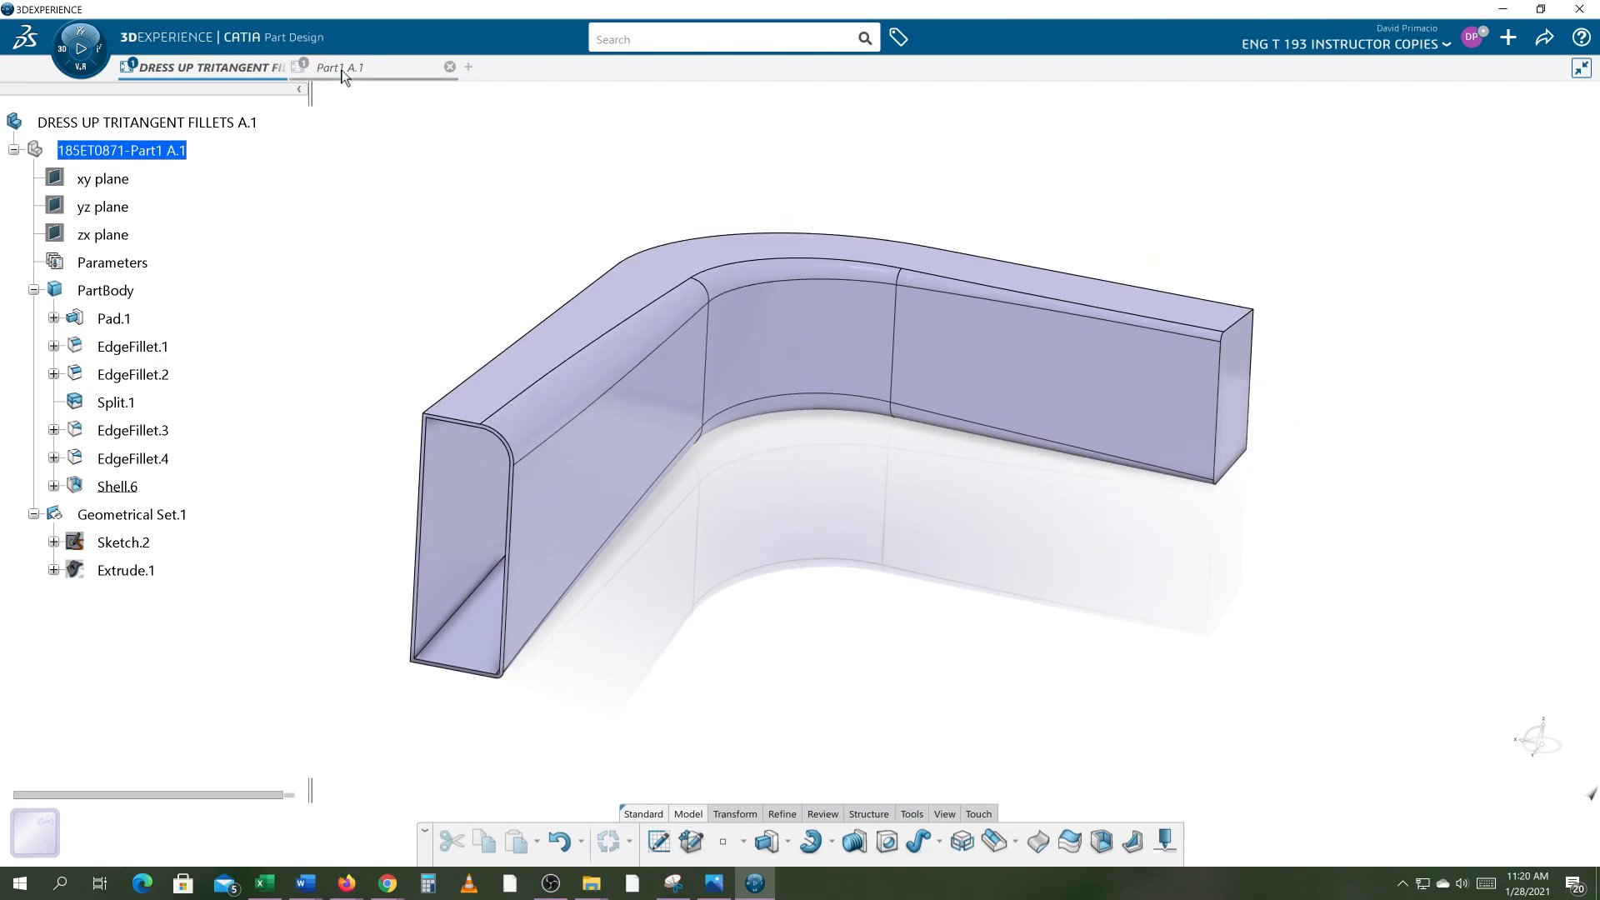
Switch to the Part1 A.1 document and orbit its finished shelled, filleted part.
click(340, 67)
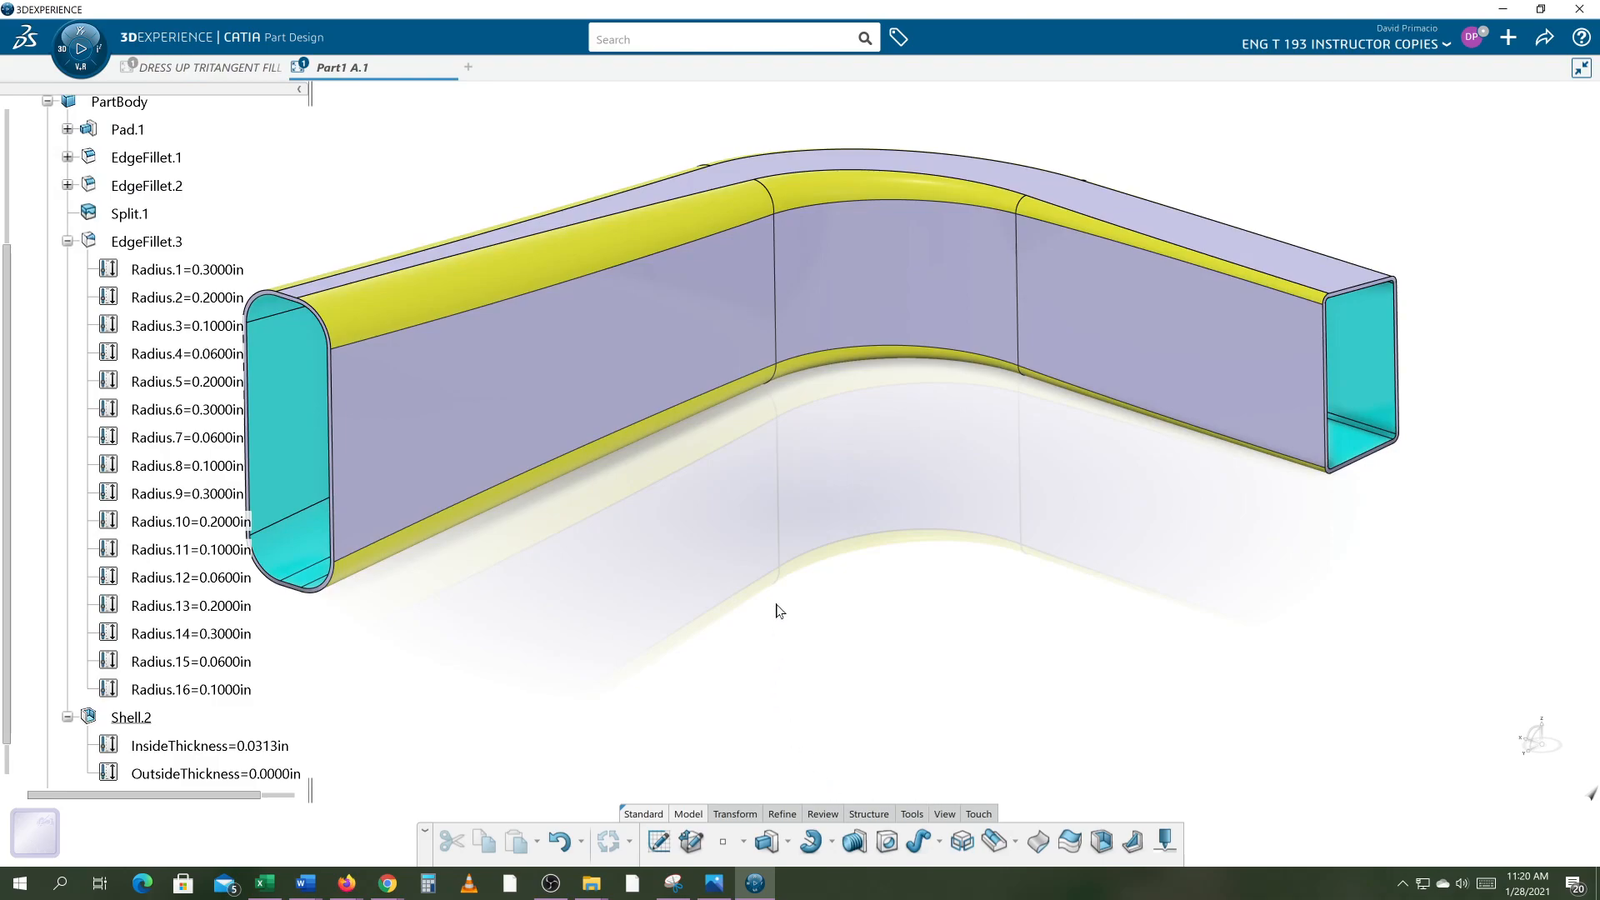
drag(780, 610, 814, 620)
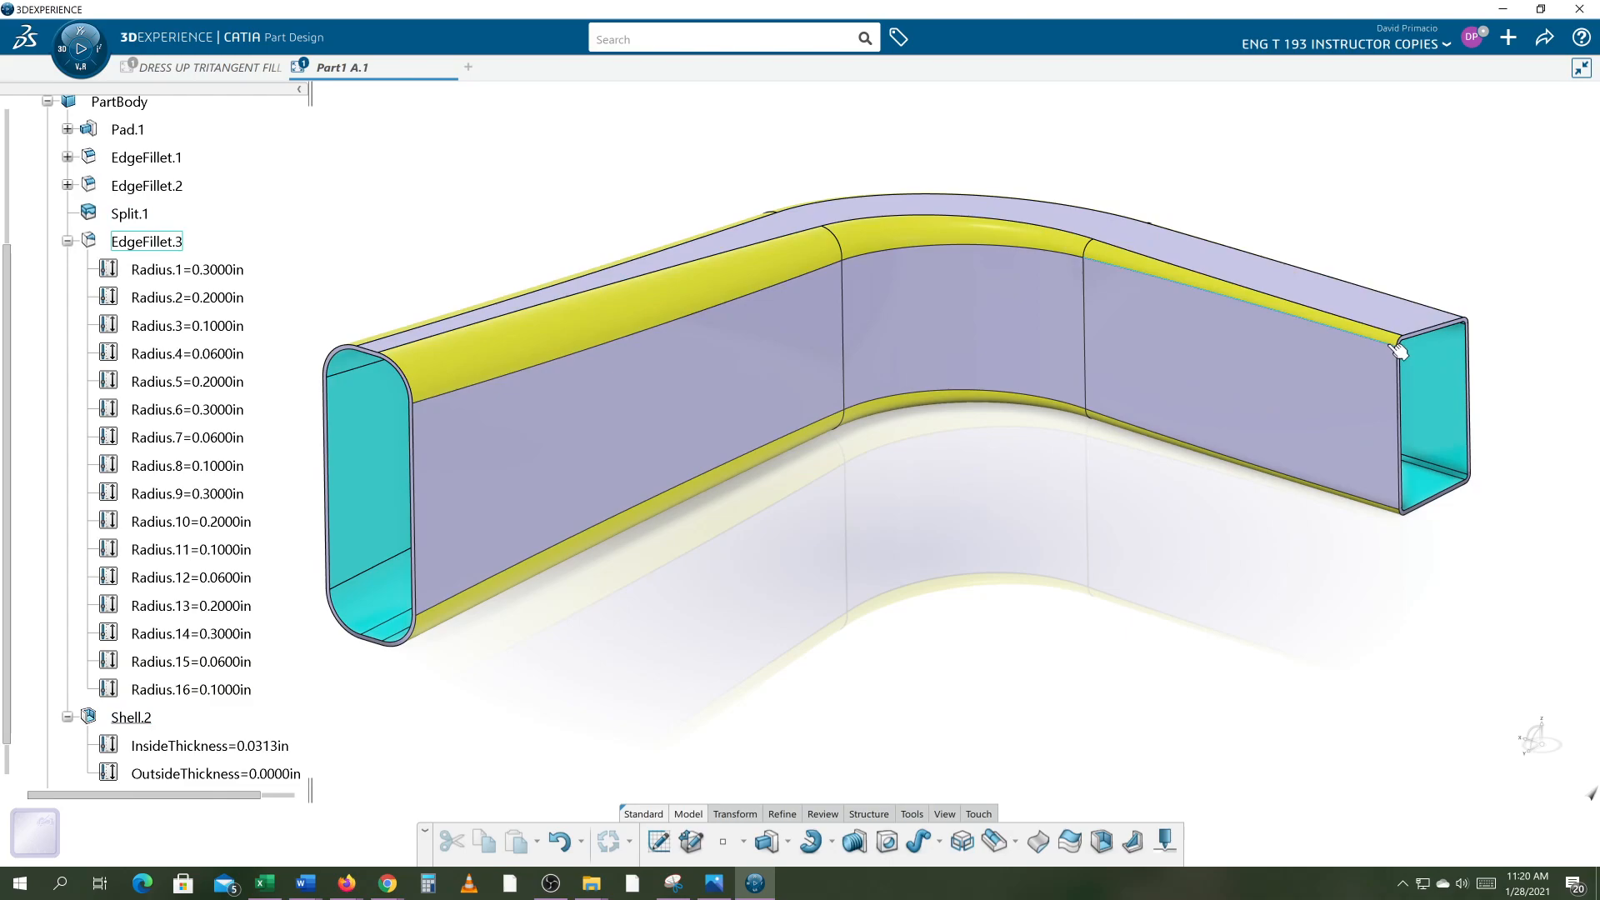
mouse_move(967, 240)
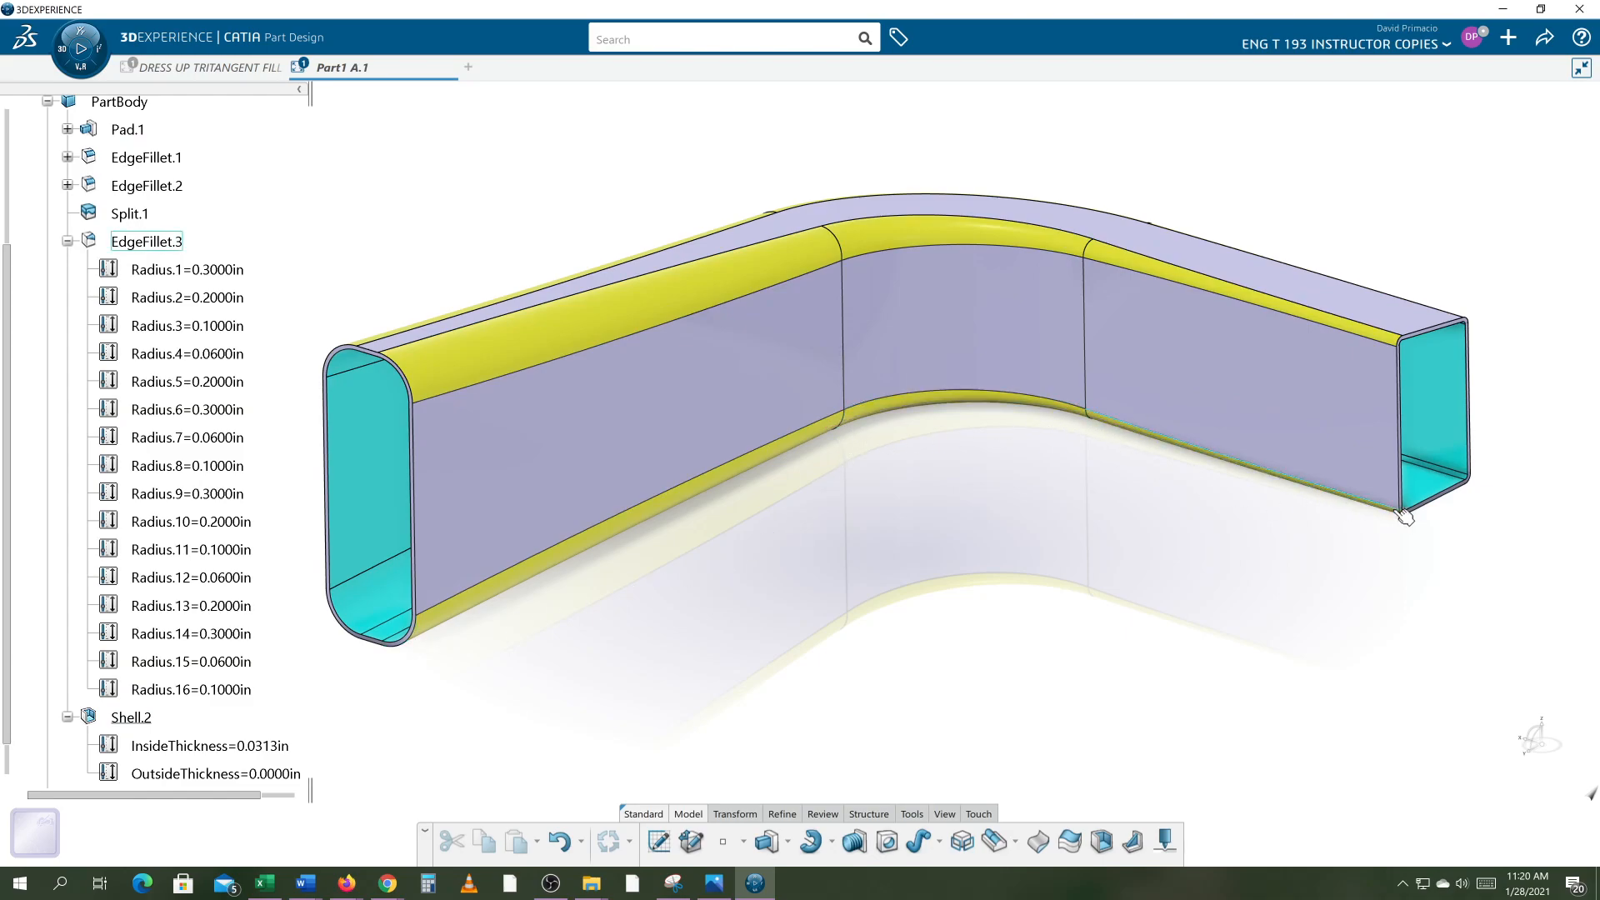
mouse_move(709, 509)
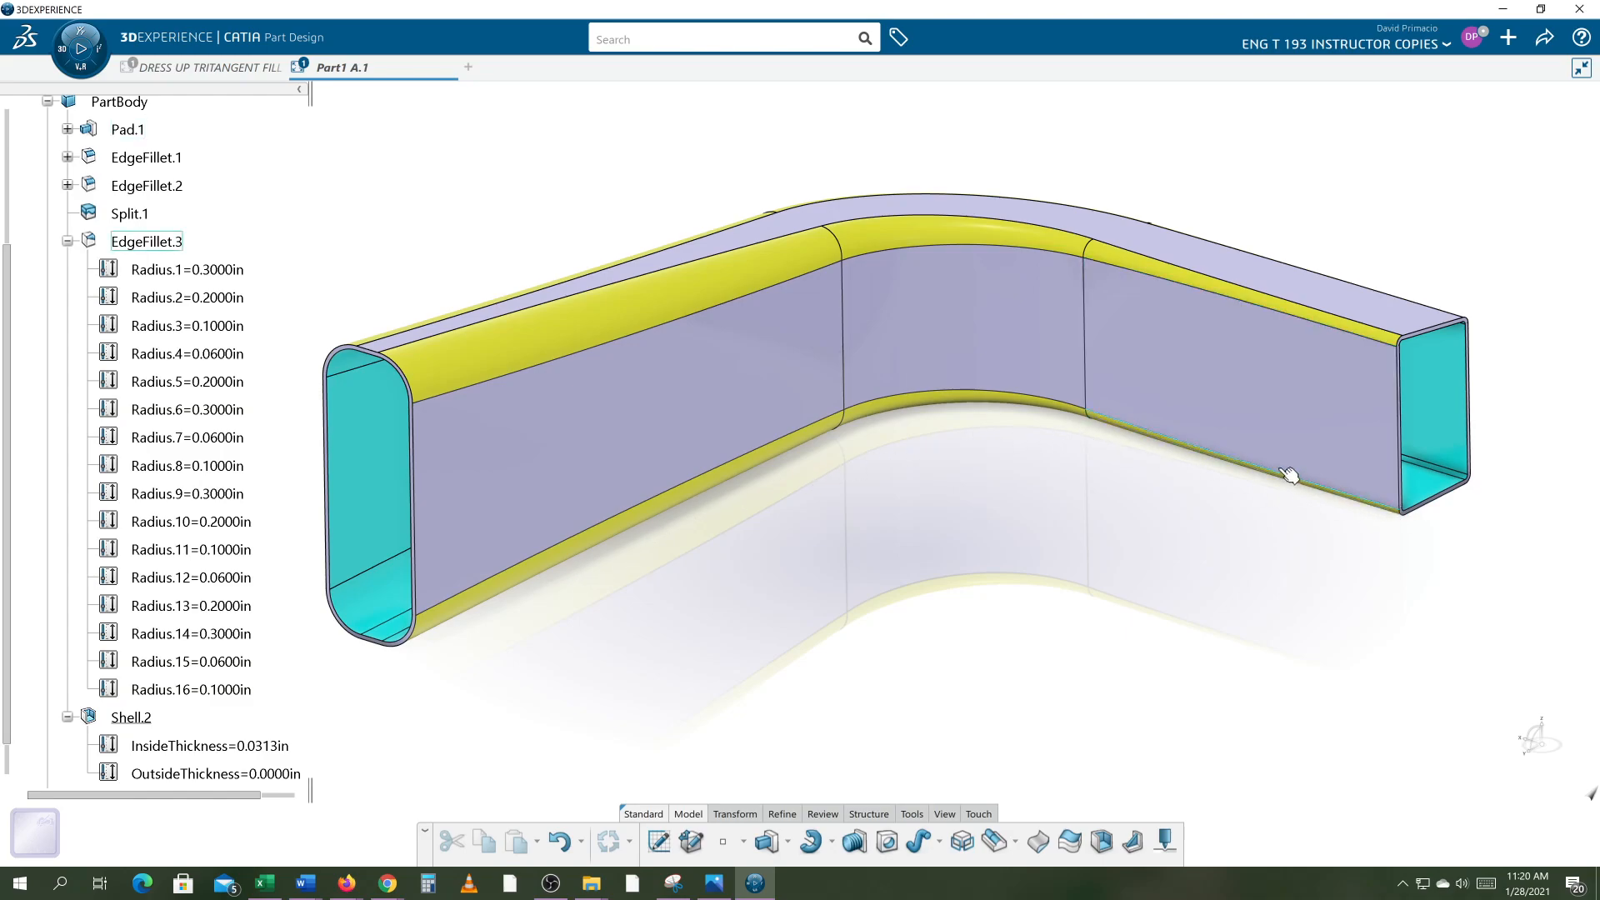
mouse_move(692, 305)
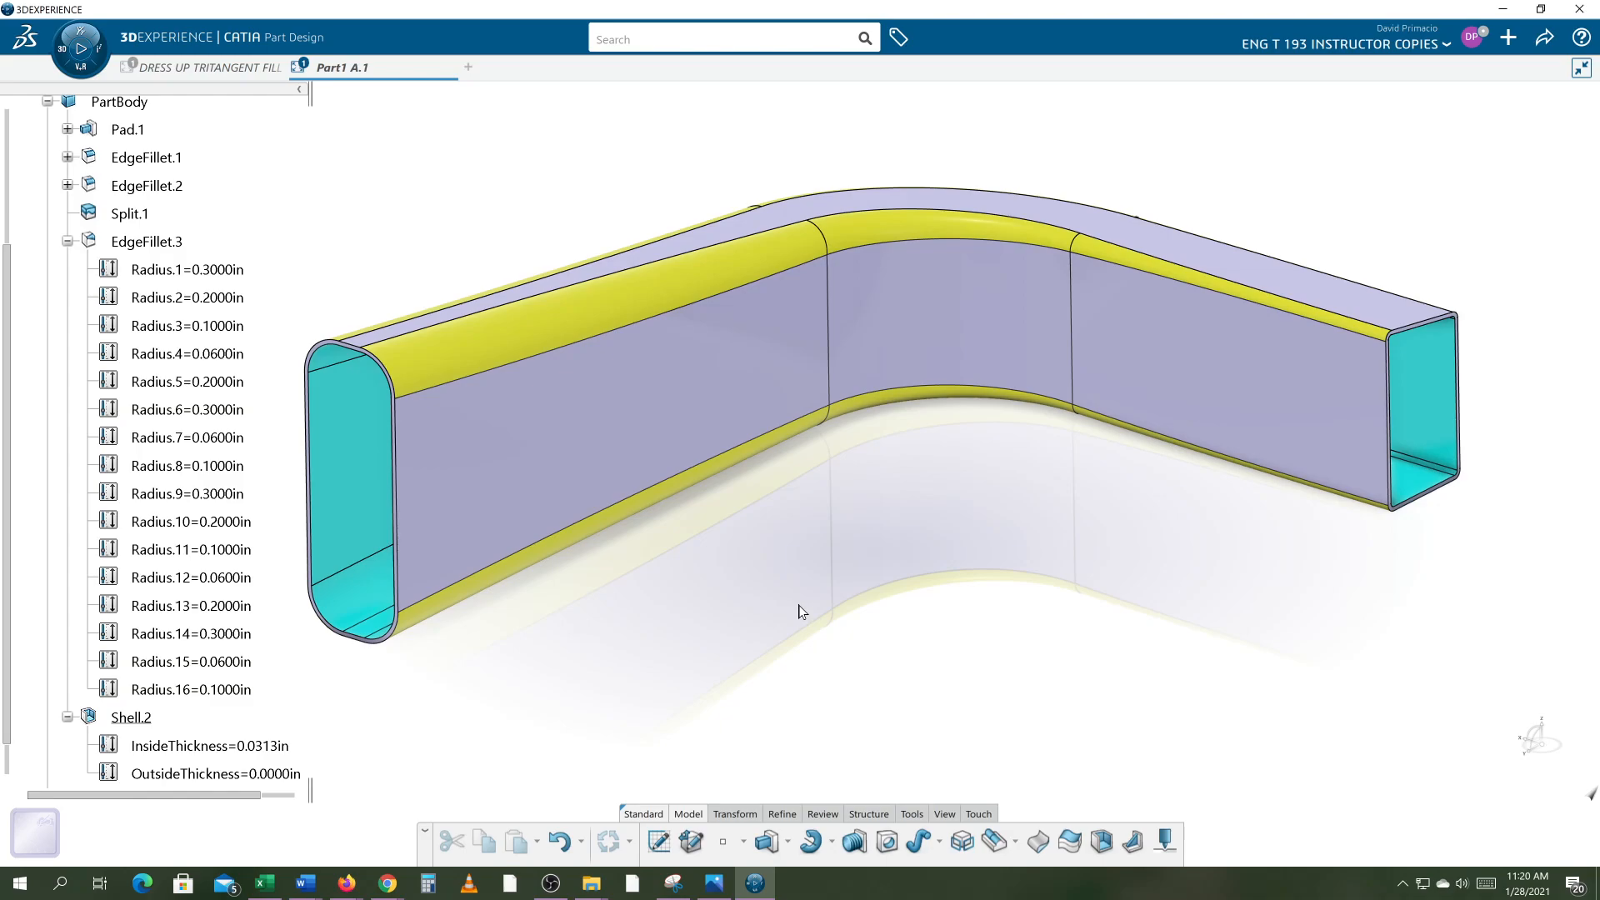
mouse_move(641, 682)
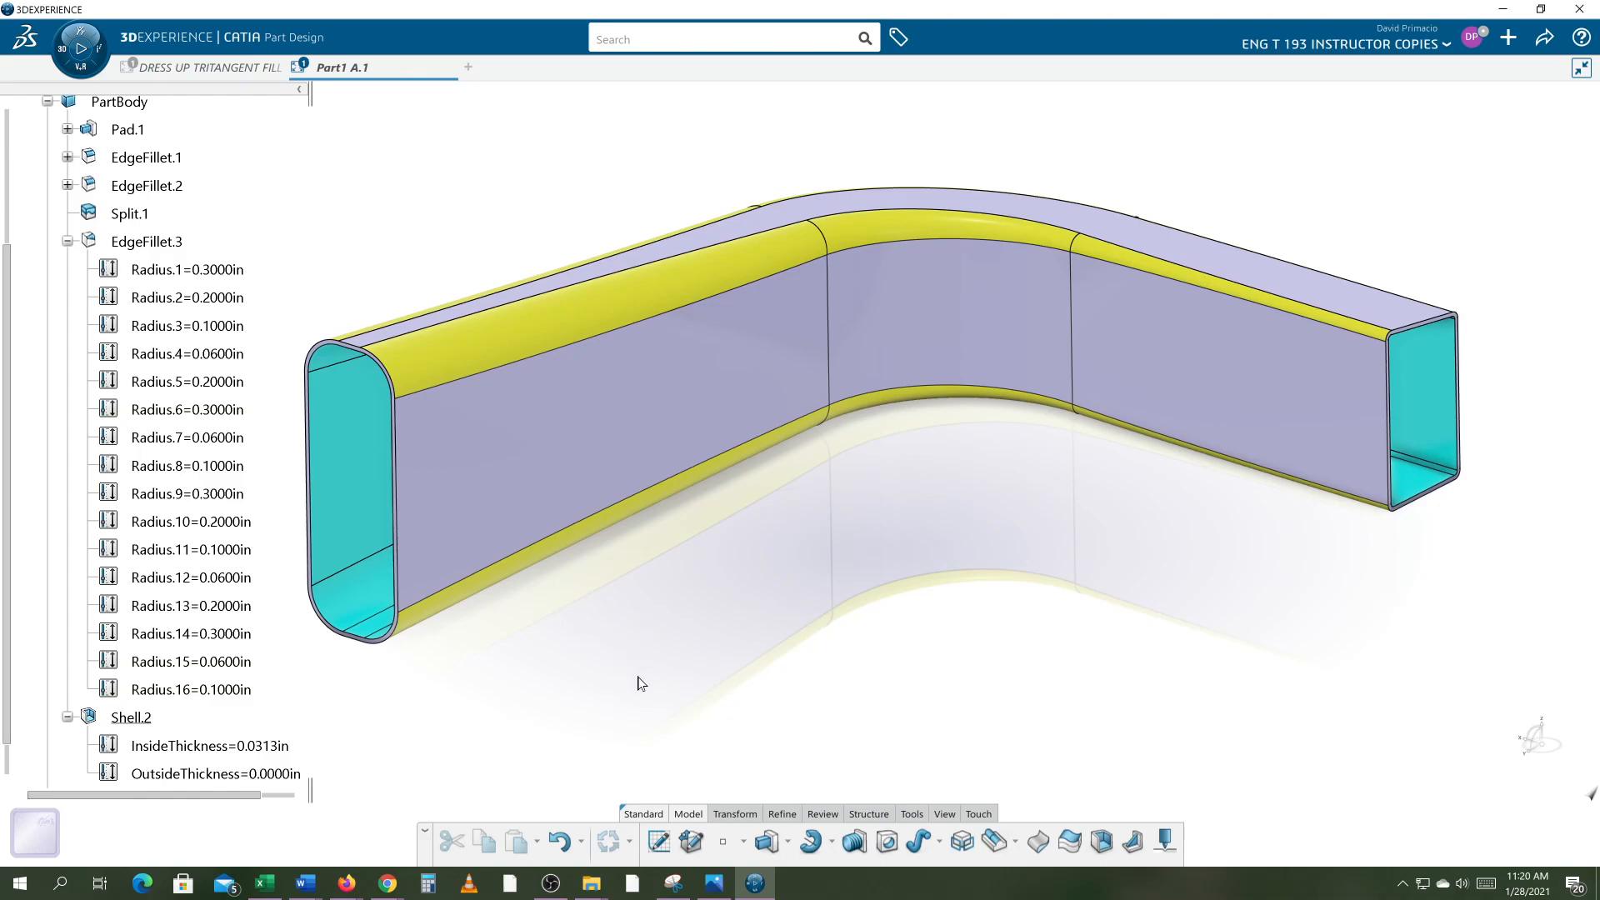